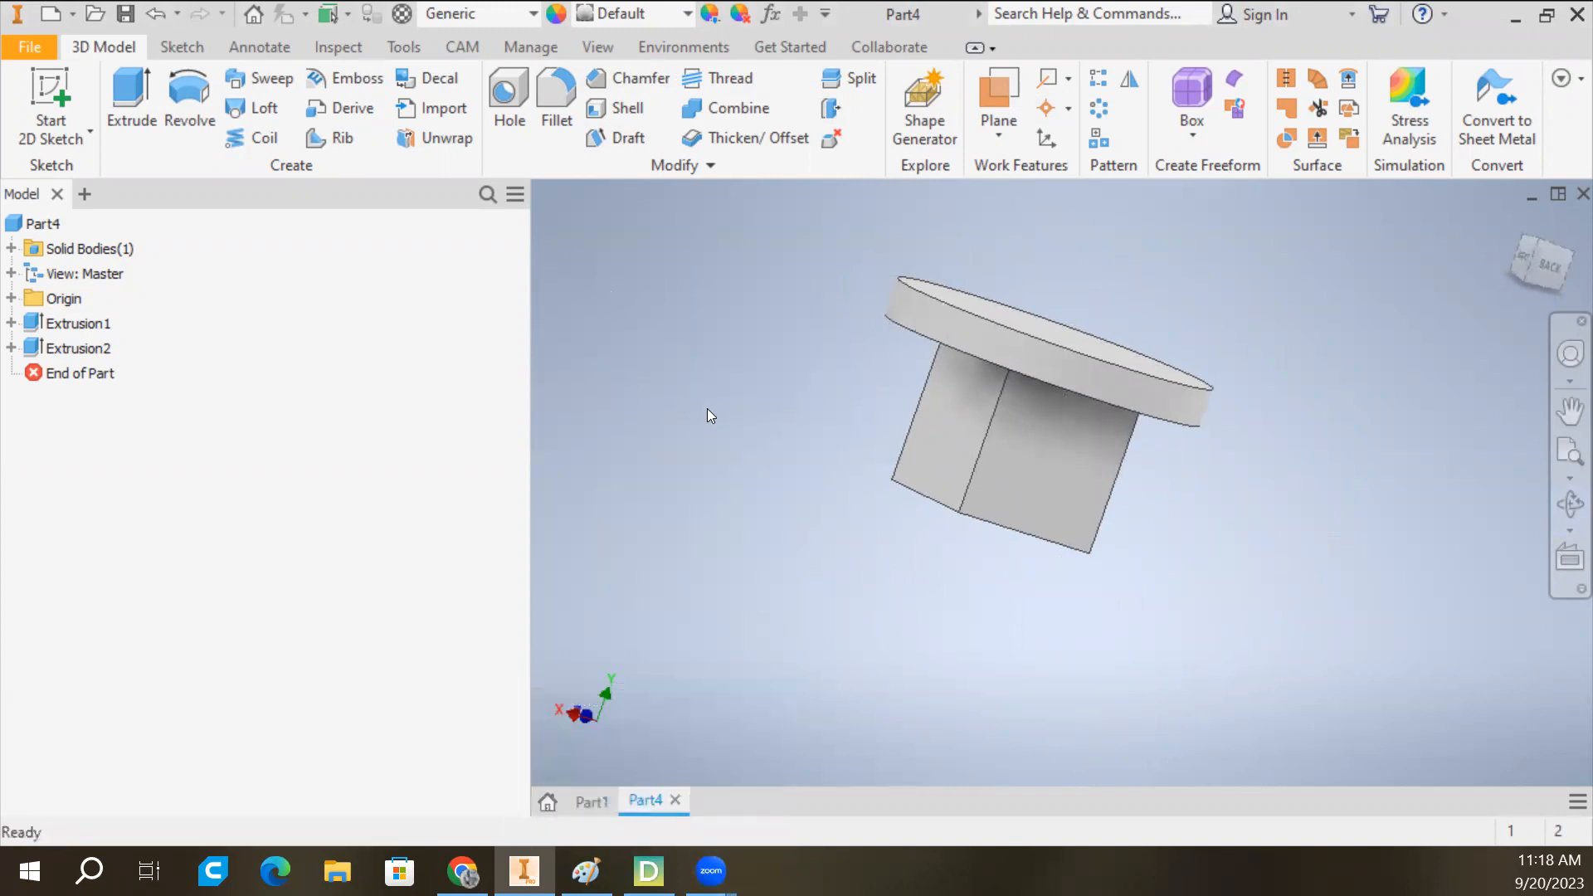
Start saving a copy of Part4 from the File menu.
click(28, 47)
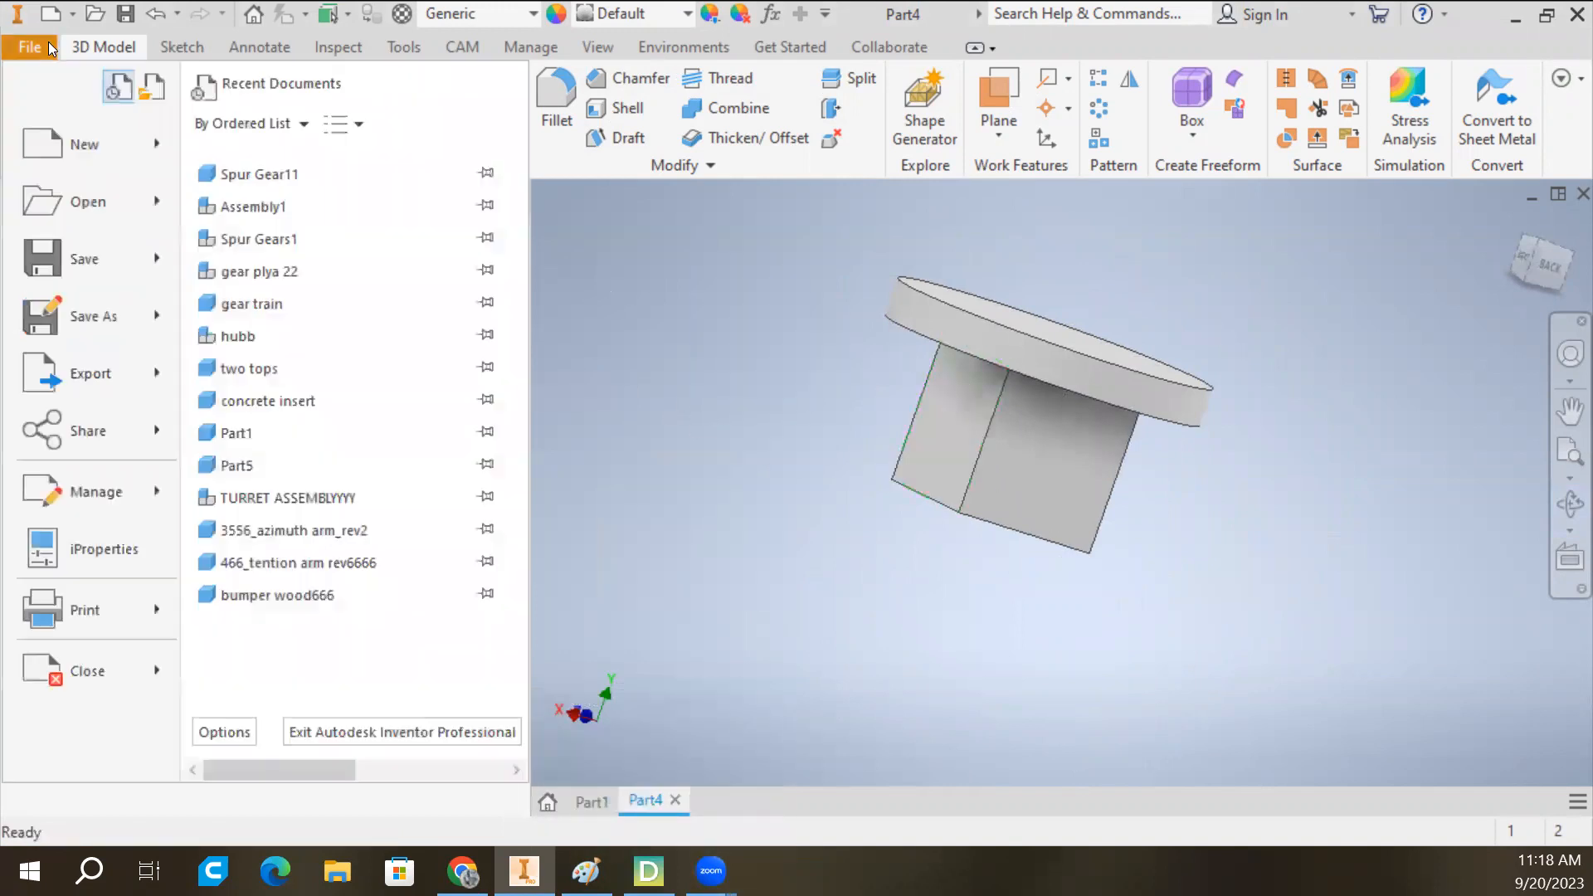
click(90, 371)
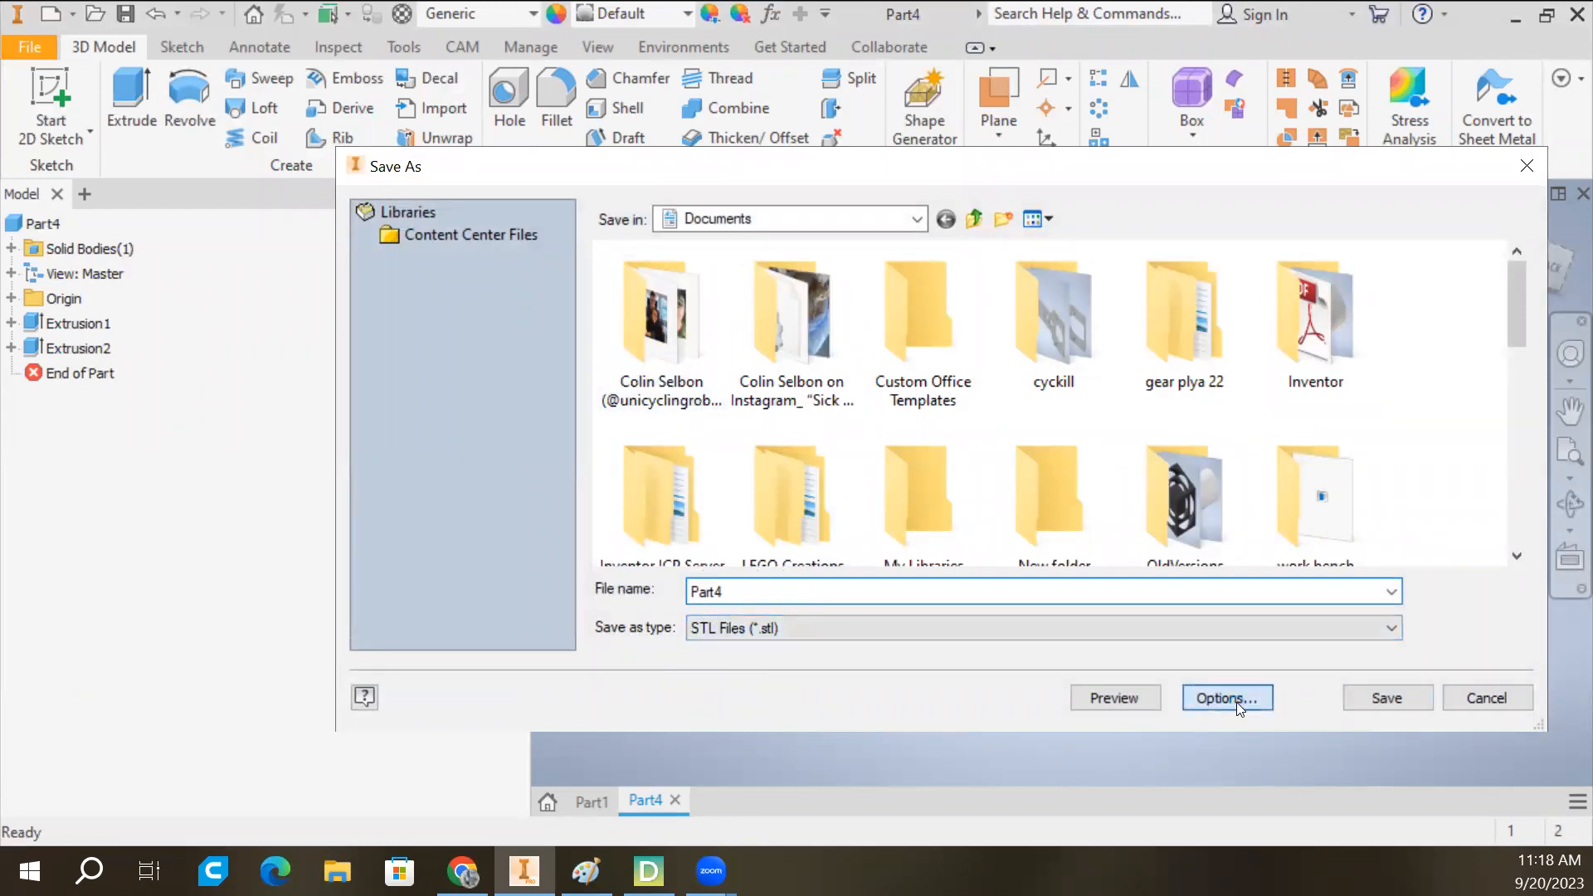
Open the STL export options showing binary format, millimetres and high resolution.
click(1226, 698)
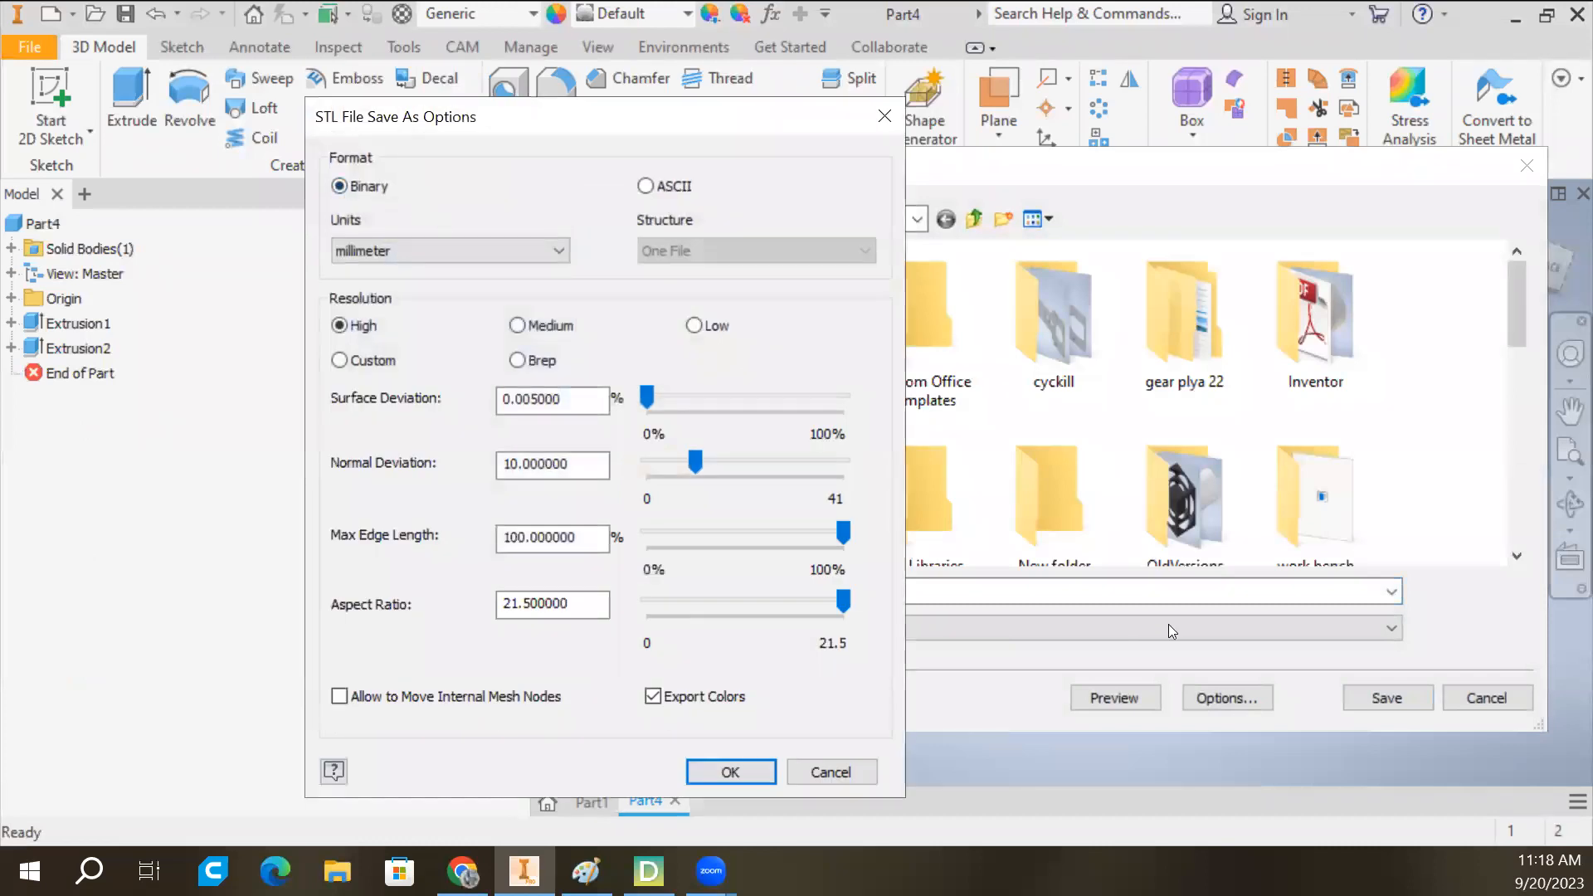
mouse_move(1219, 711)
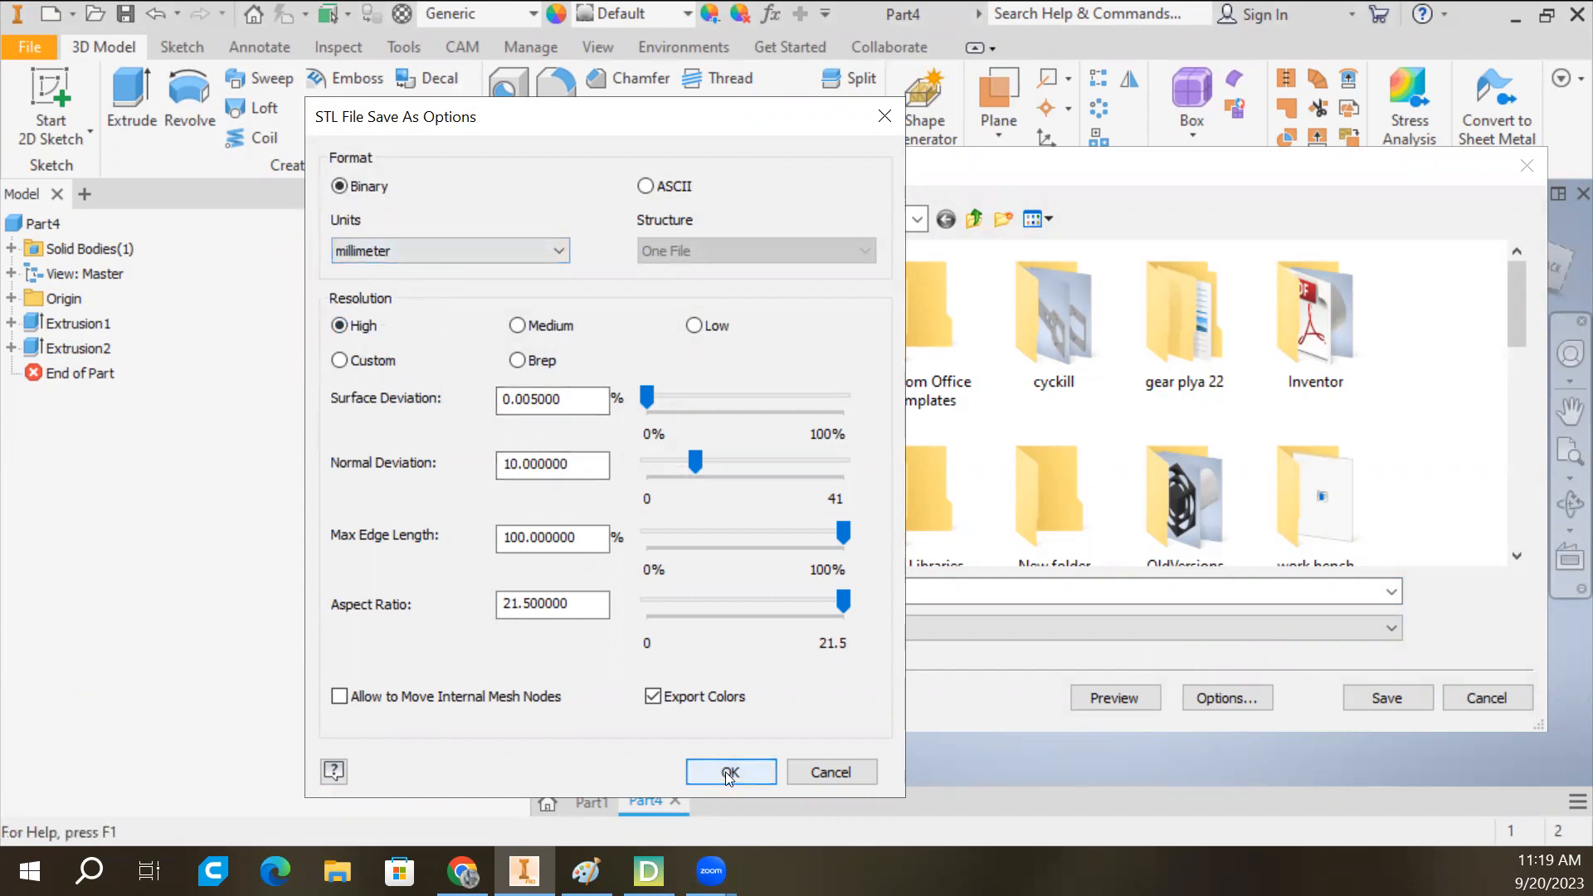
Accept the STL options and save the part as 'tyoad stool'.
click(730, 772)
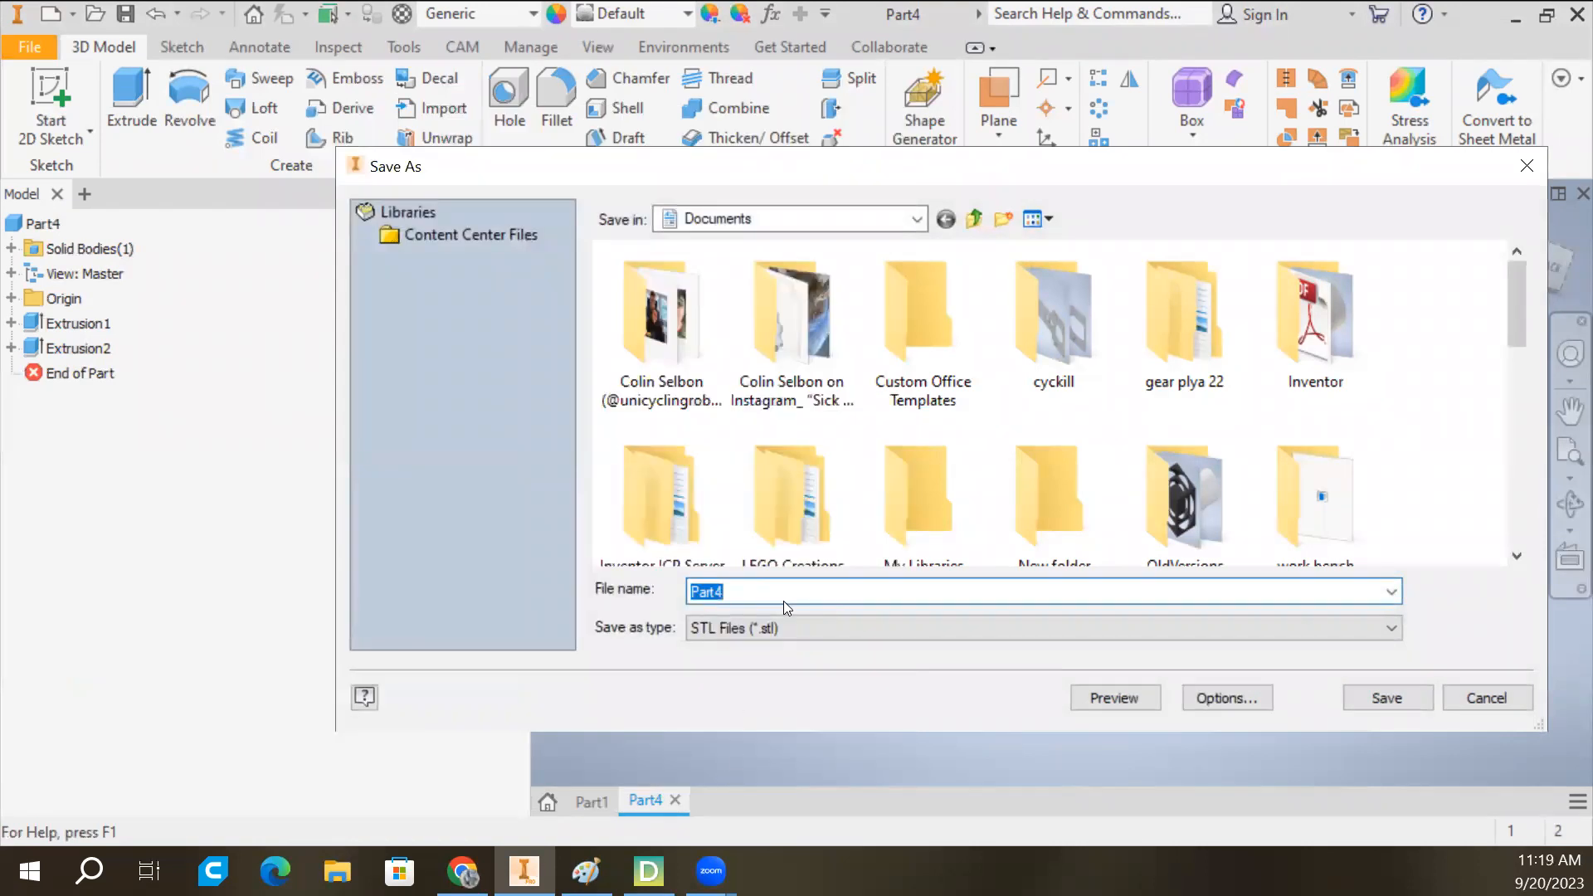
text(tyoad)
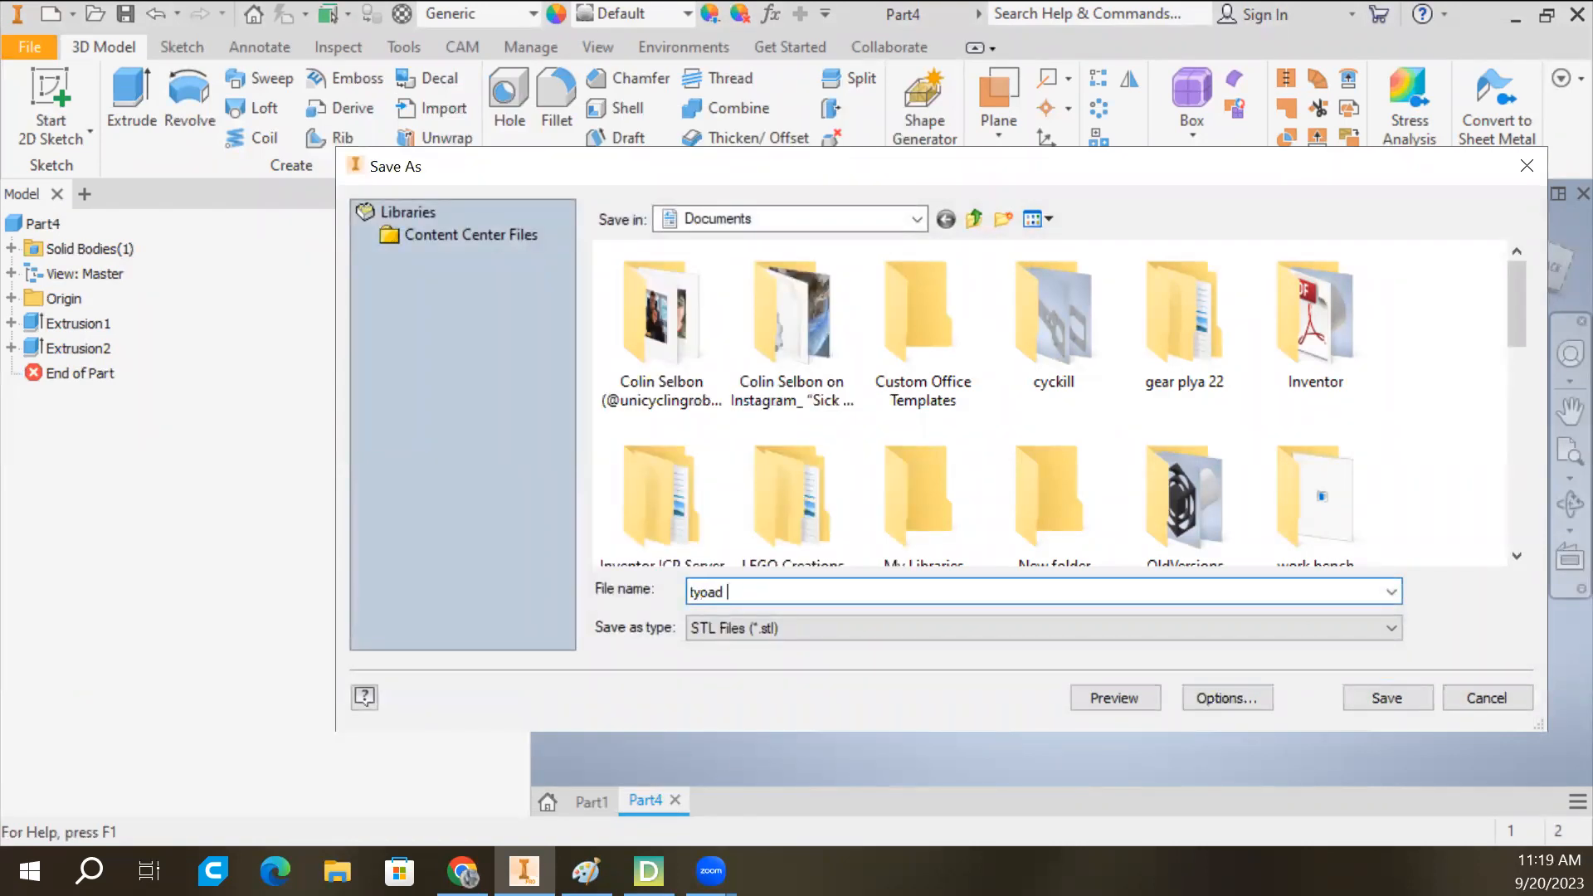
text(stool)
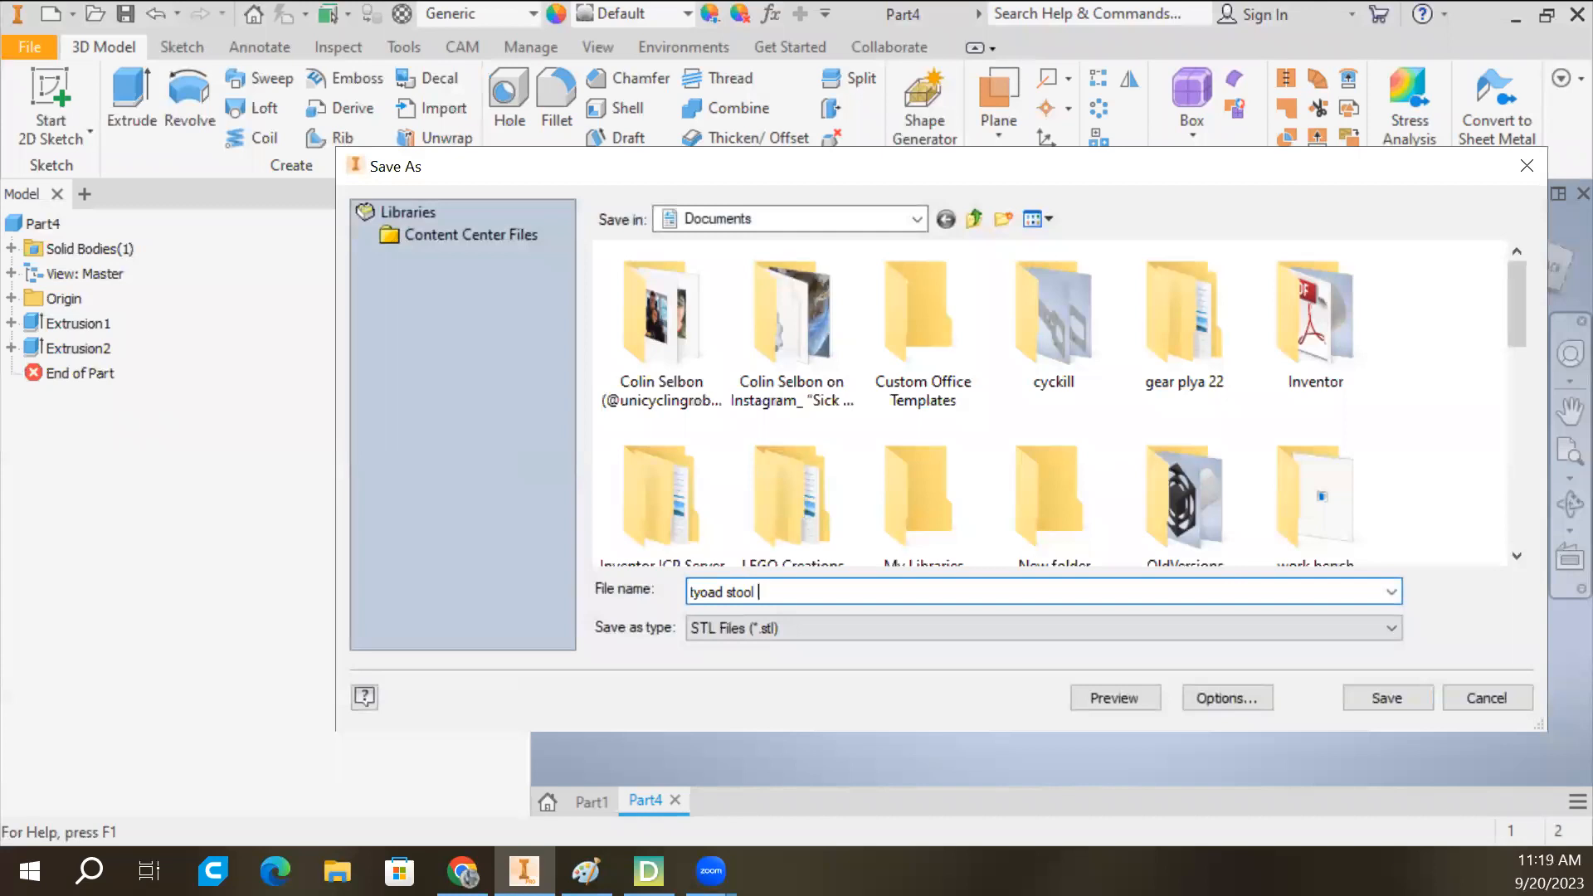
mouse_move(1388, 698)
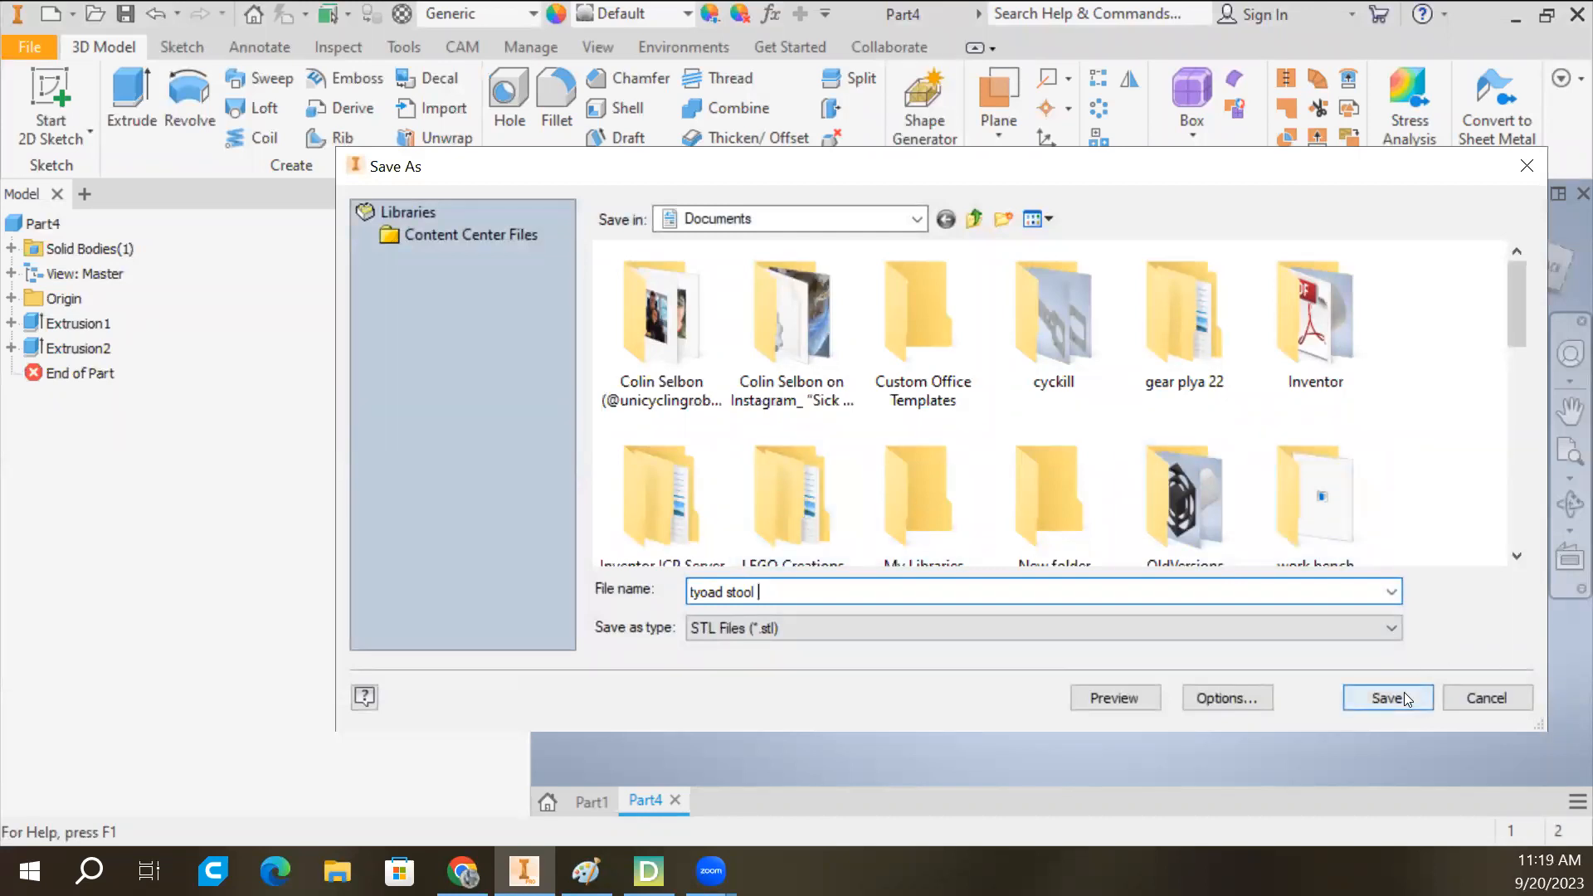
click(1385, 697)
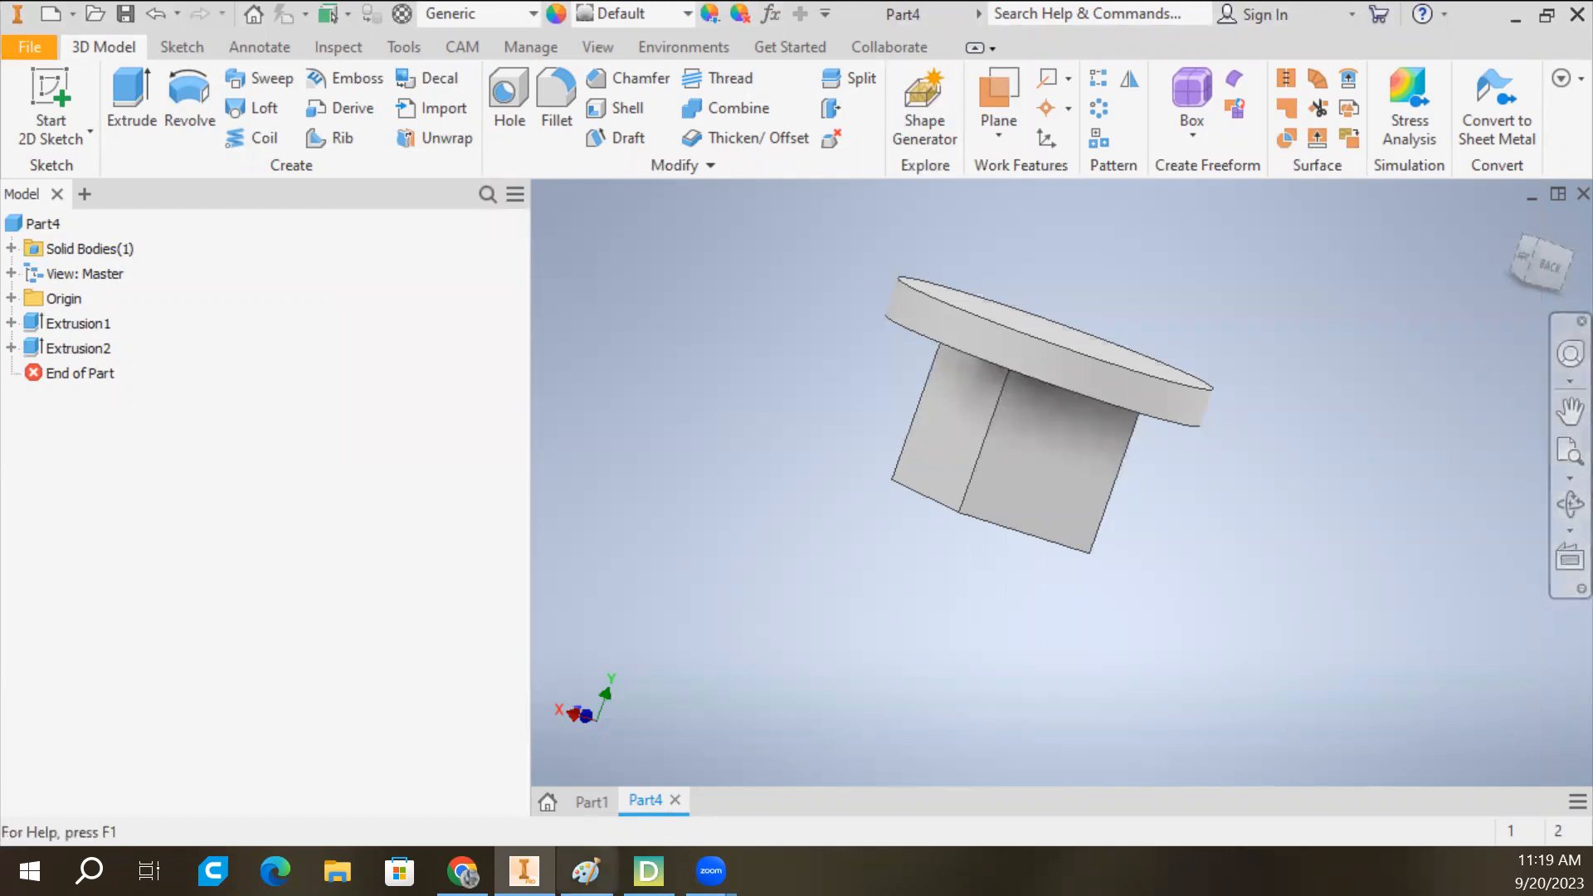
mouse_move(648, 870)
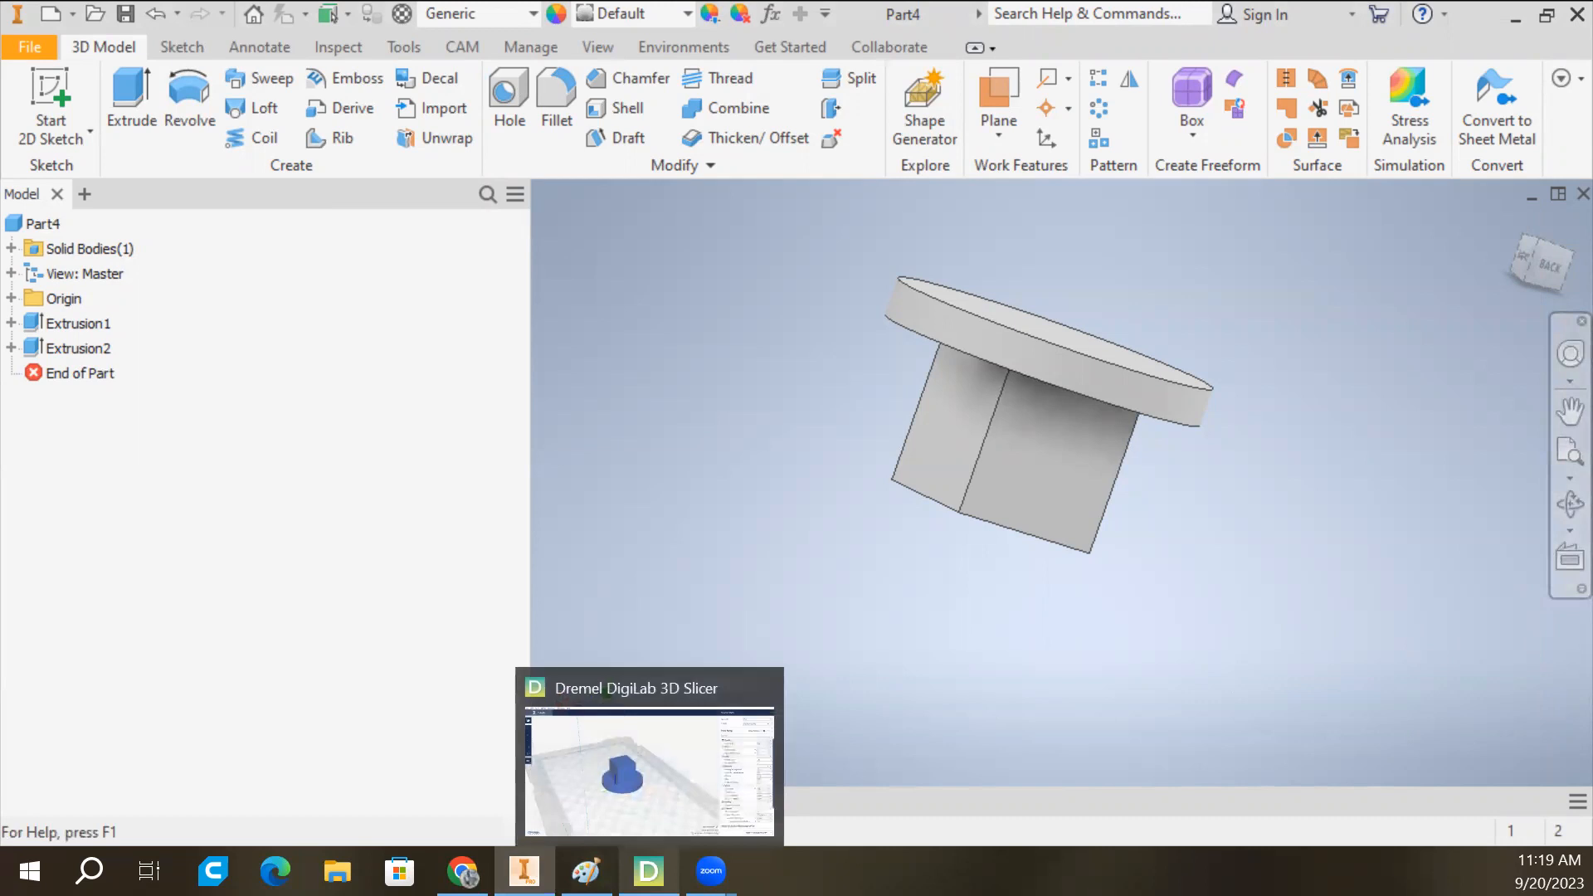
Switch to Dremel DigiLab 3D Slicer showing the toadstool on the plate.
click(648, 756)
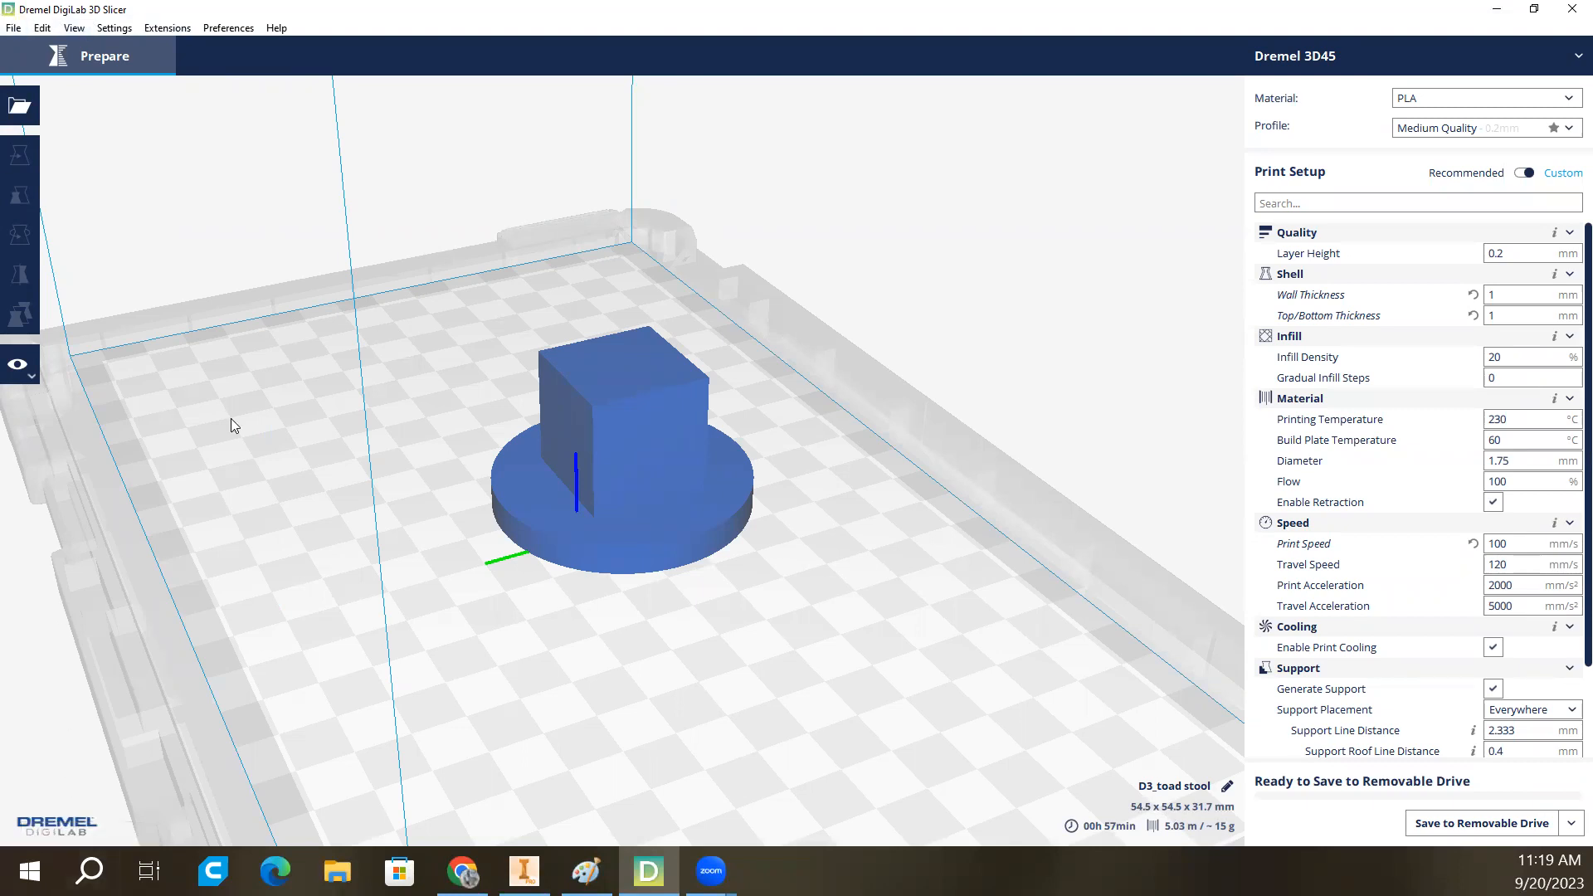
mouse_move(371, 525)
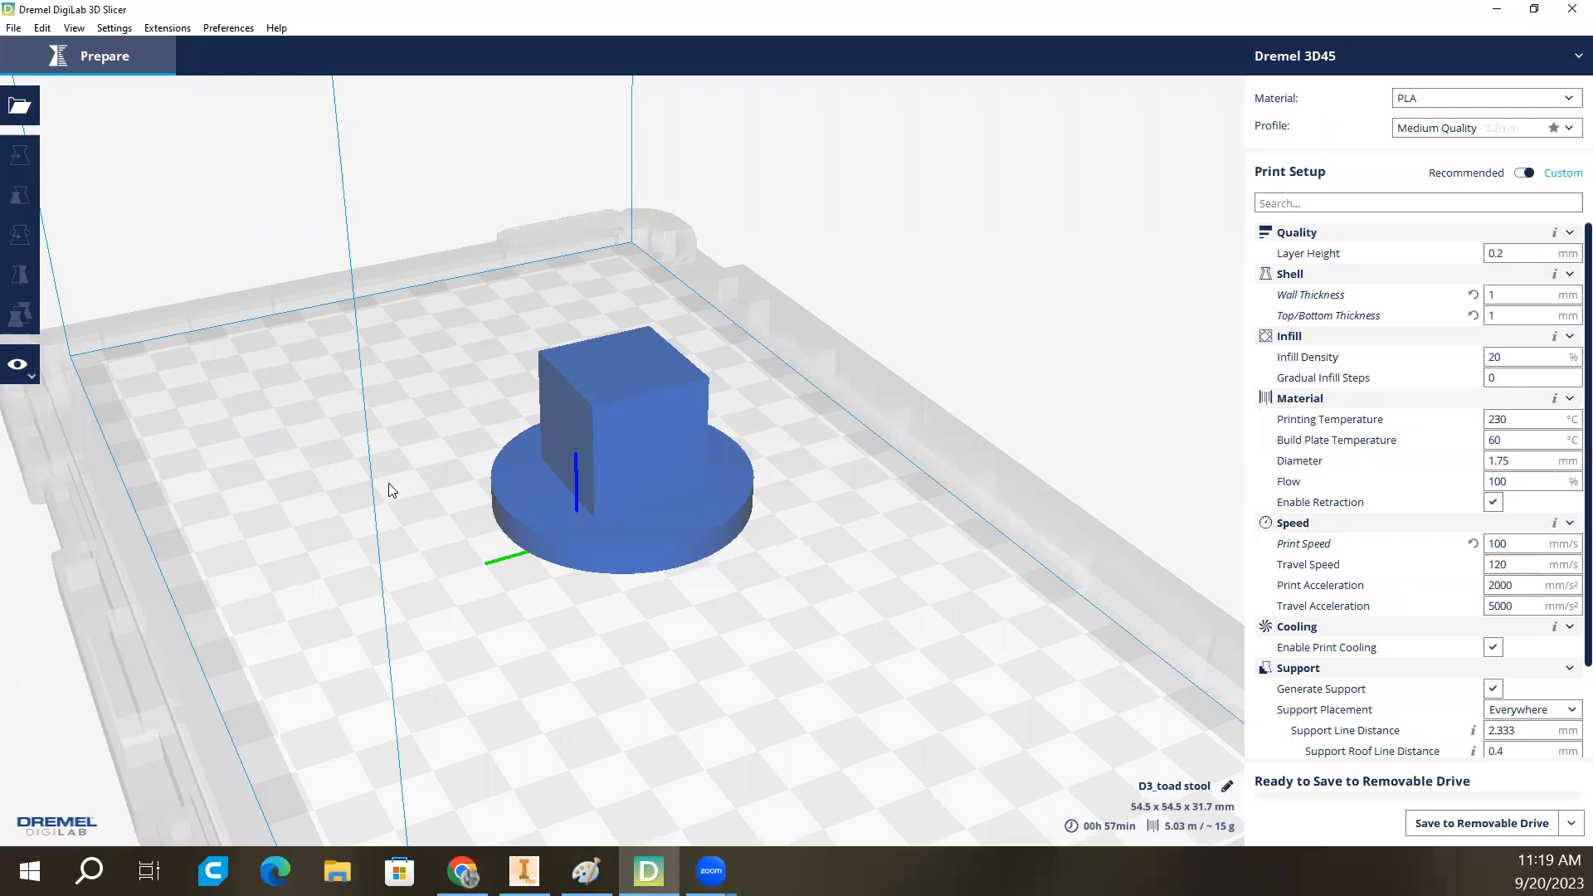
Delete the old model and load toad stool.stl from Documents.
click(18, 235)
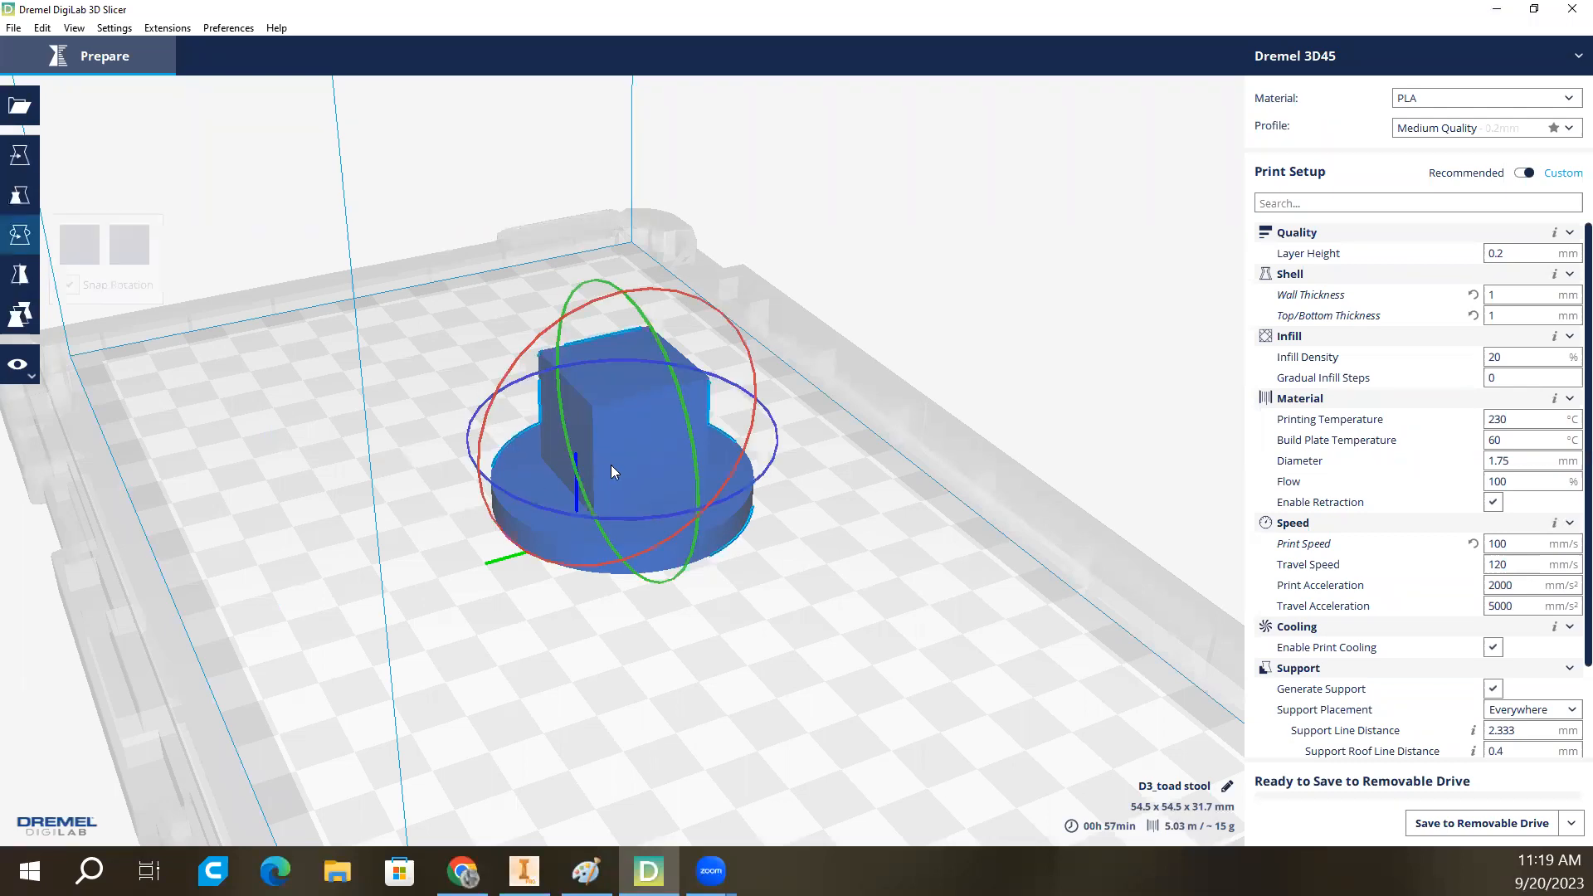
key(Delete)
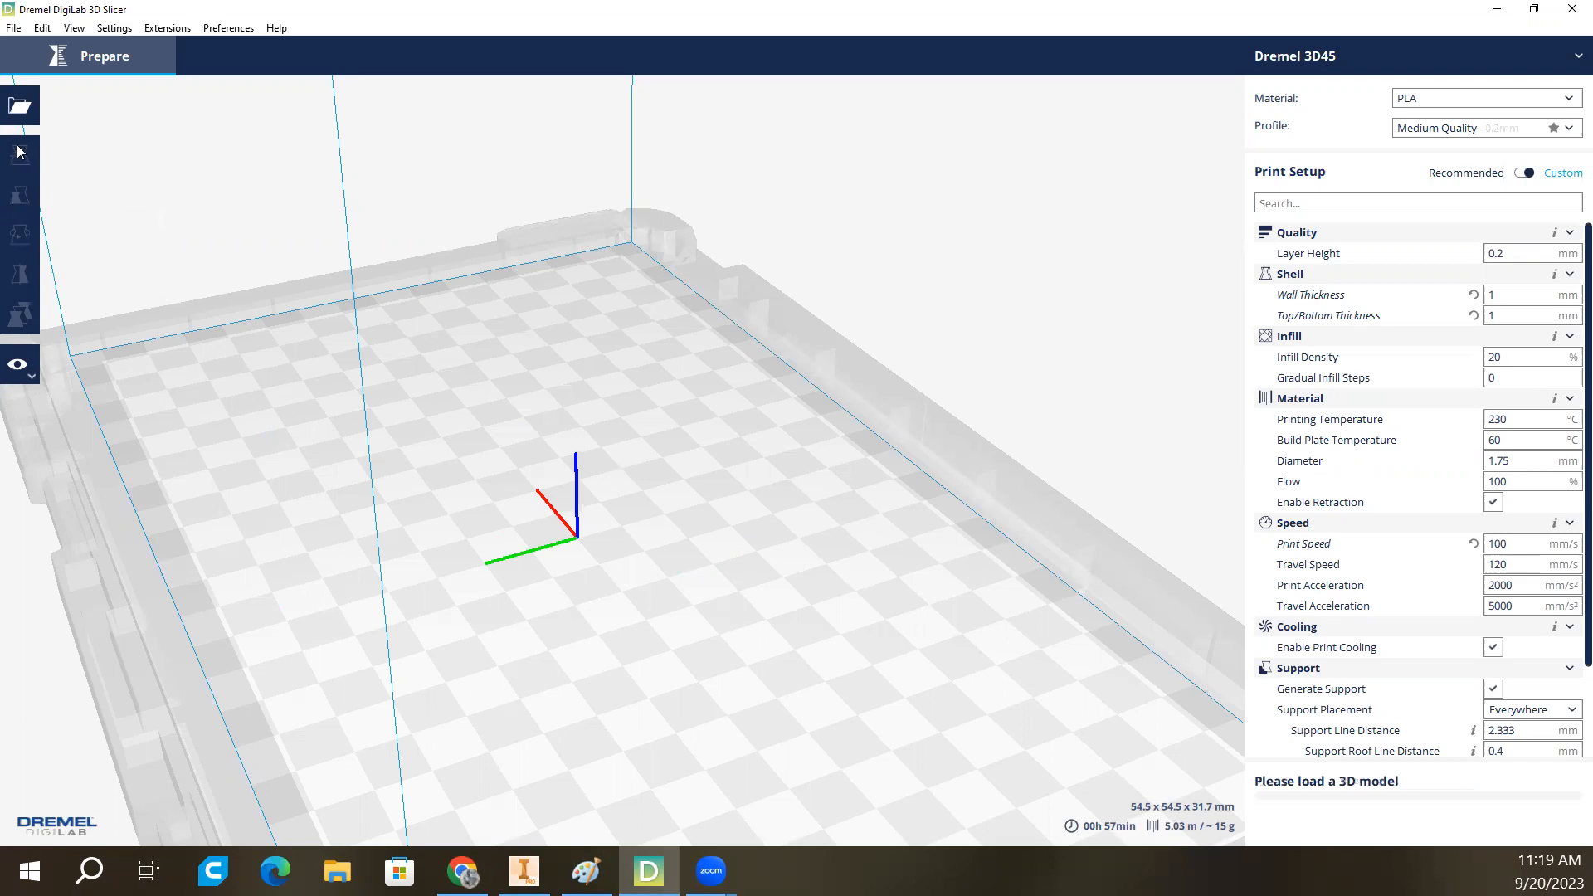
click(18, 104)
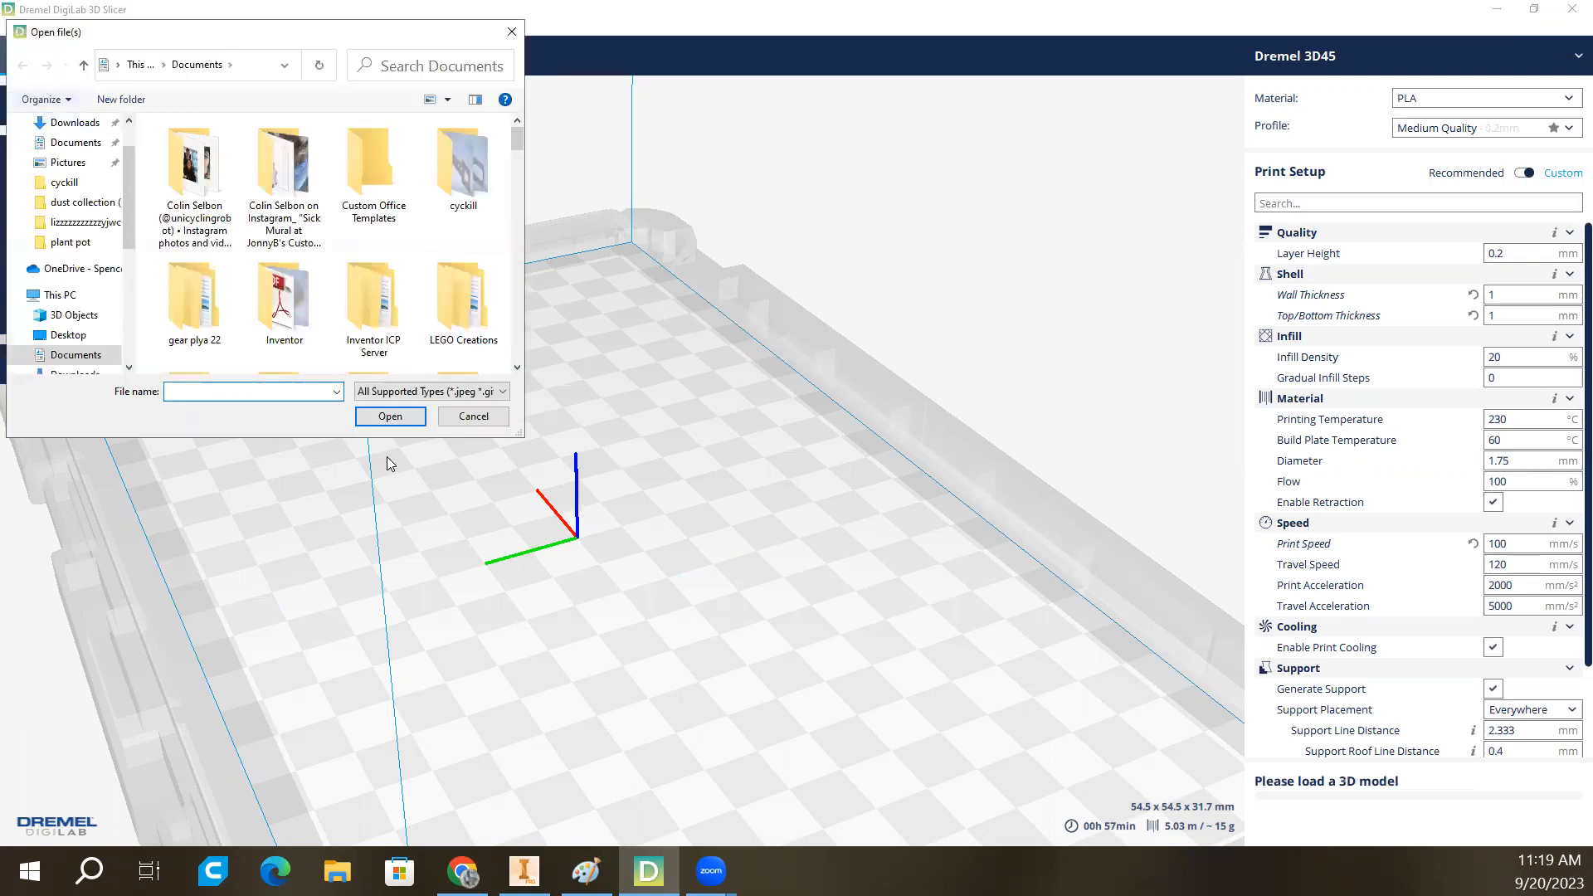
mouse_move(331, 434)
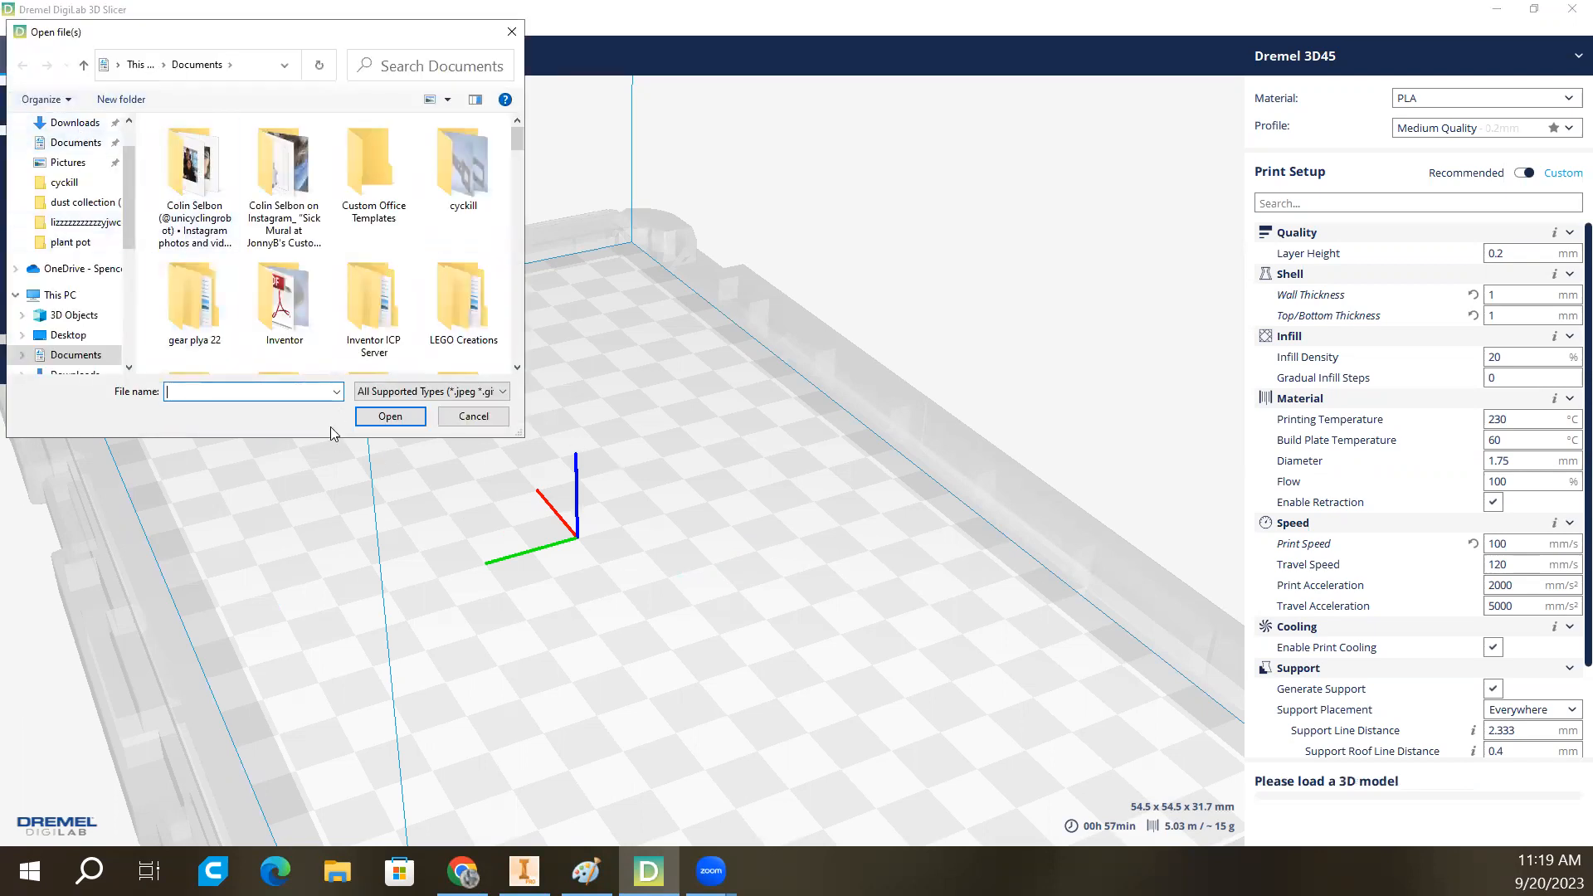
text(t)
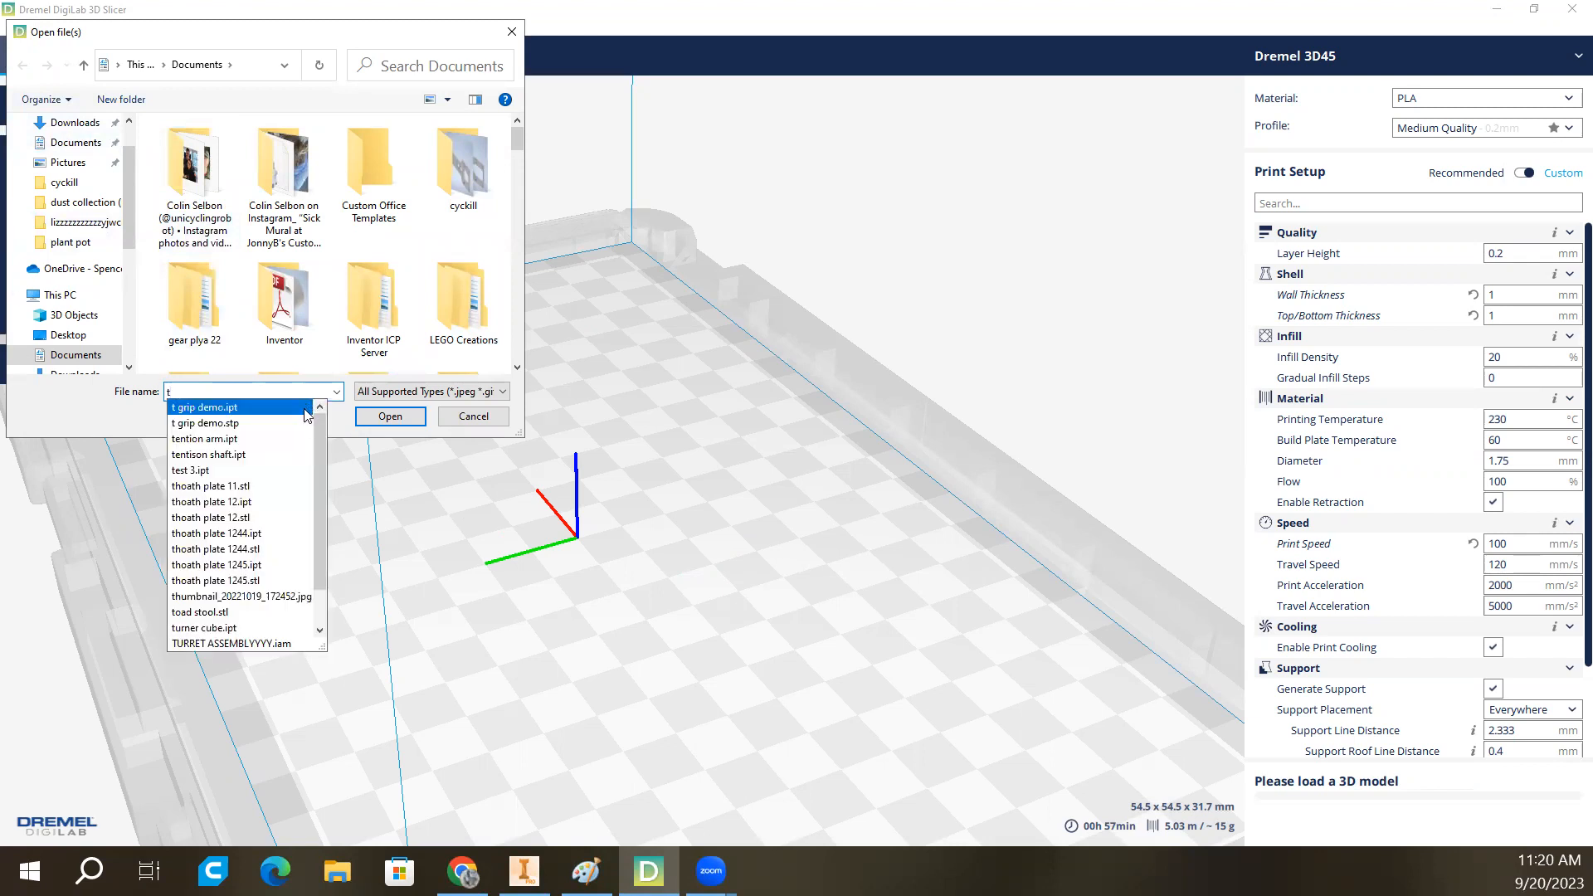
text(o)
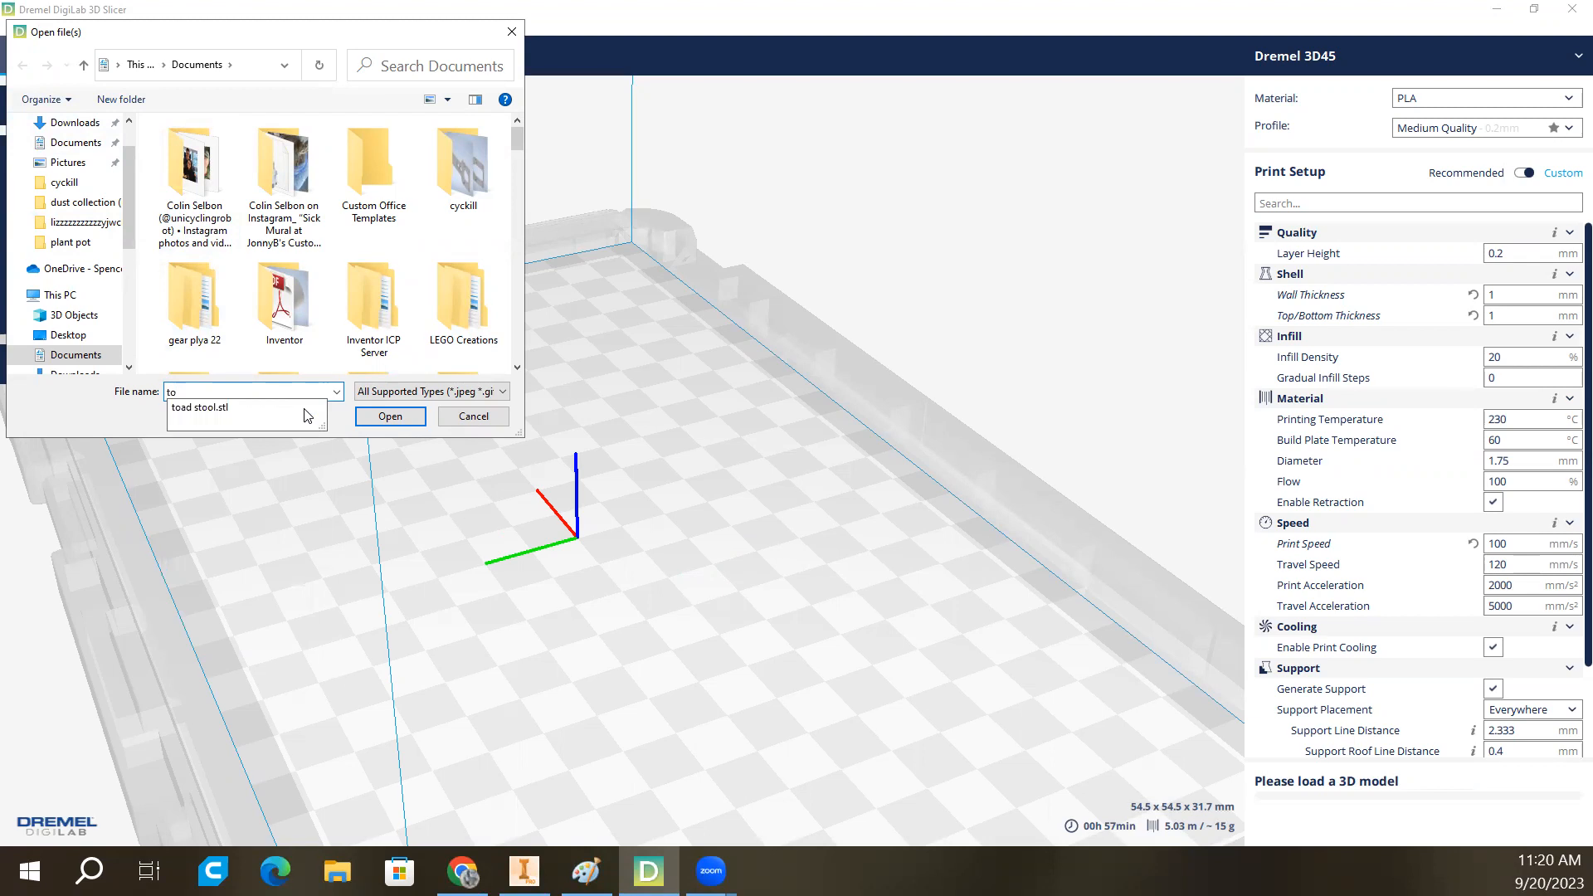
click(207, 407)
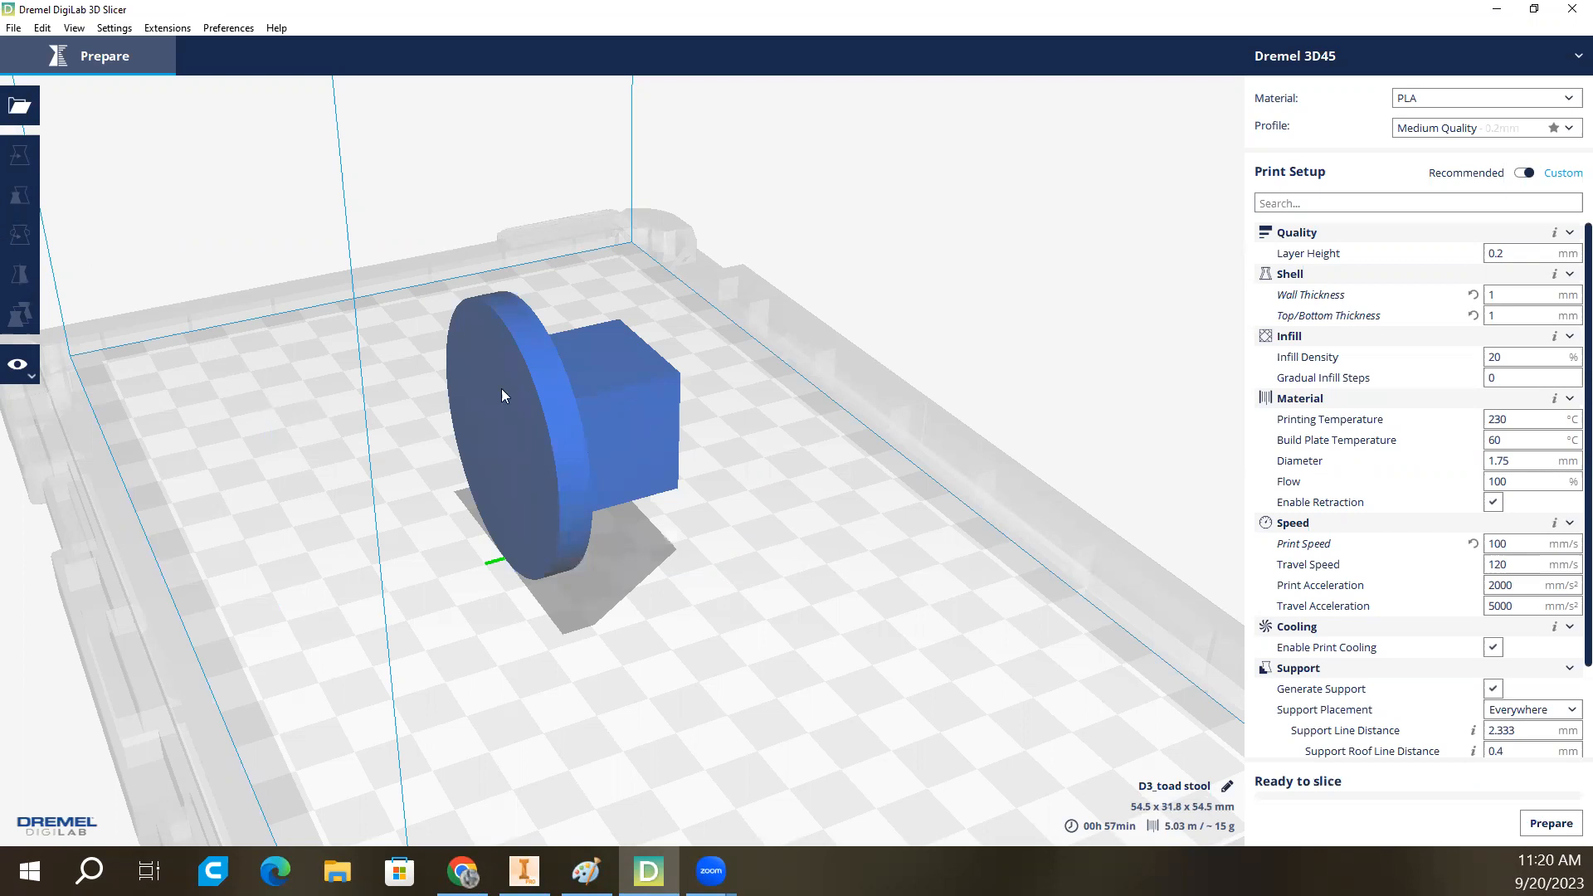
mouse_move(773, 513)
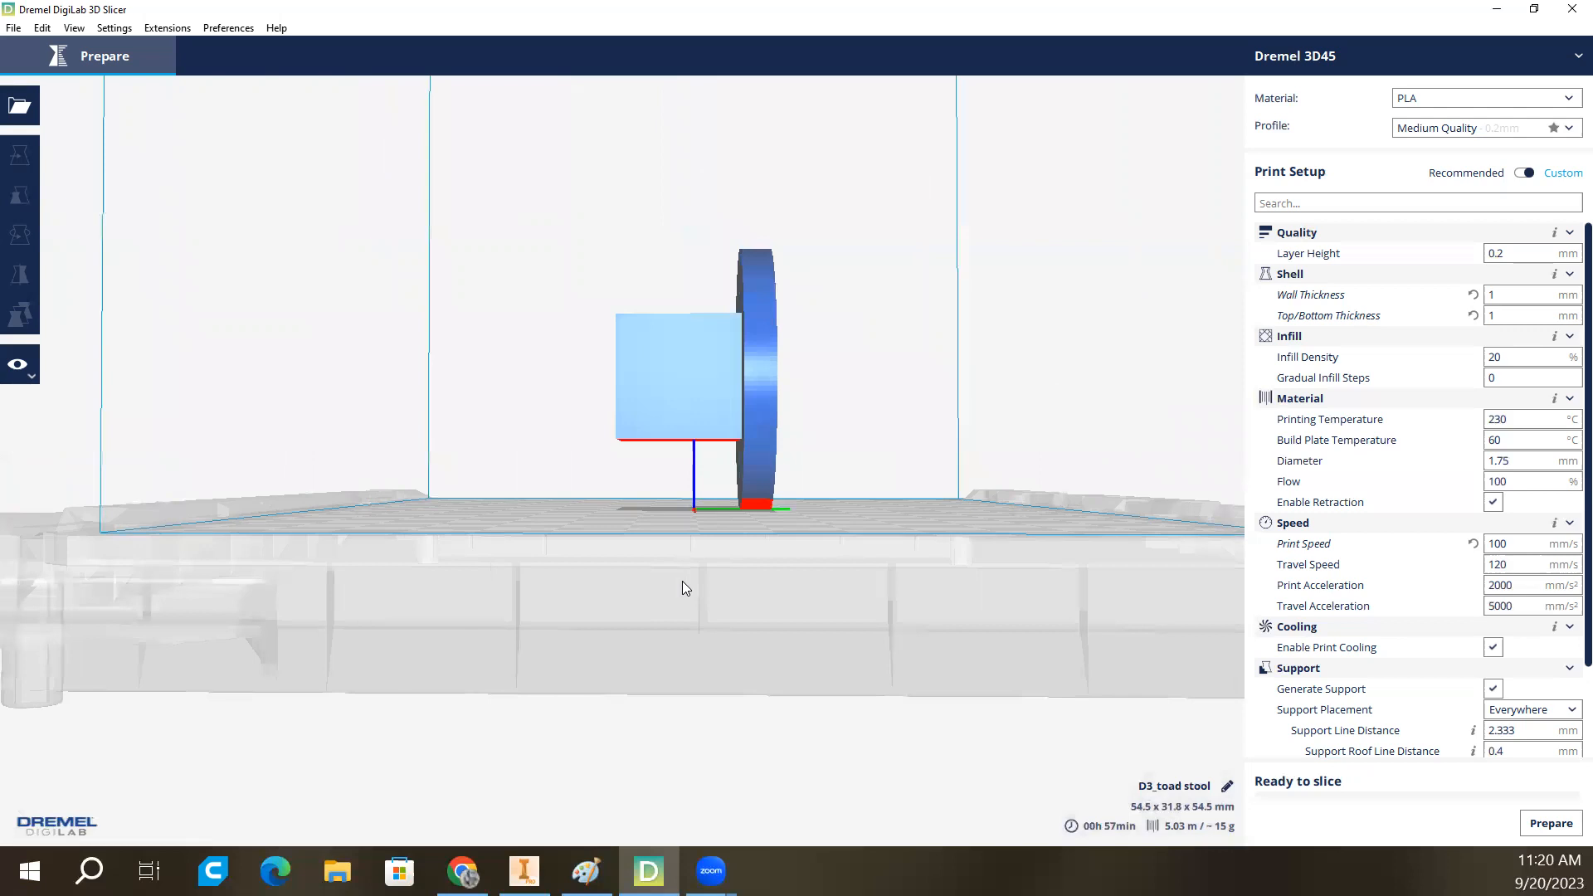
mouse_move(48, 254)
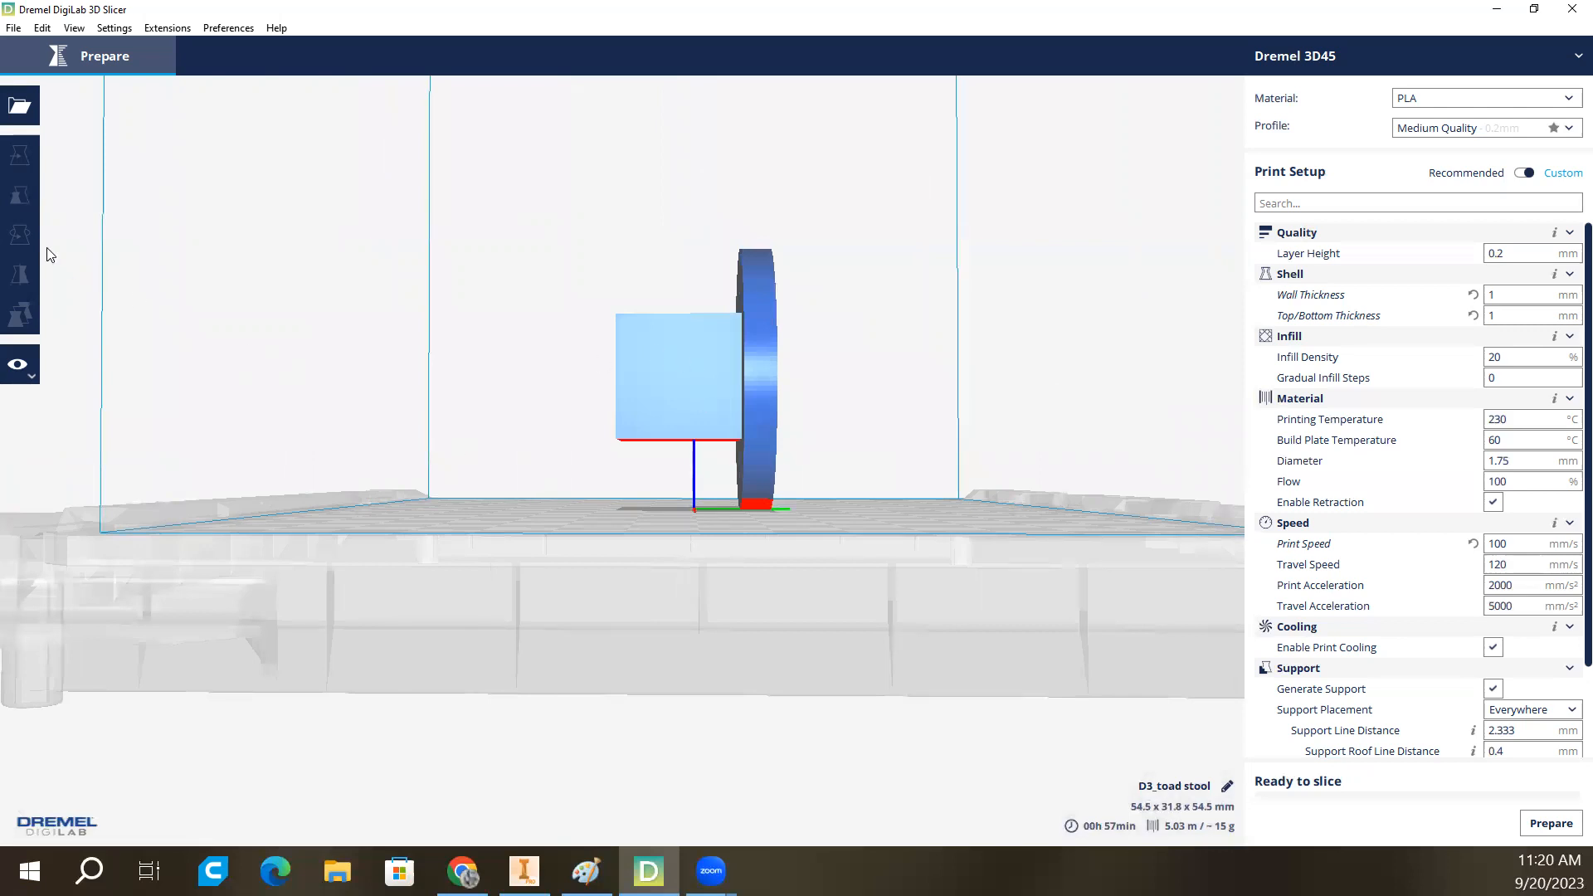
Select the toadstool and lay it flat on its round cap.
click(19, 235)
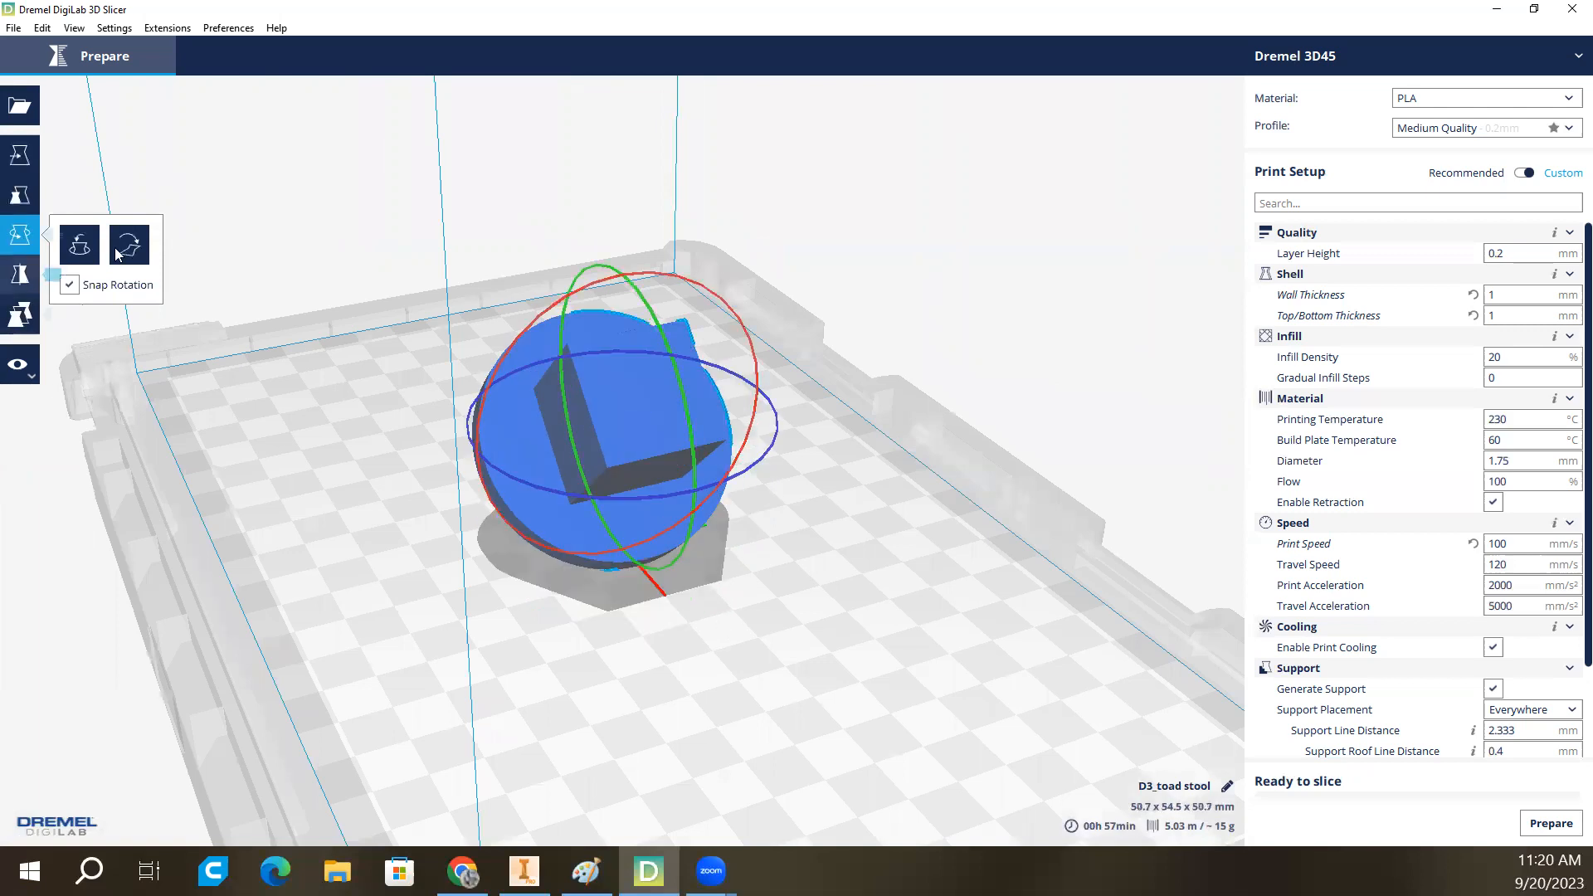
mouse_move(128, 244)
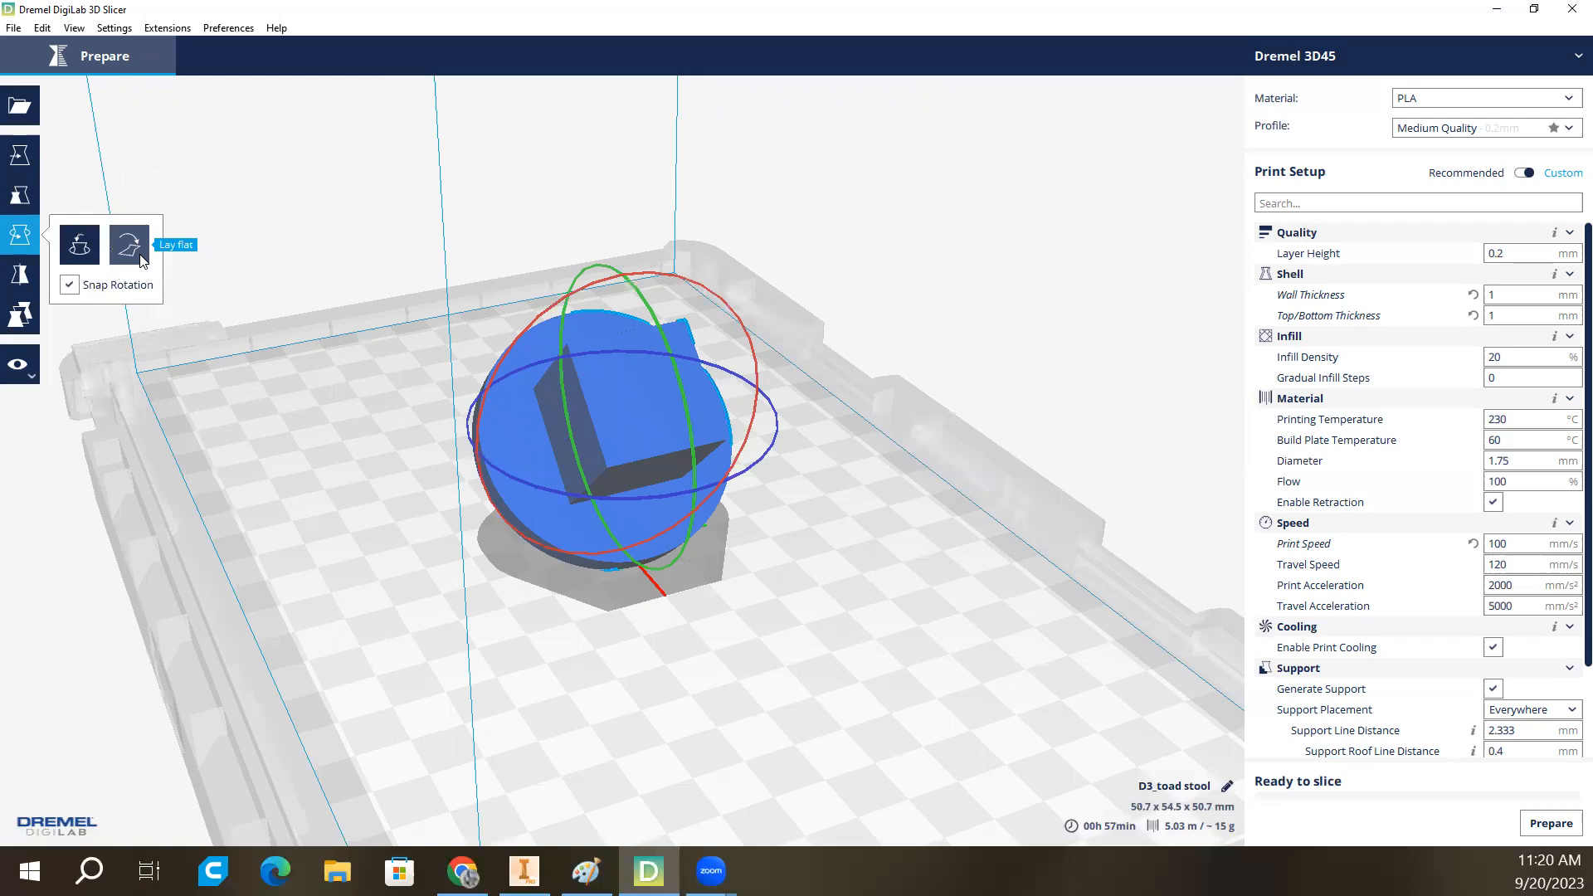
mouse_move(132, 266)
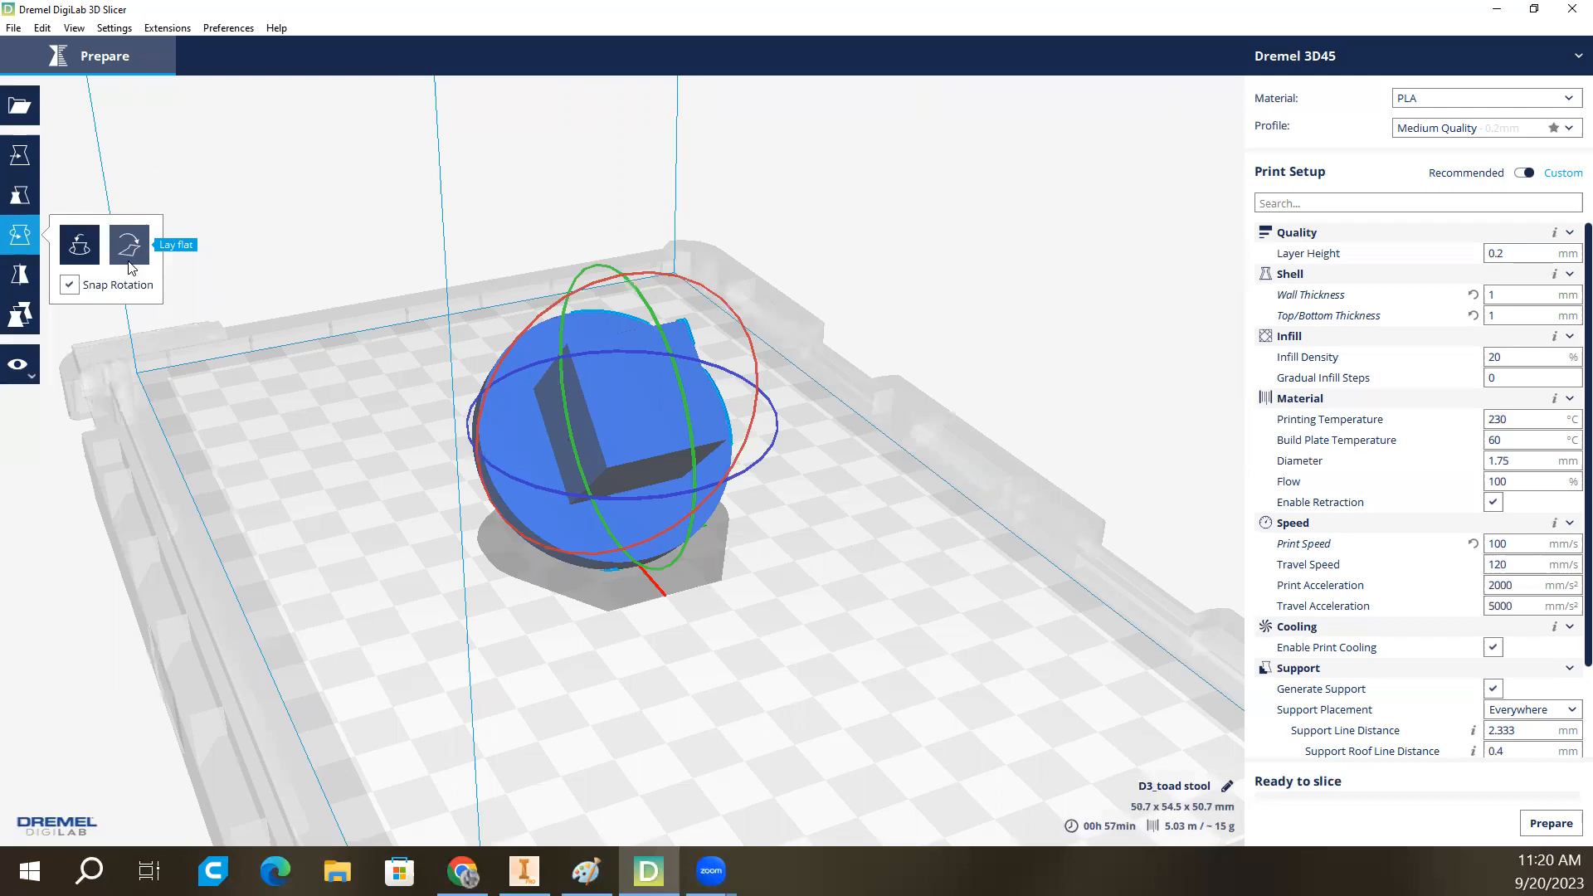
click(127, 244)
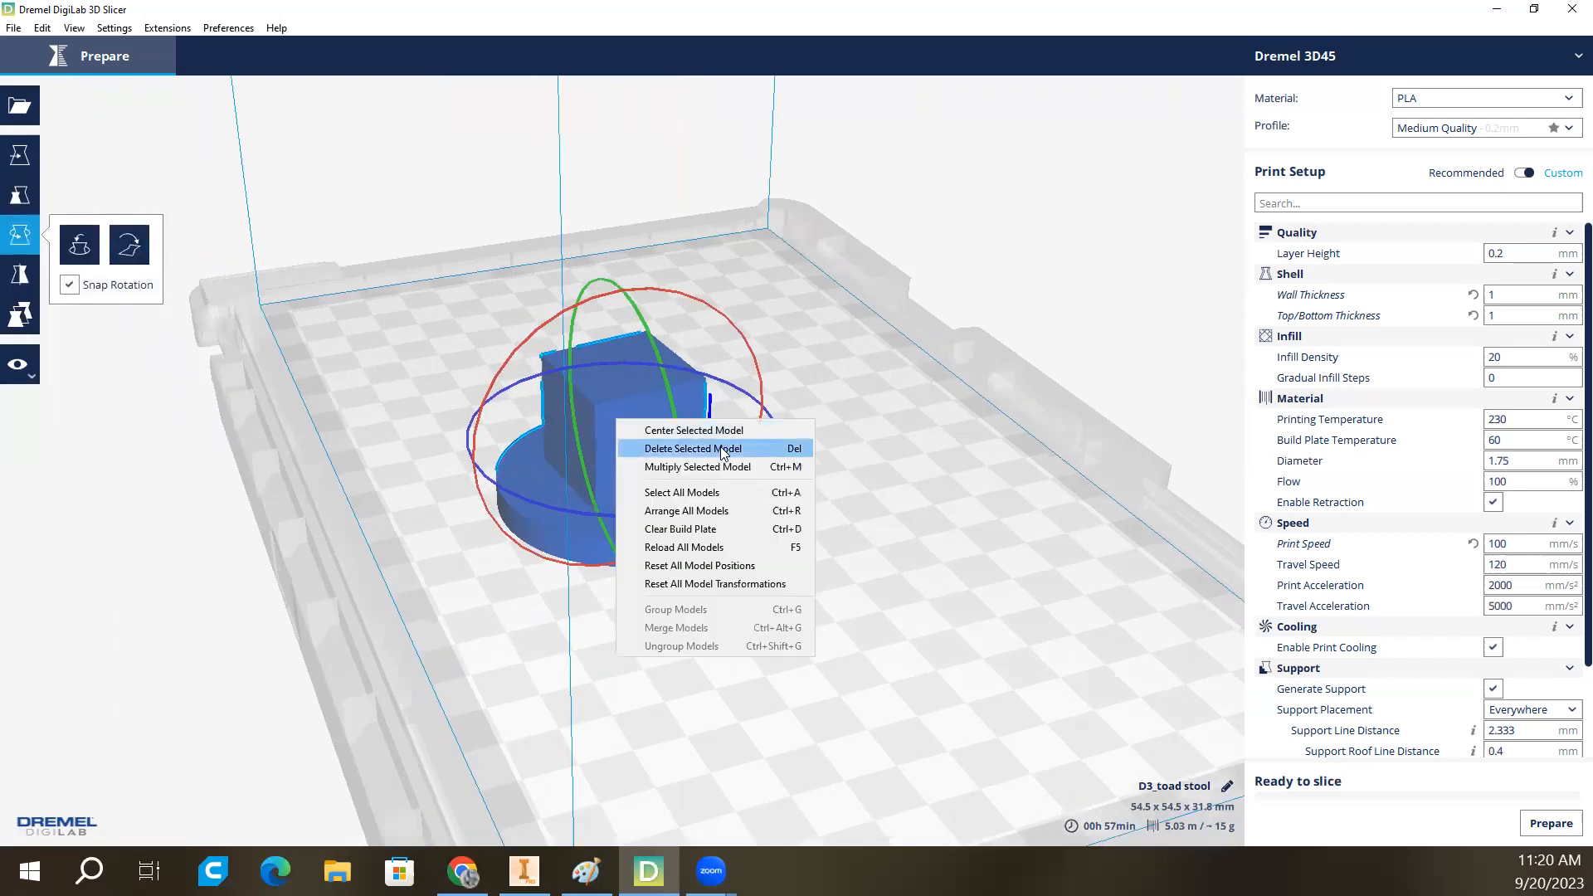
mouse_move(698, 466)
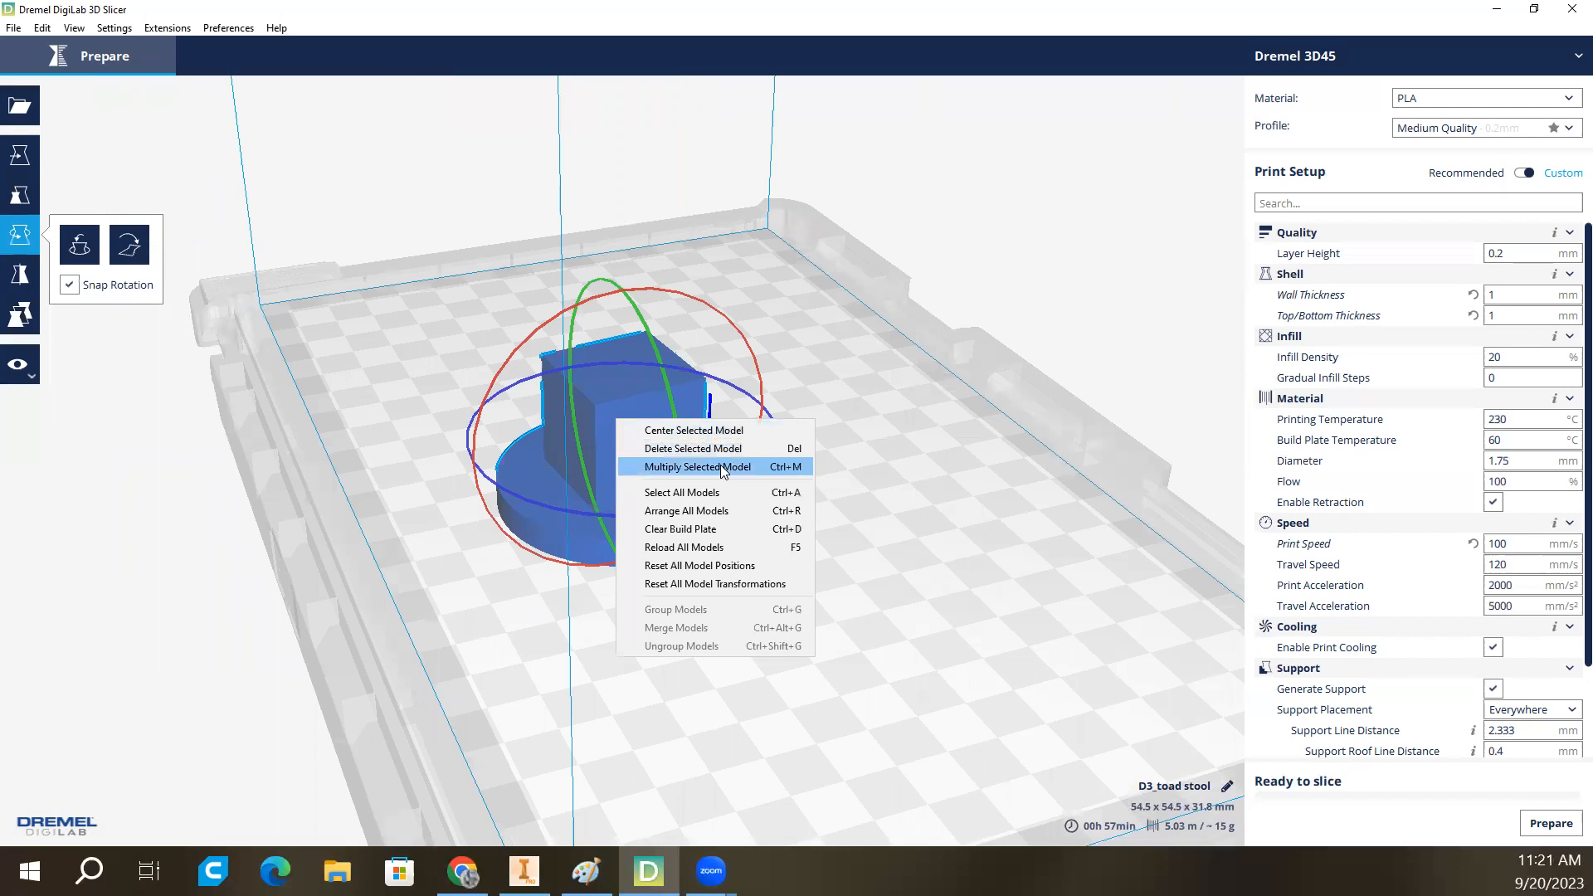
click(696, 466)
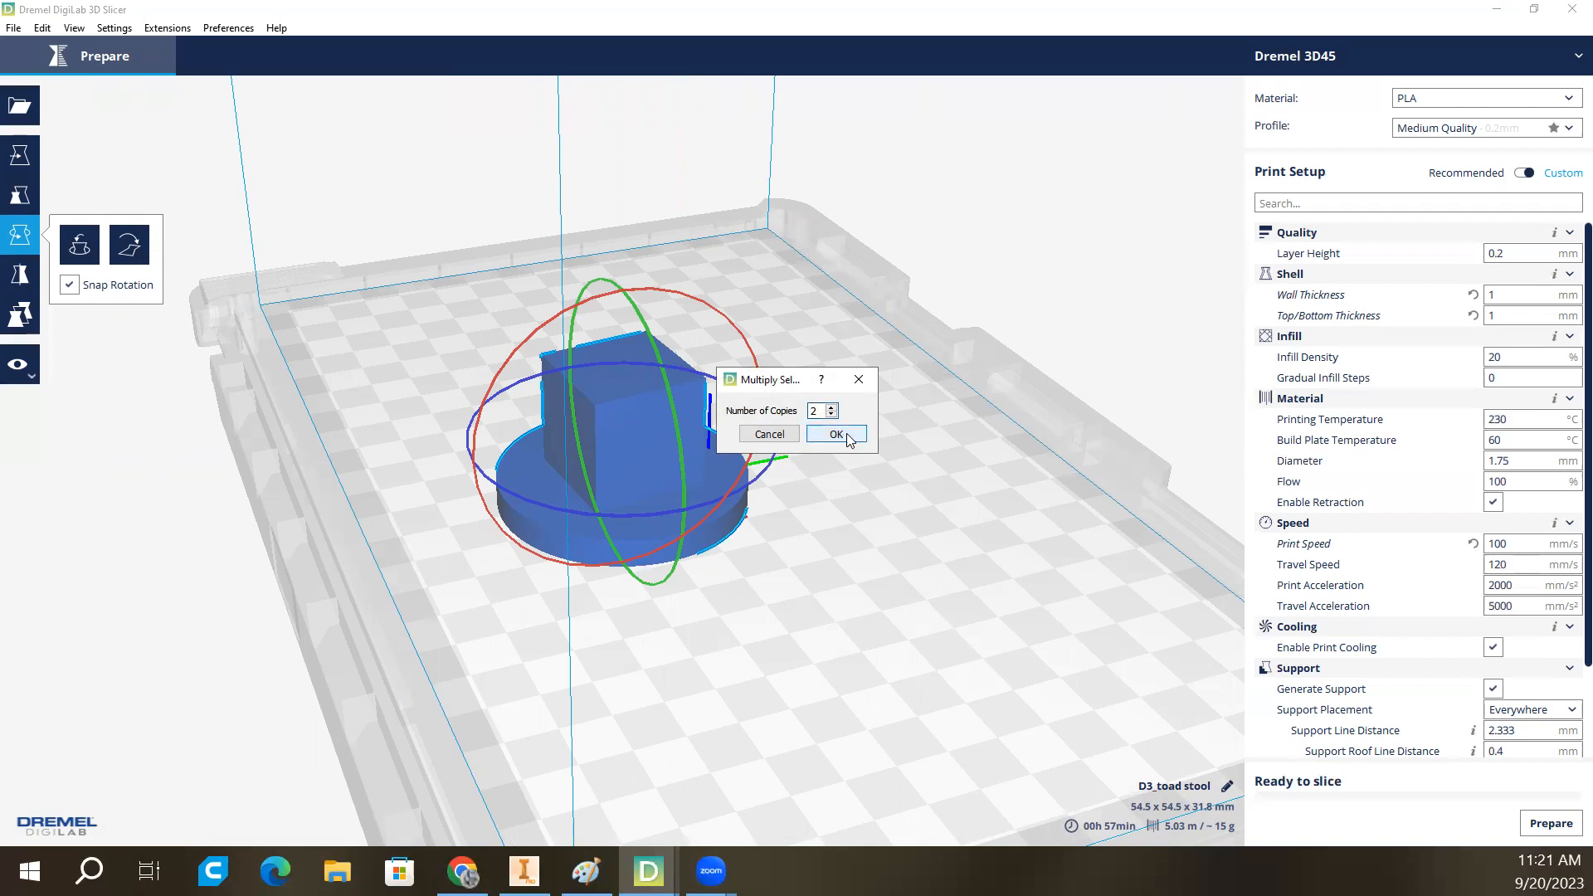
click(832, 435)
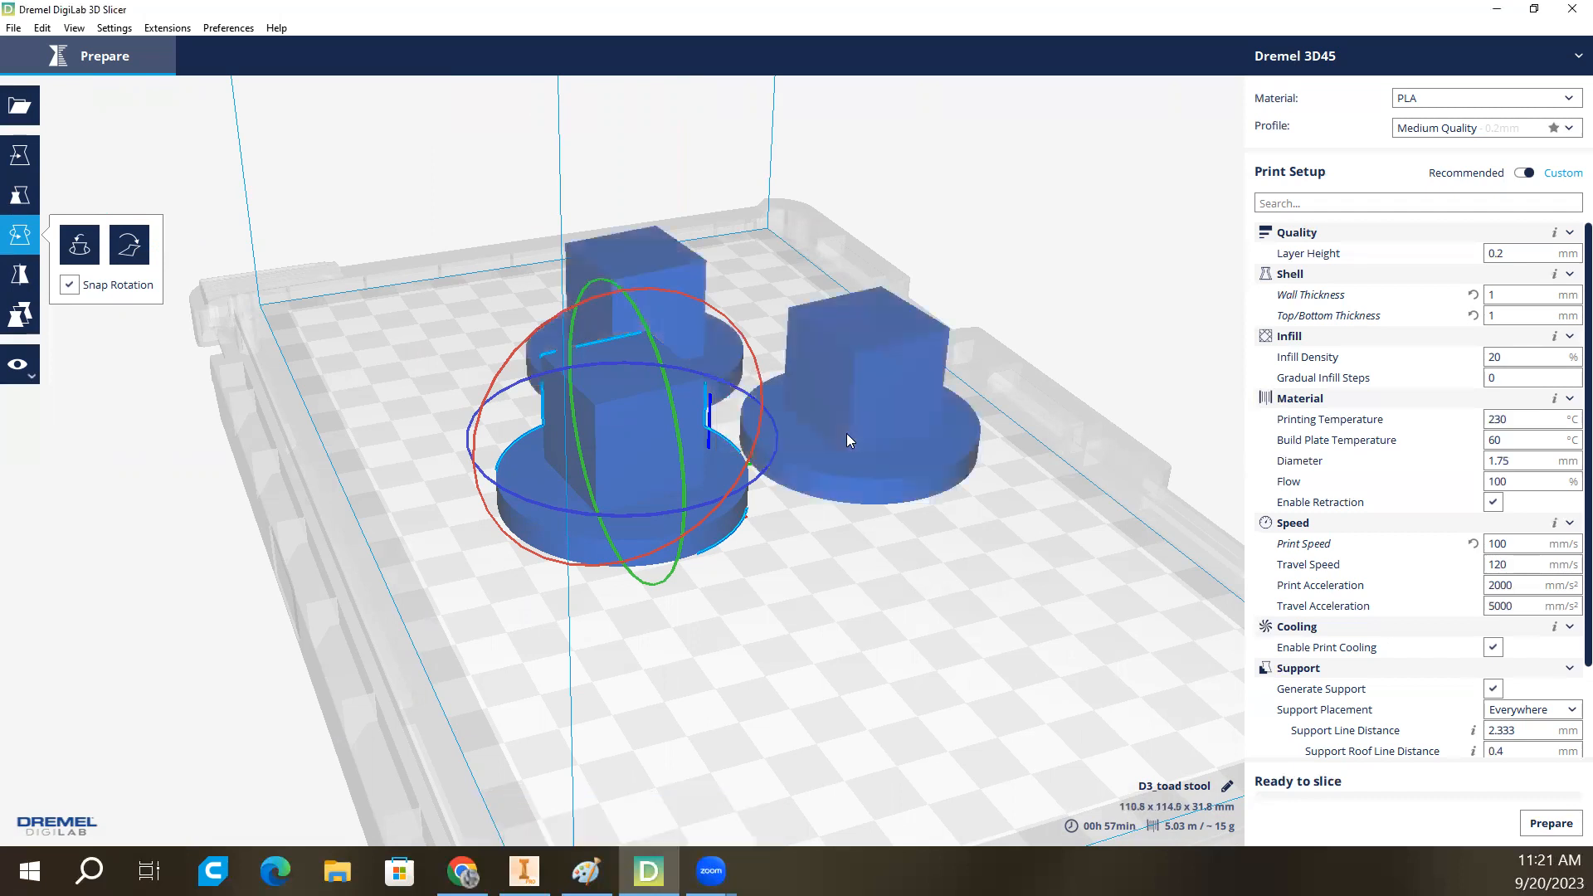
mouse_move(832, 424)
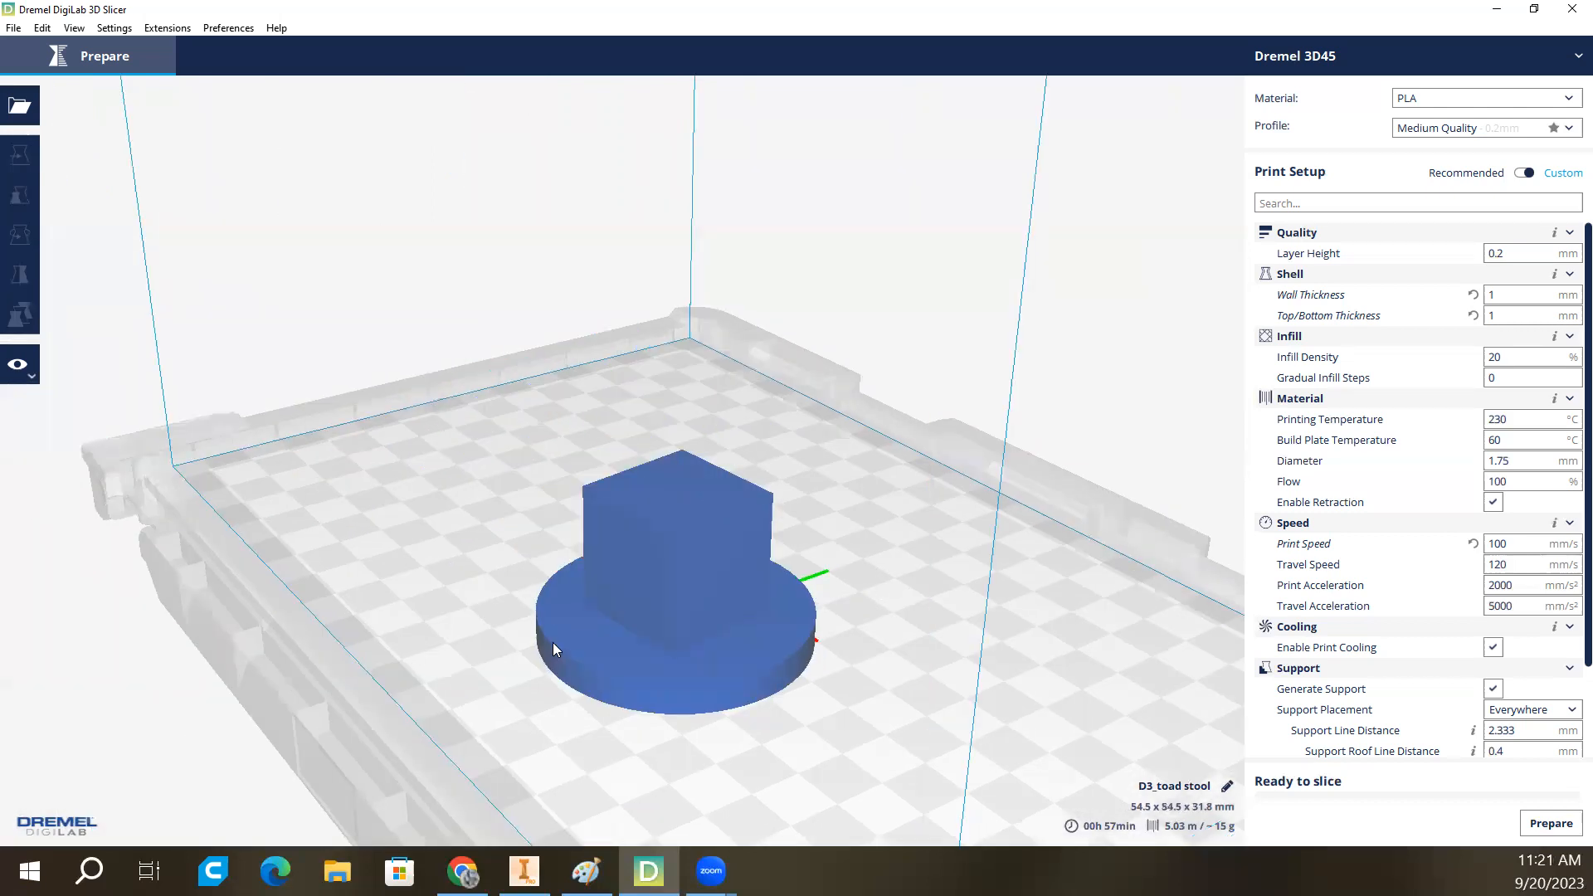
click(19, 236)
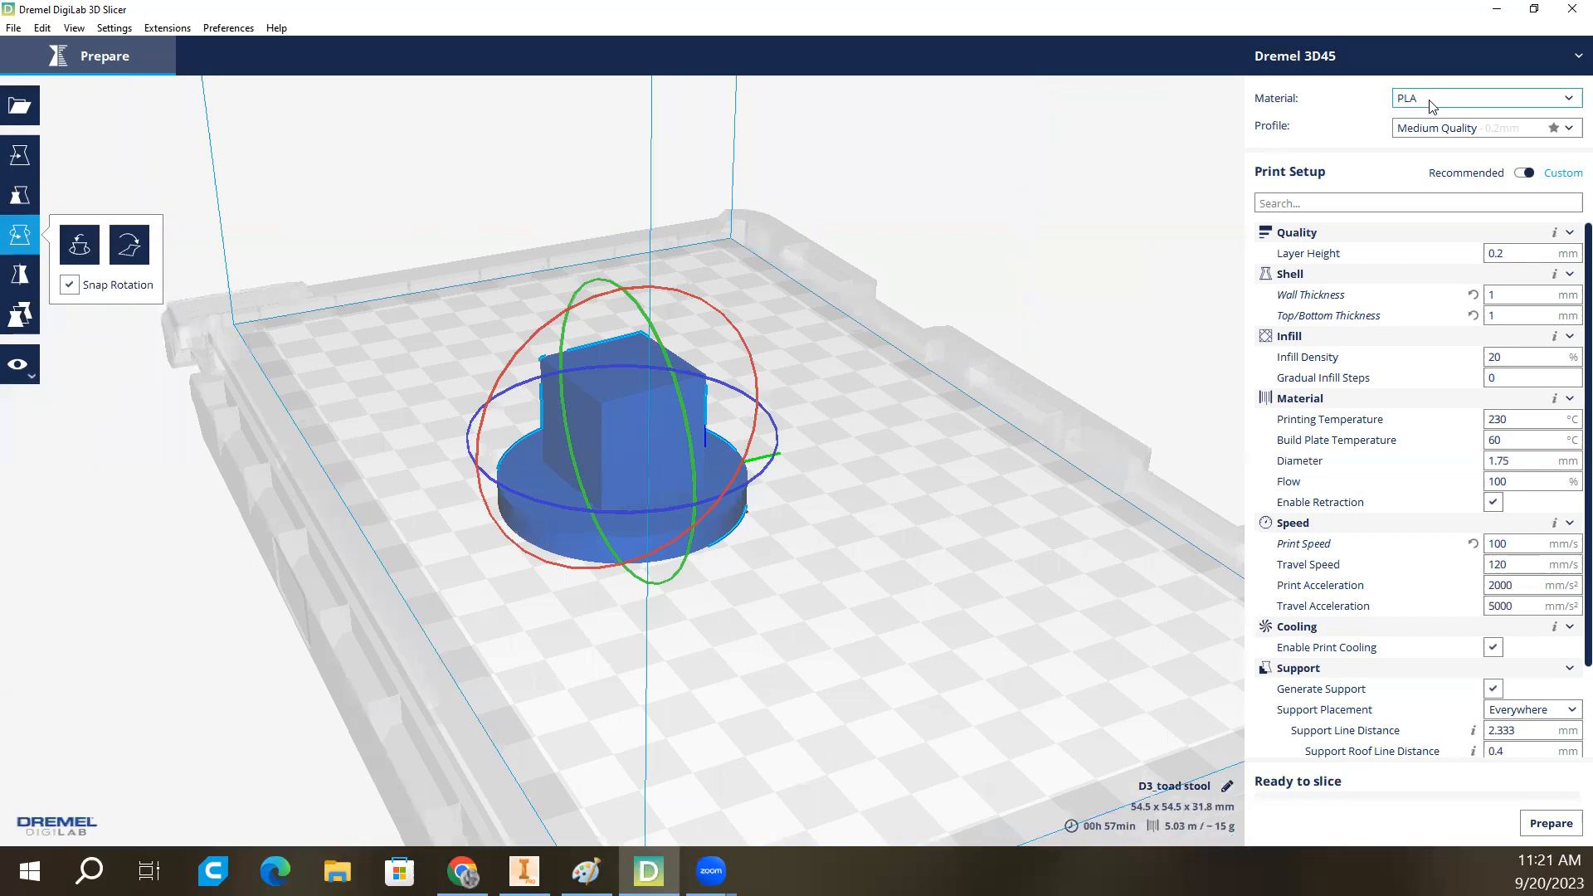
mouse_move(1432, 107)
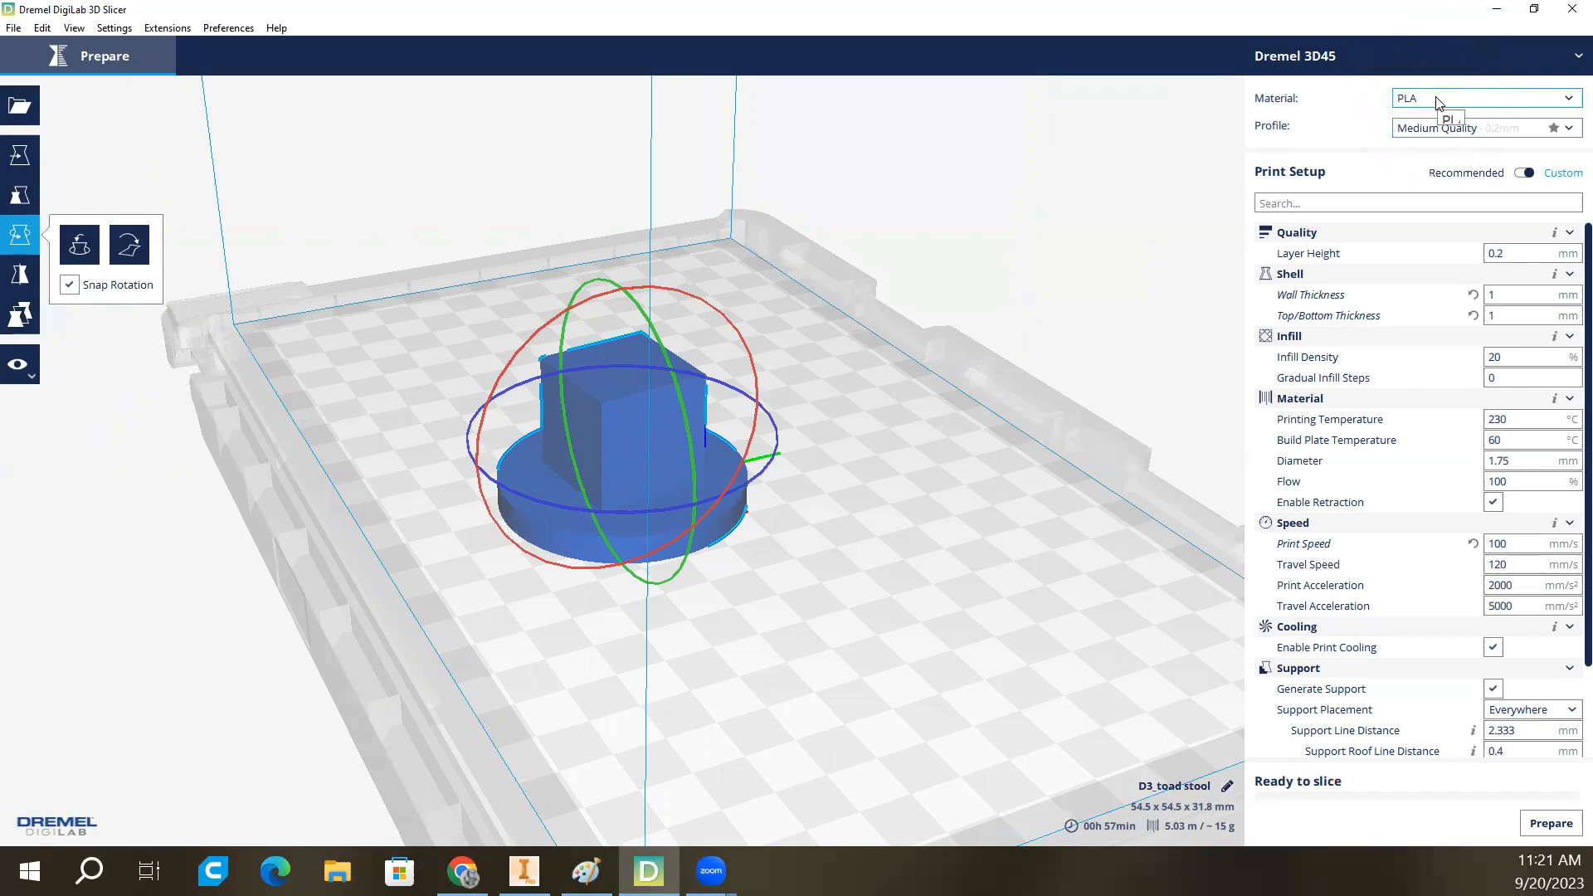
mouse_move(1447, 132)
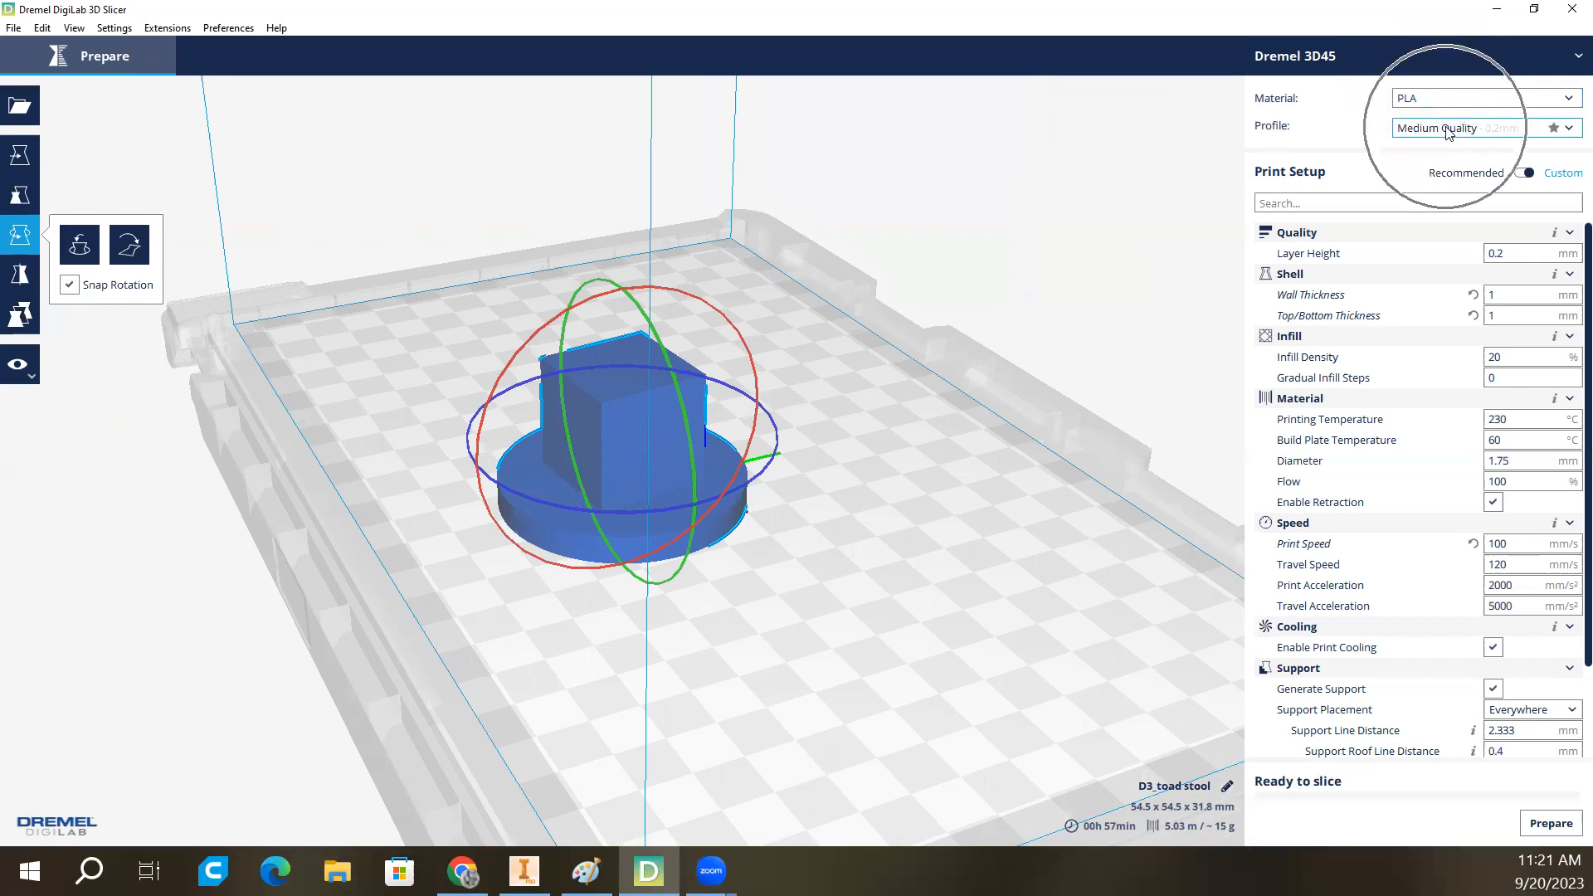
mouse_move(1462, 127)
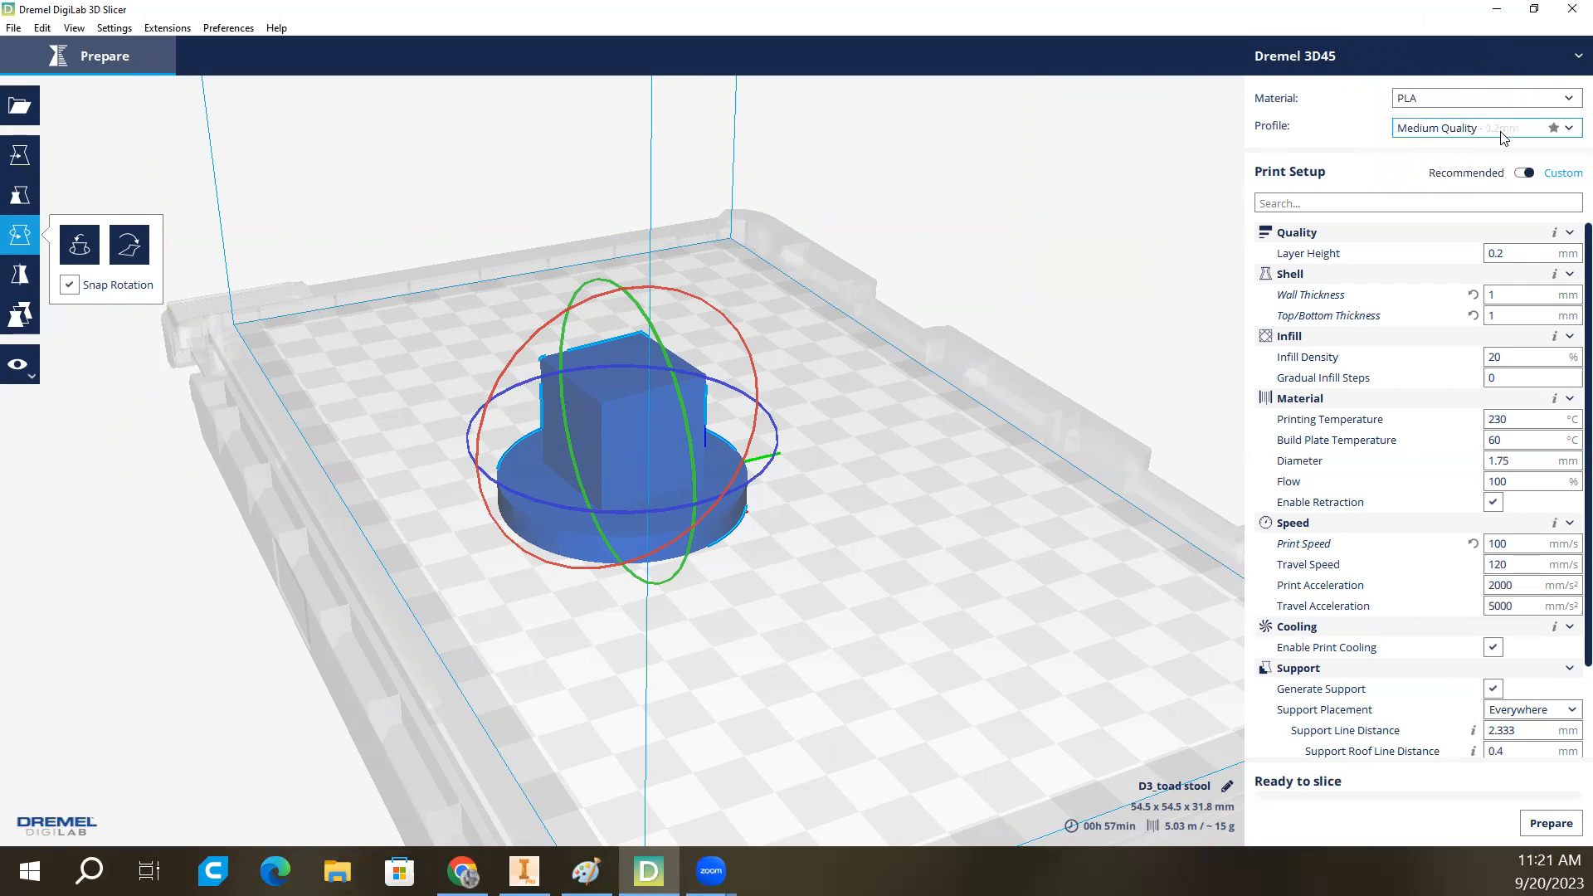
click(1483, 127)
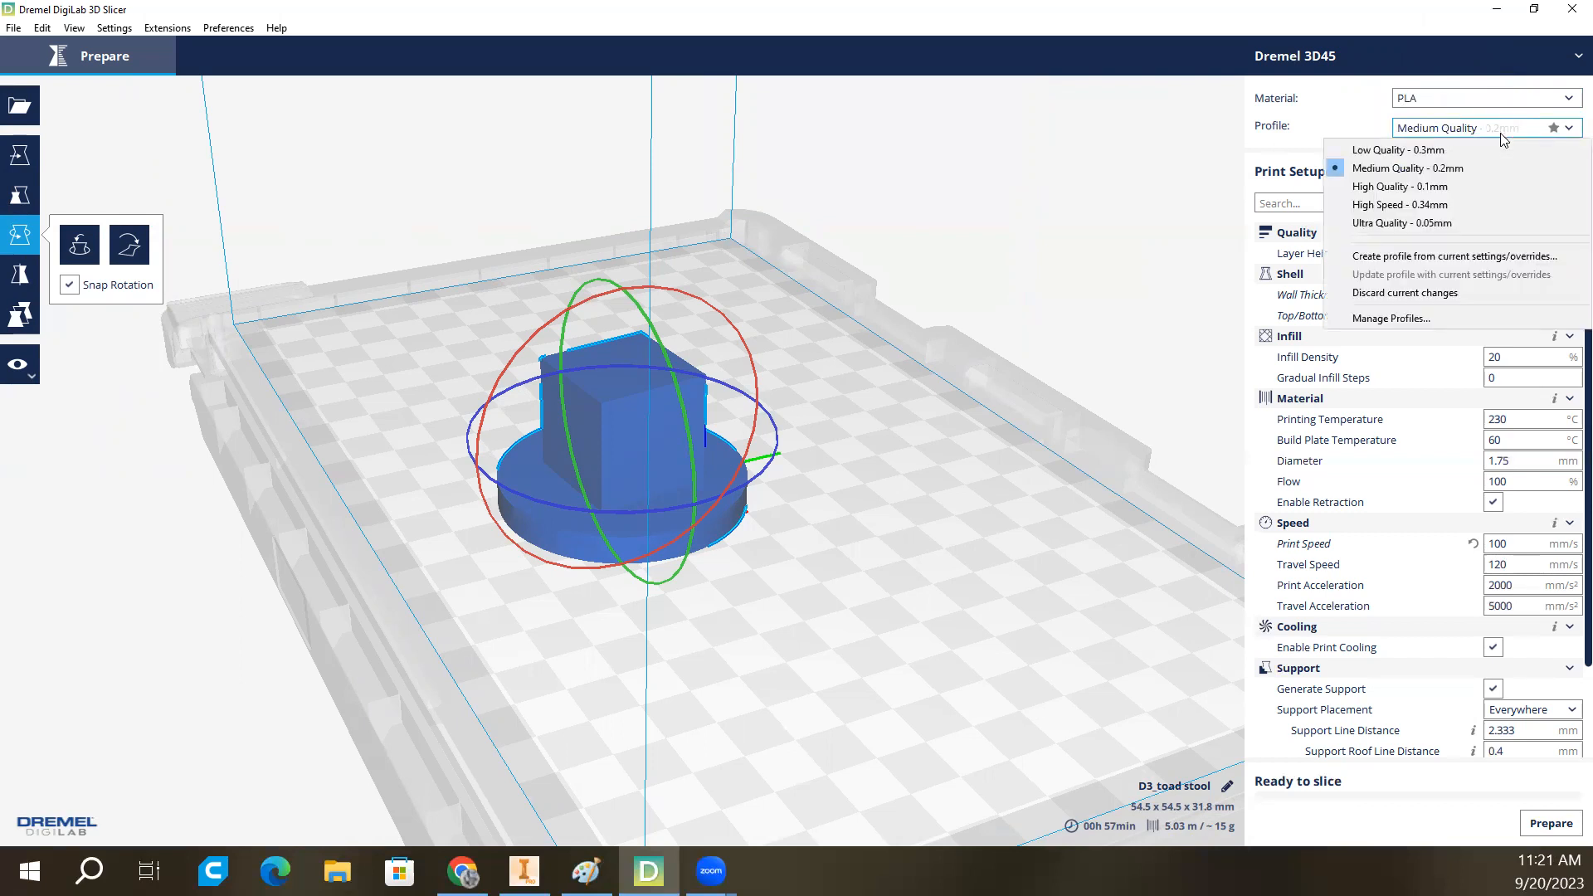
mouse_move(1400, 185)
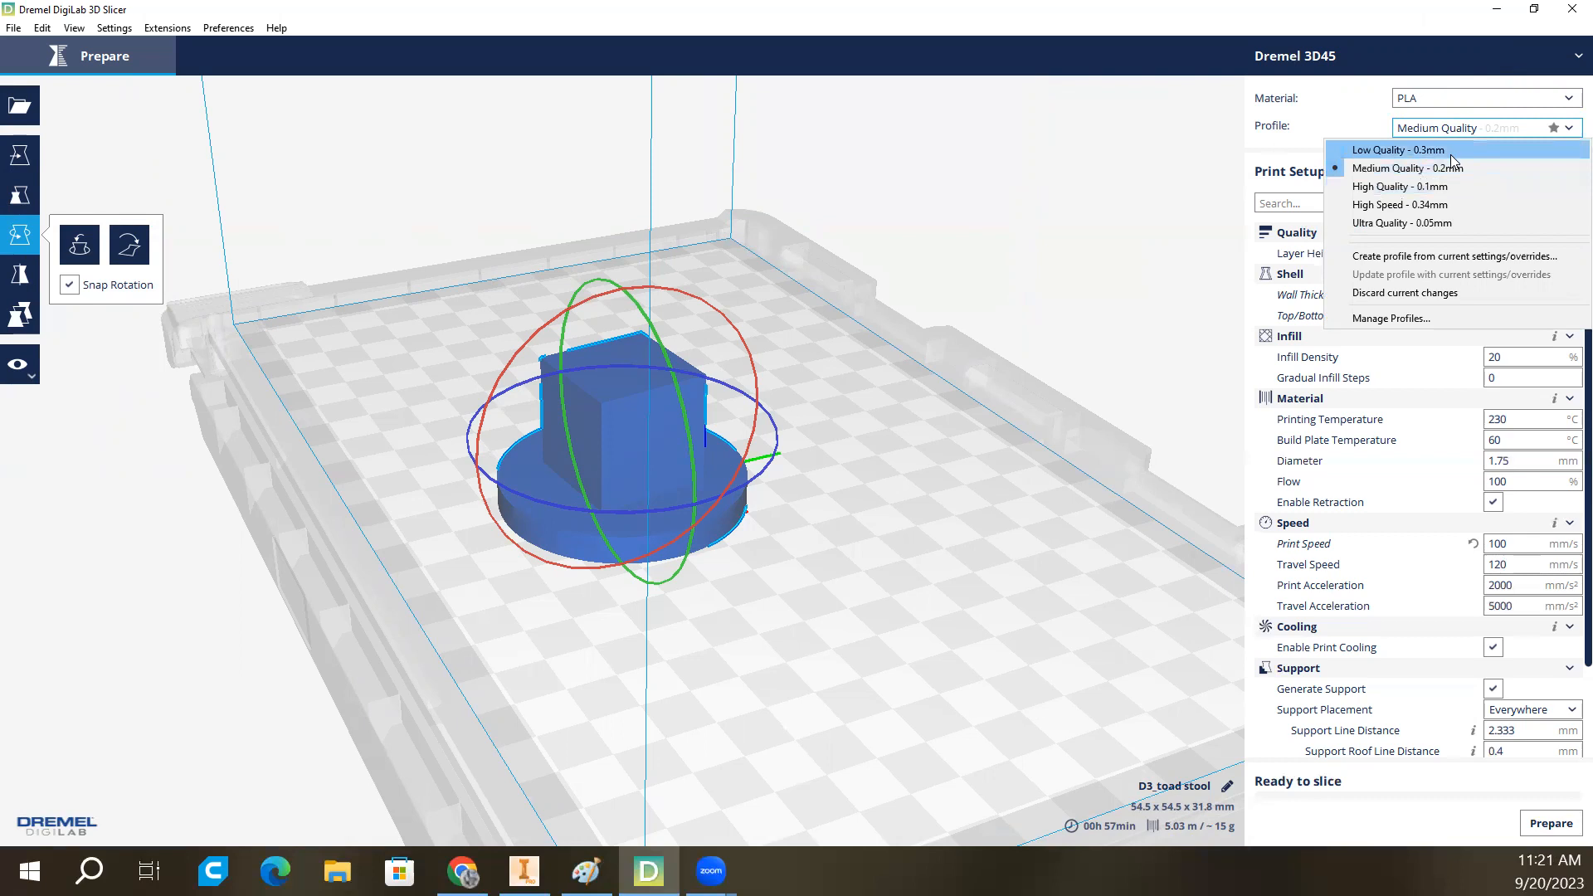
mouse_move(1199, 171)
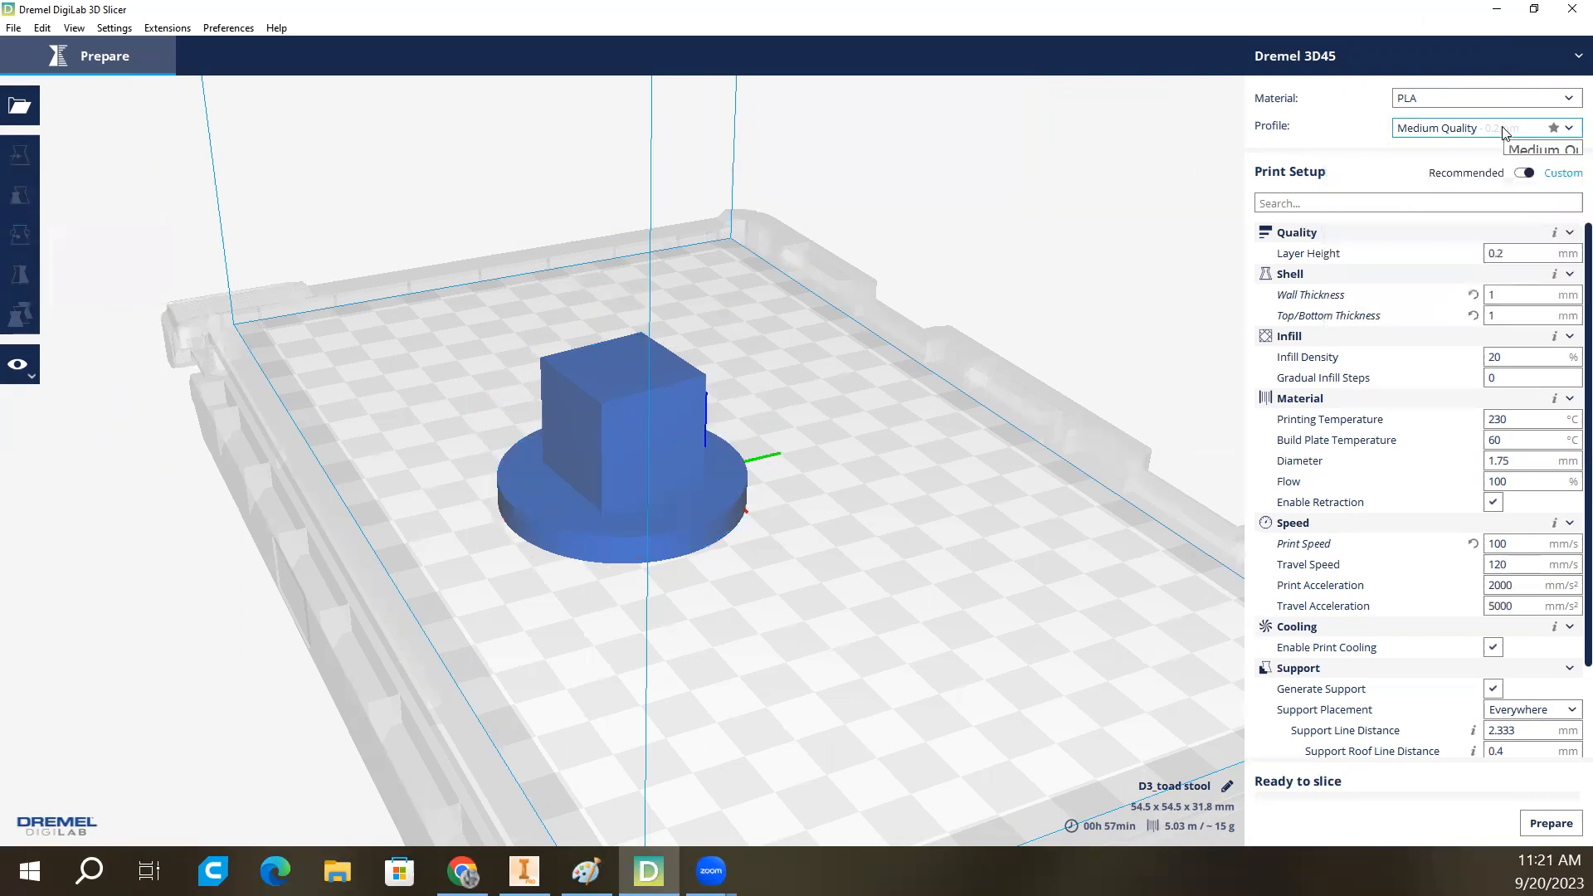
mouse_move(1125, 154)
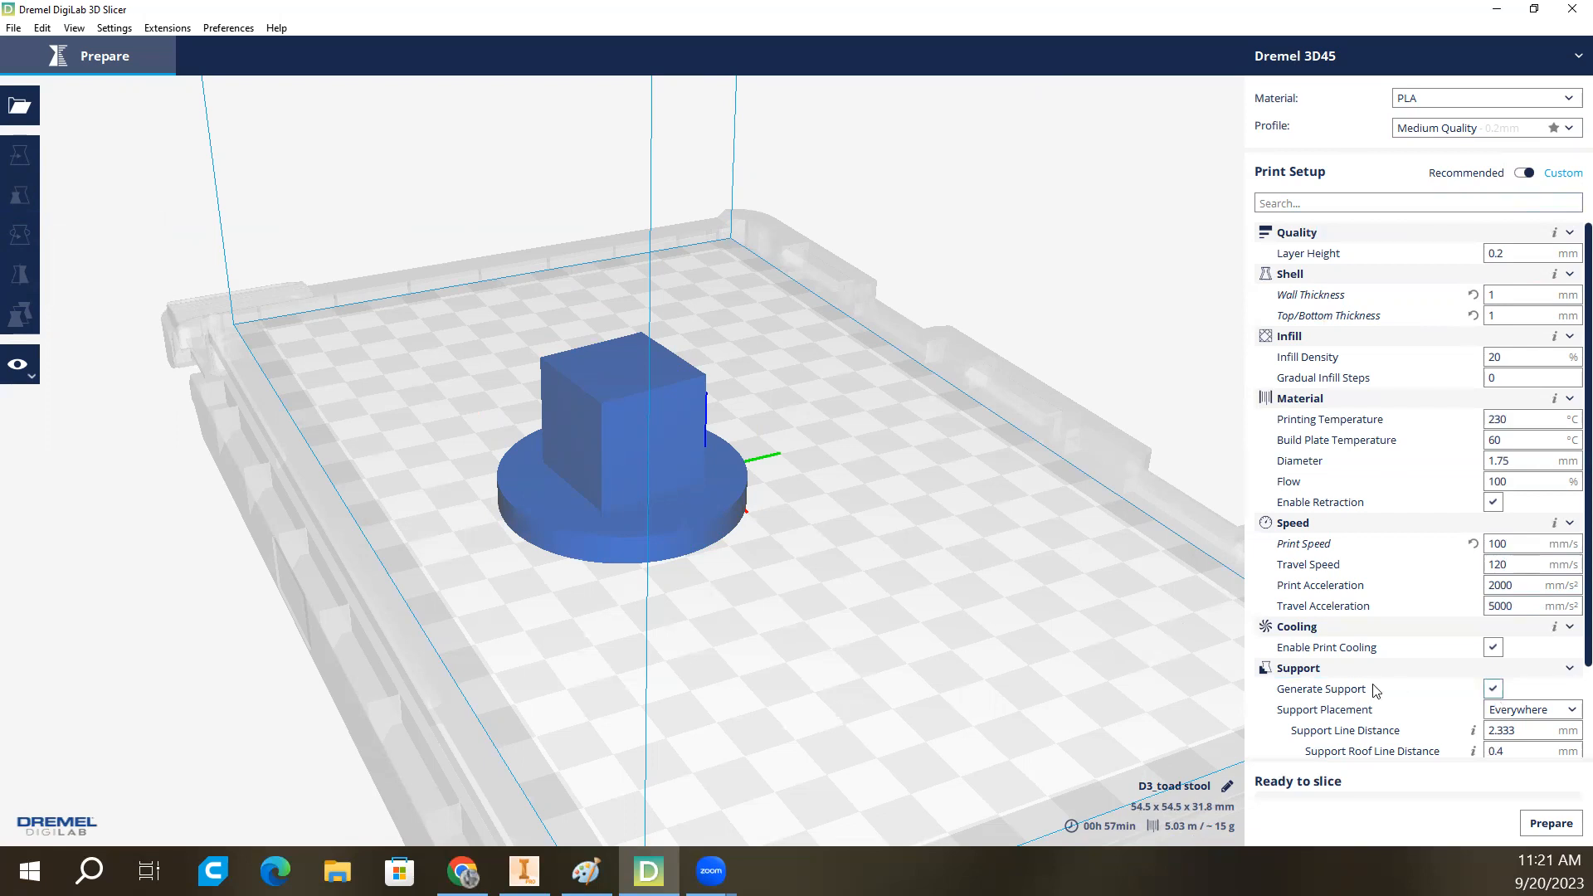
mouse_move(1349, 693)
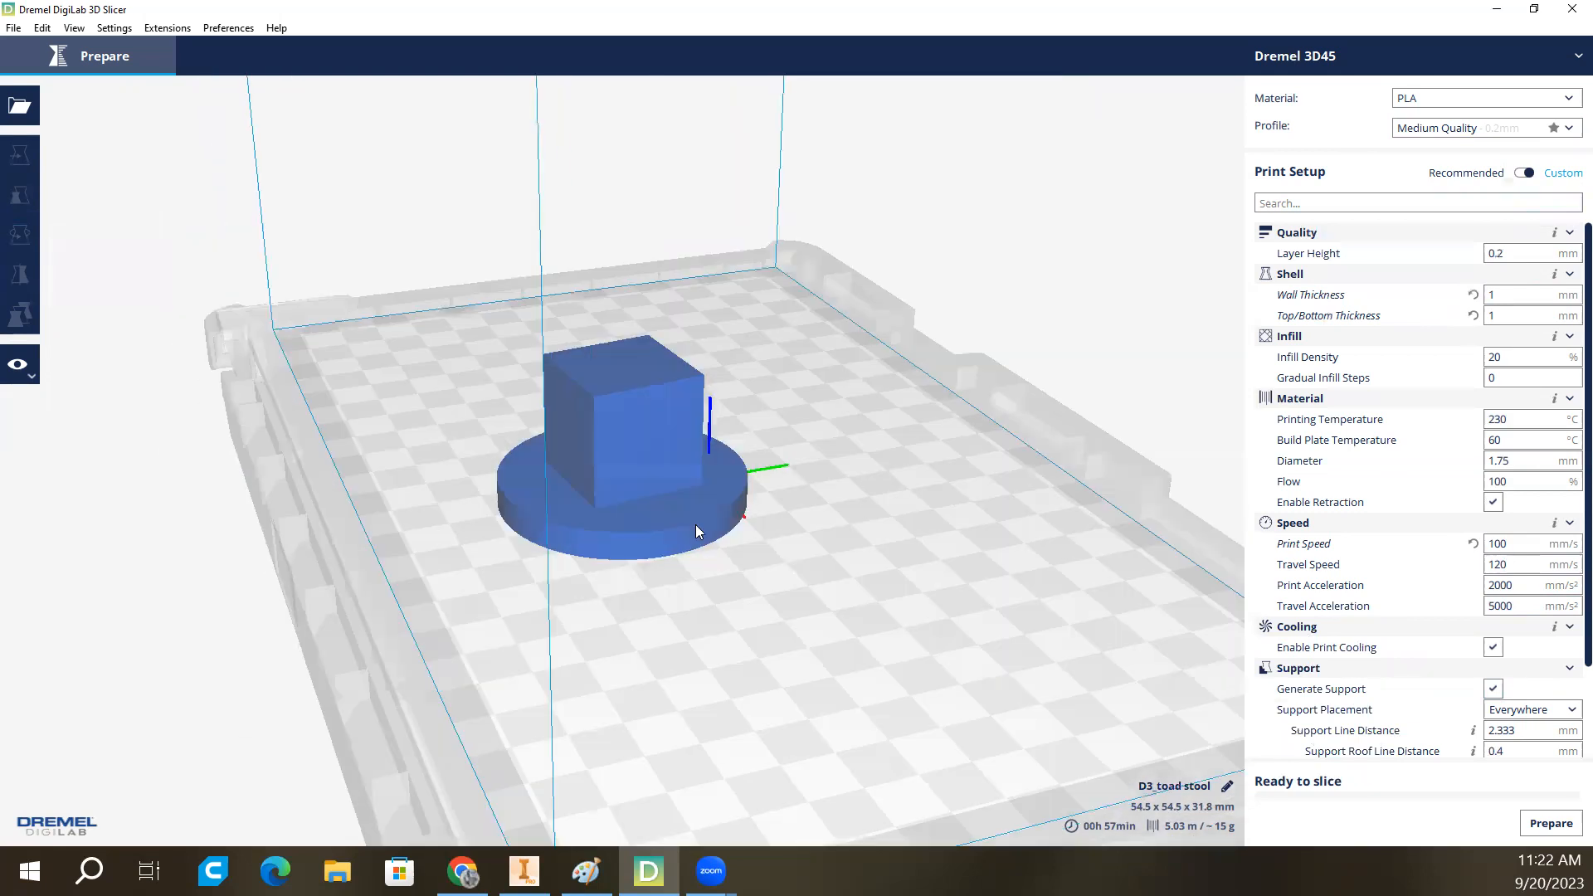
mouse_move(624, 476)
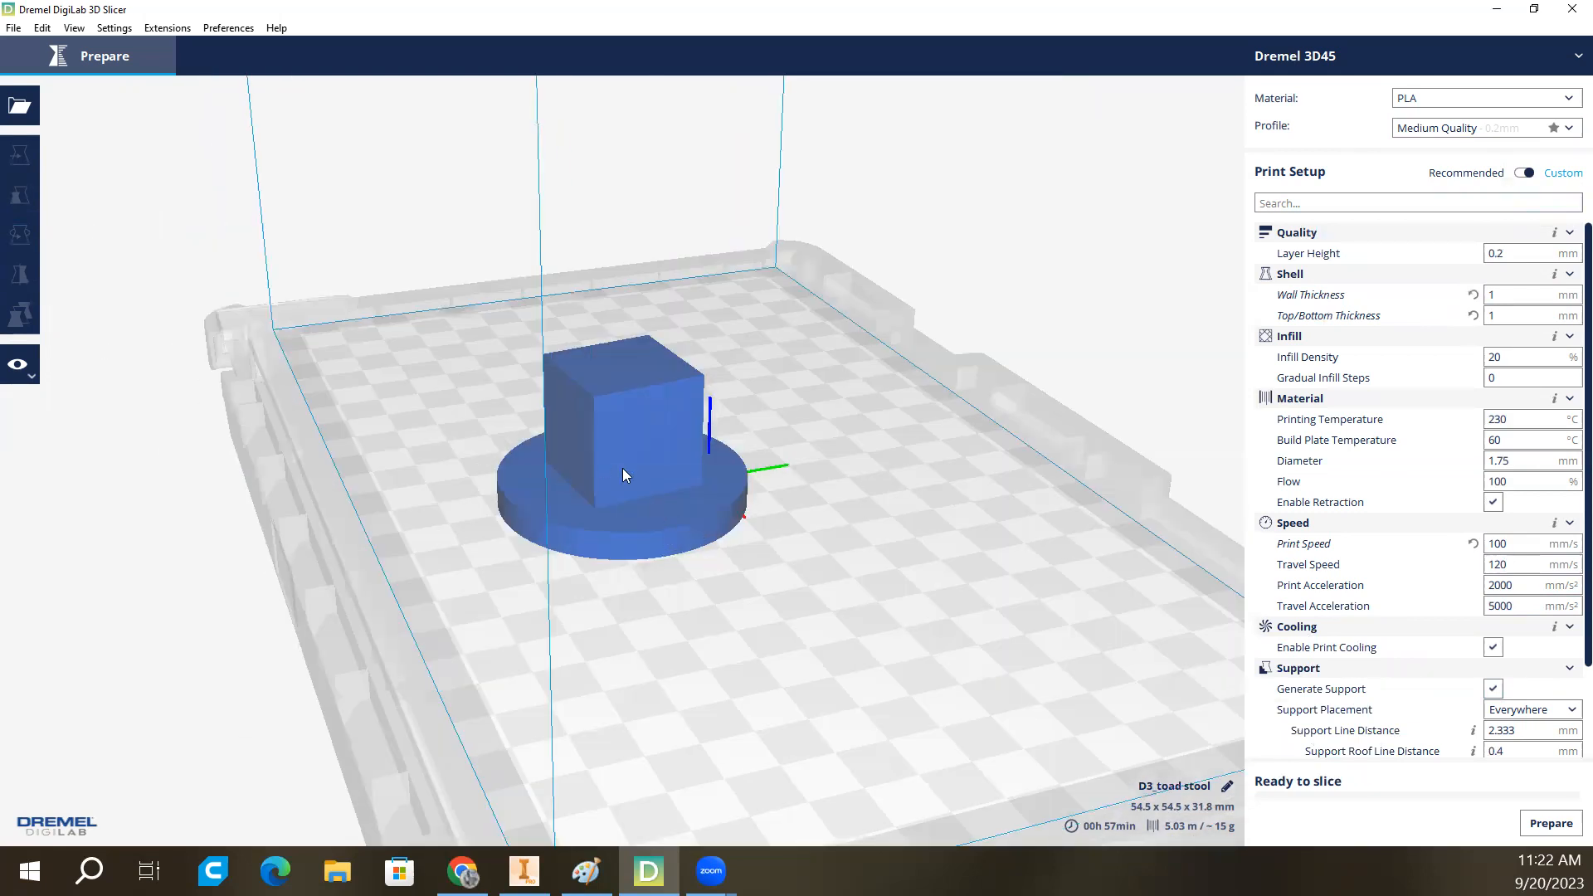
Select the toadstool model to rotate it 180° with the cap up.
click(19, 235)
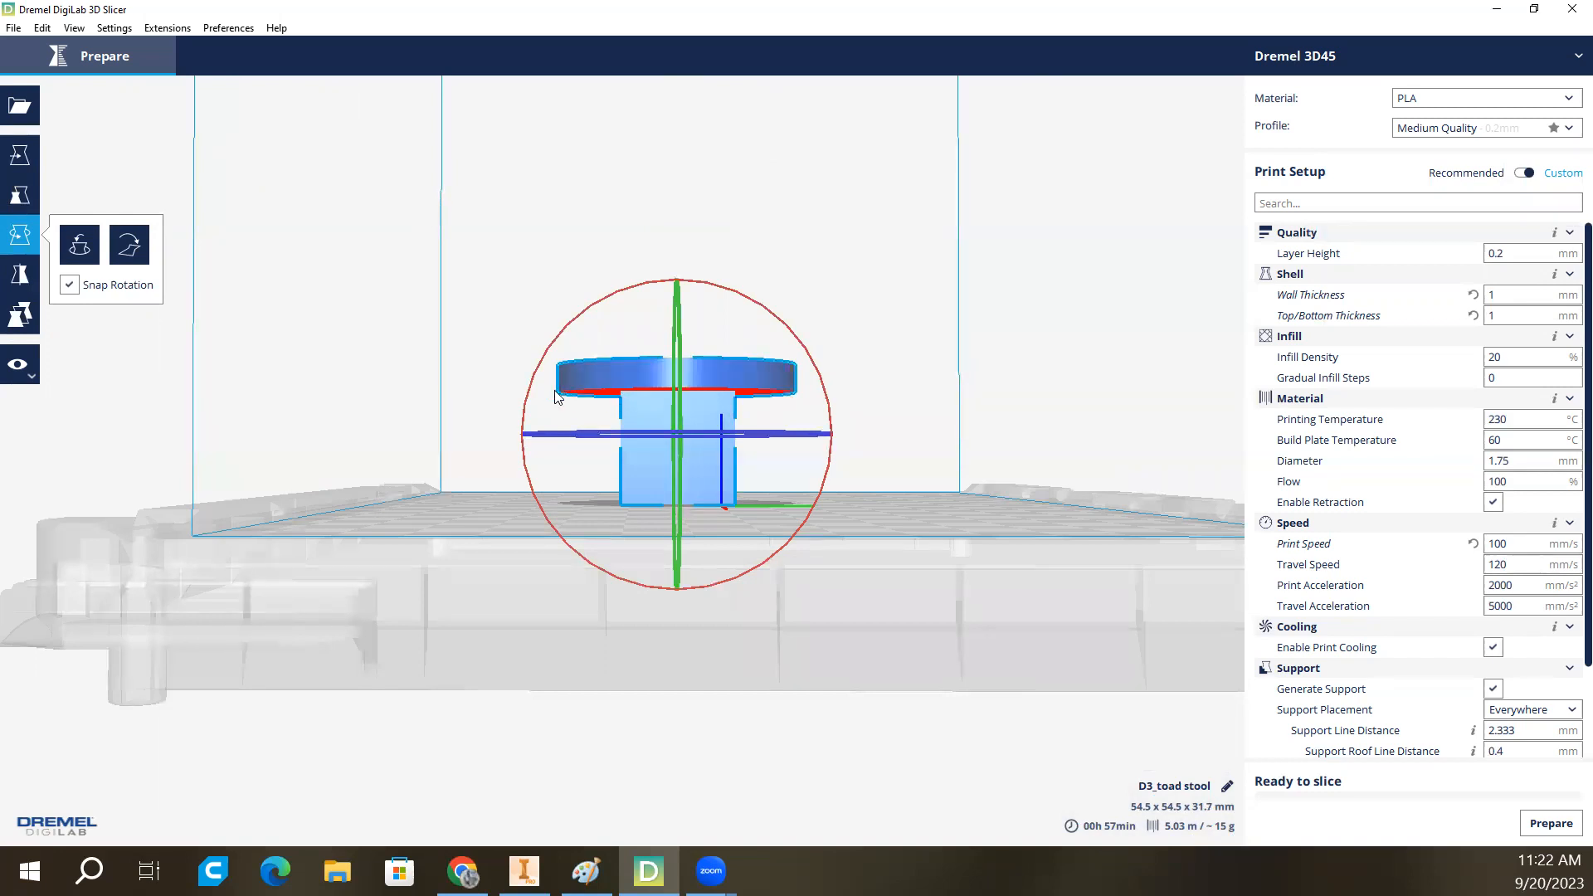
mouse_move(570, 358)
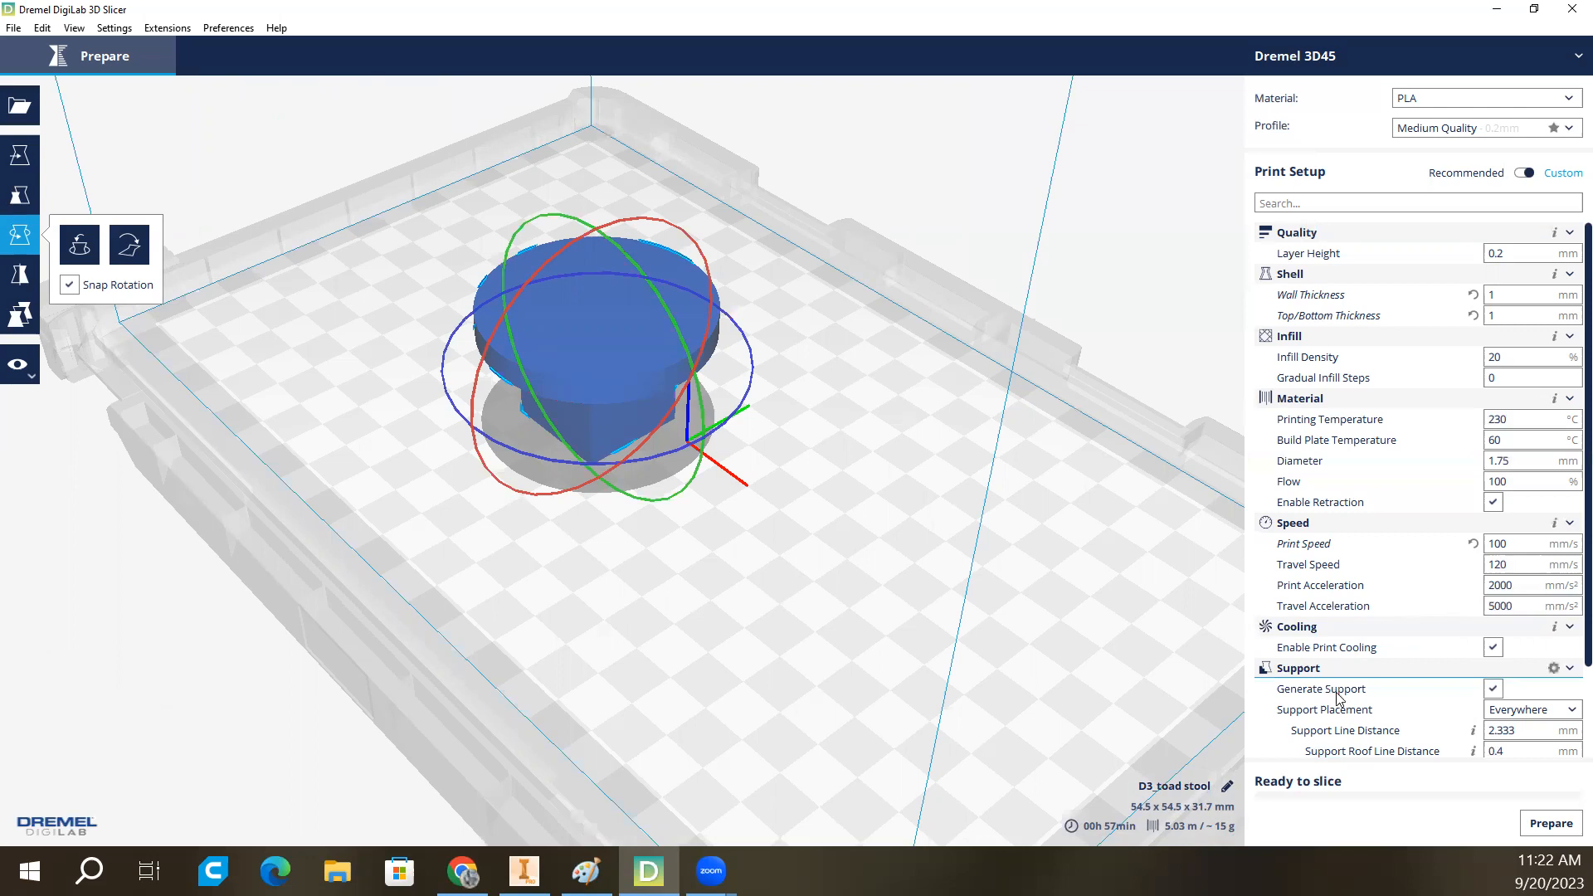
click(1566, 667)
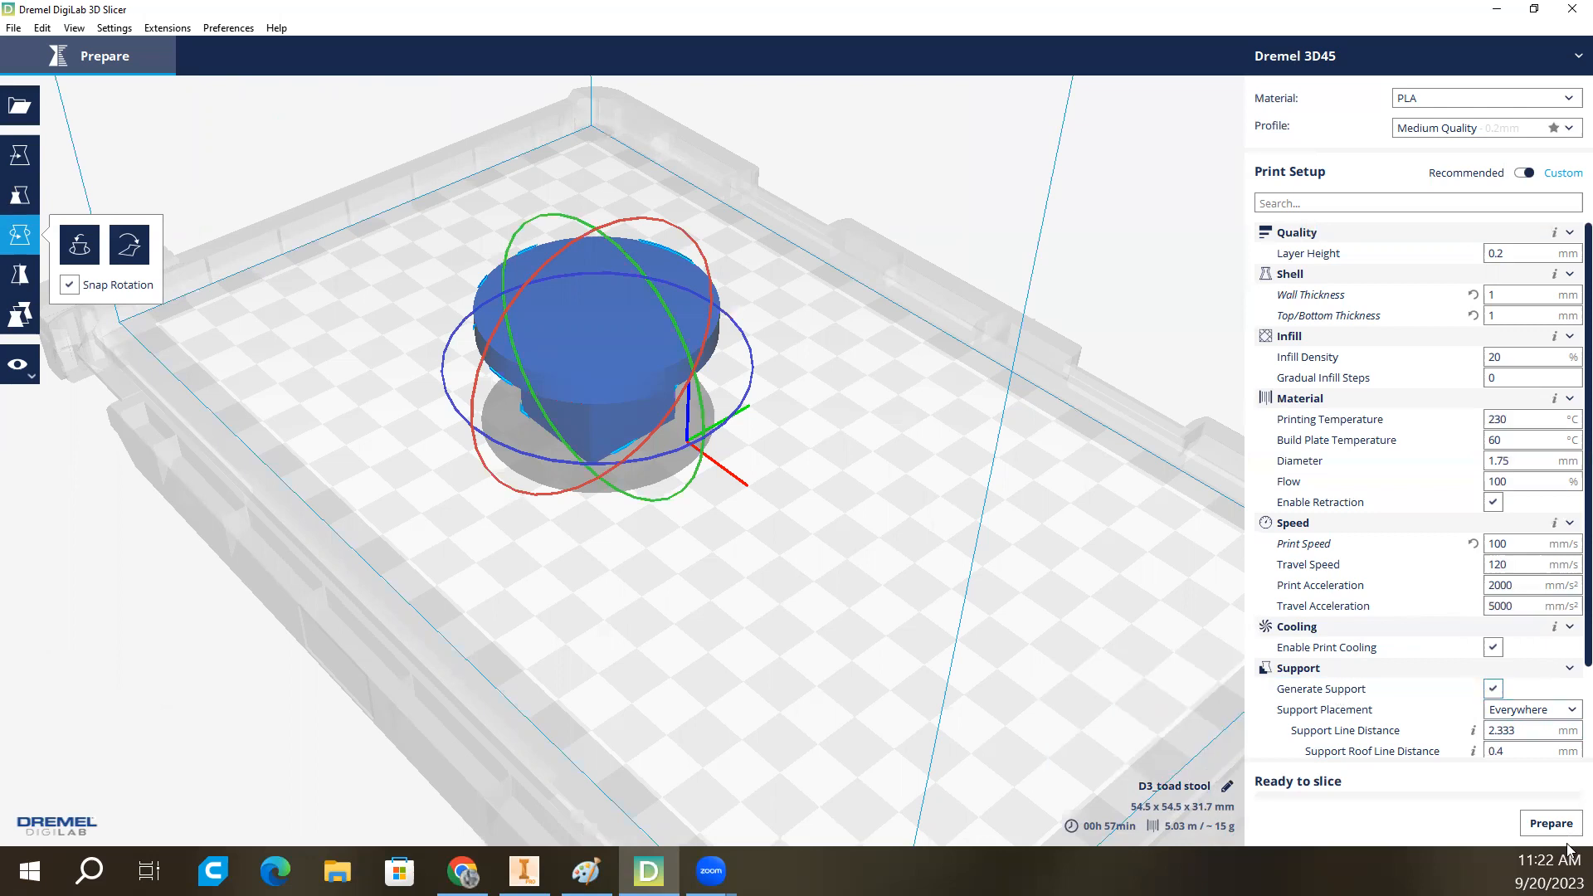
click(1549, 823)
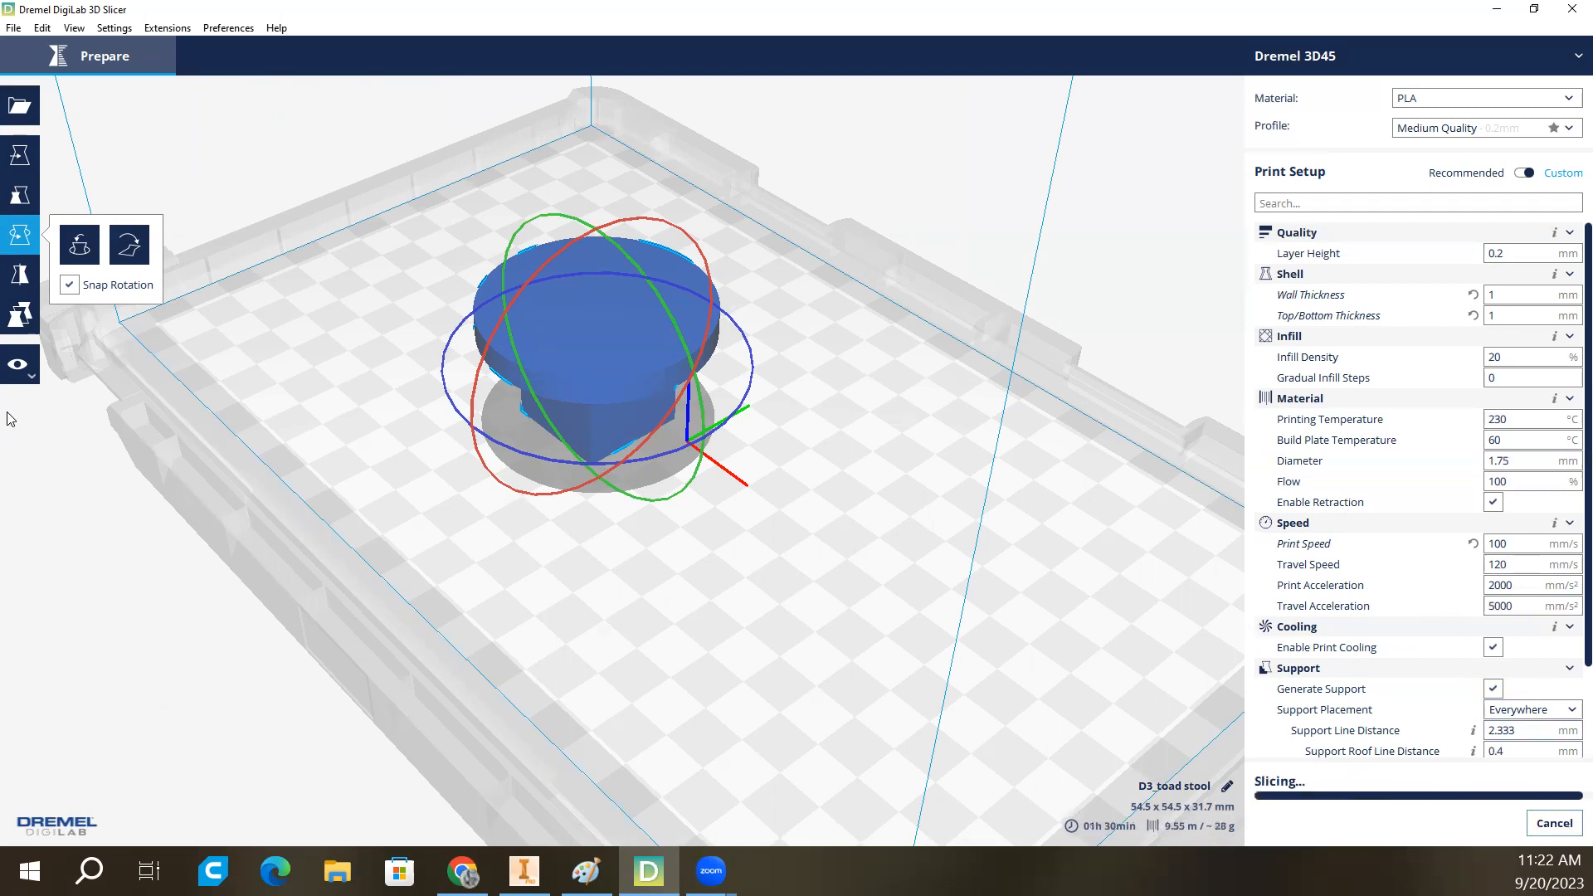
click(19, 363)
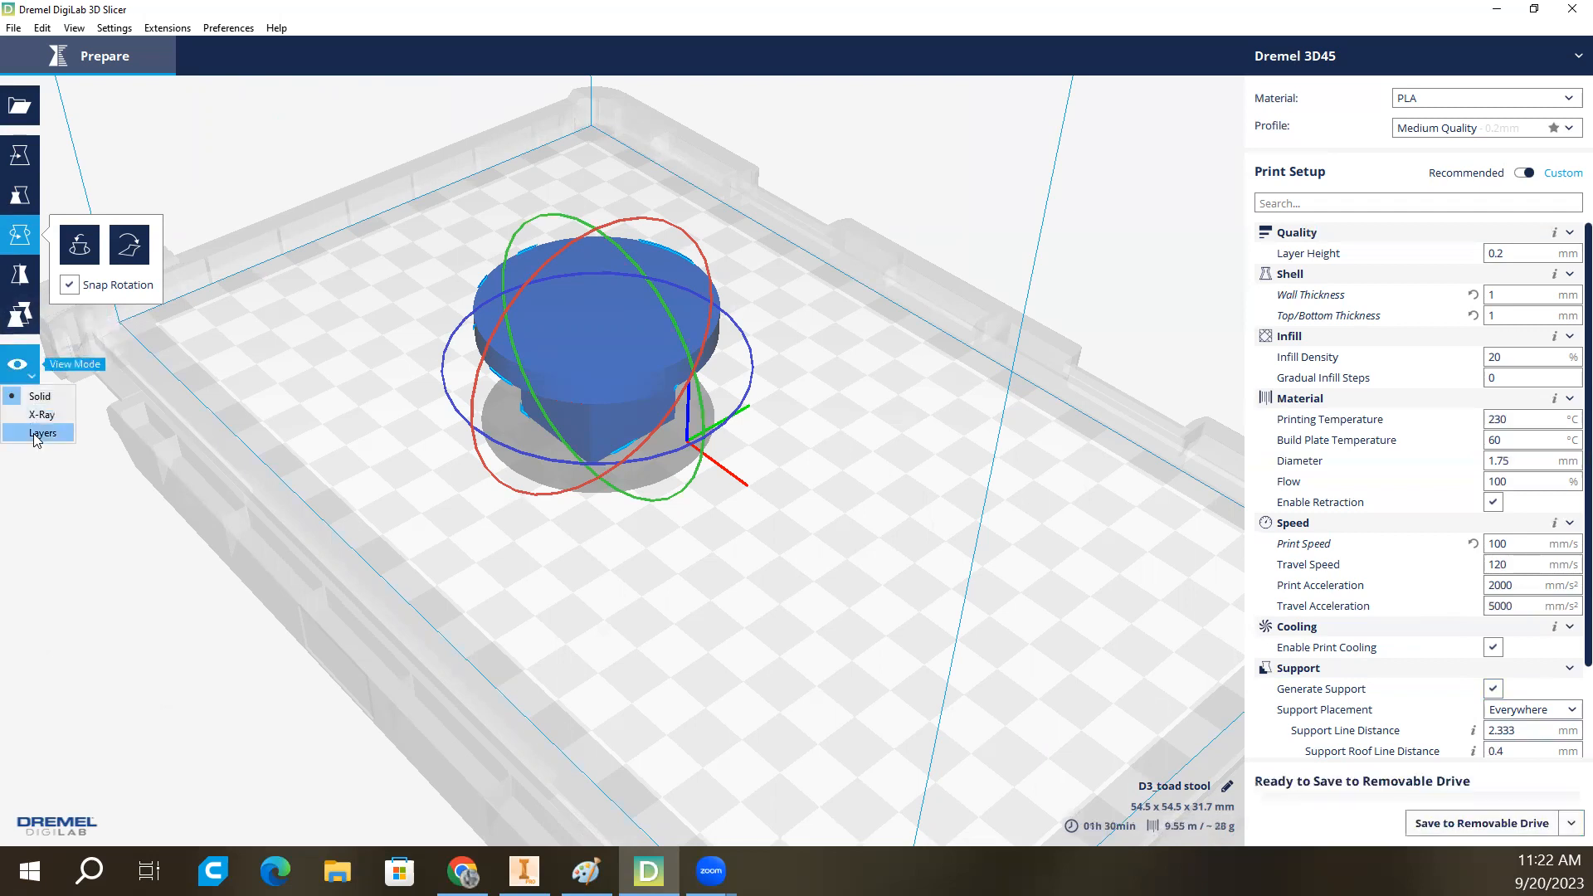
click(42, 433)
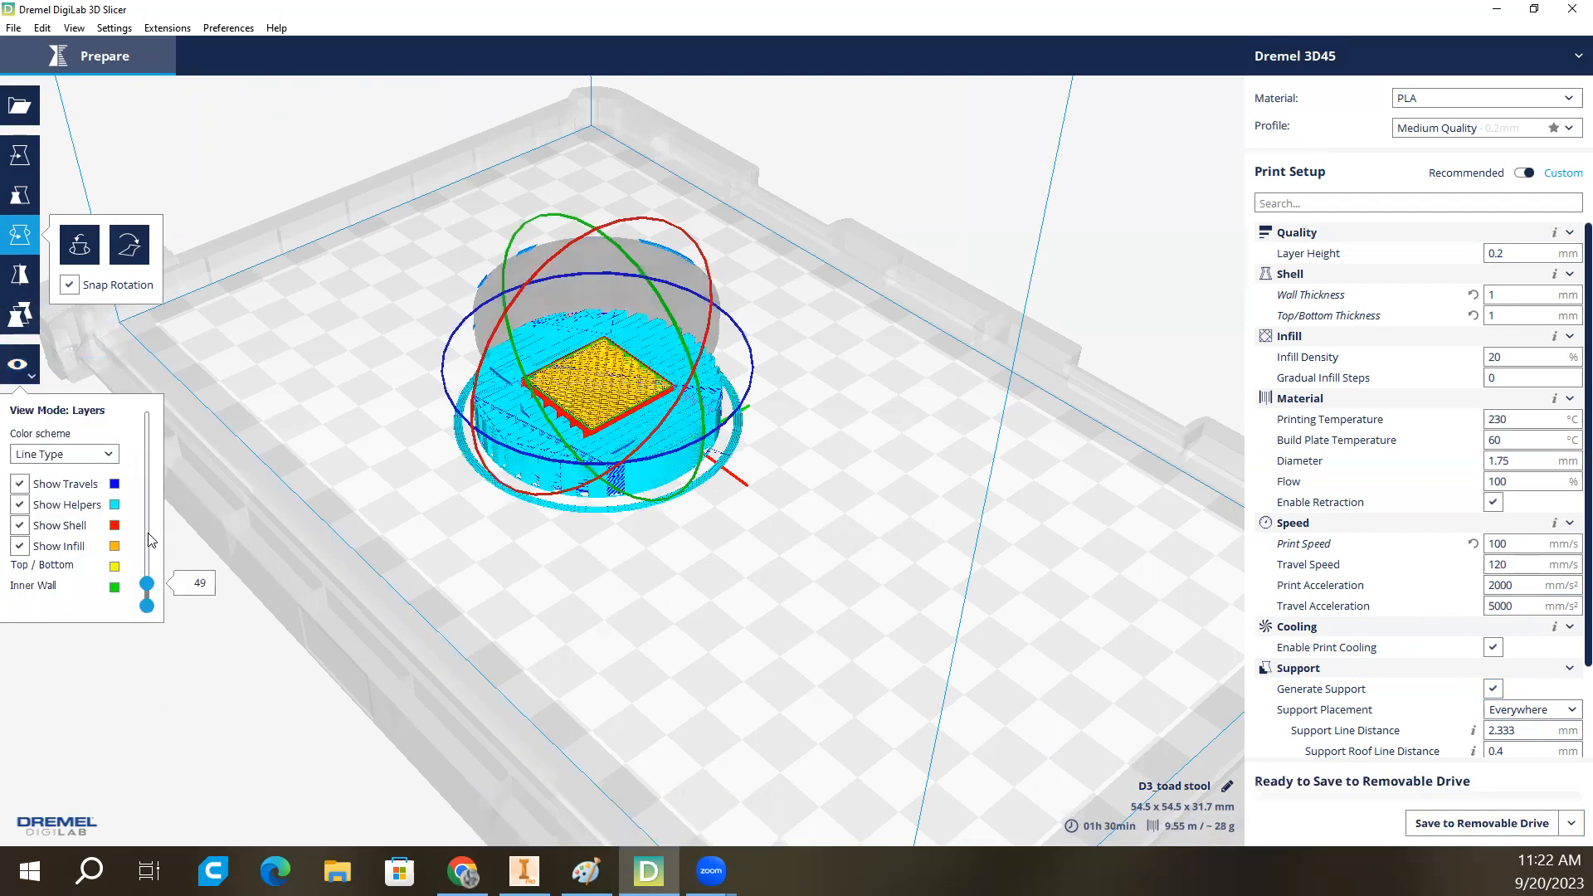
drag(146, 517, 146, 489)
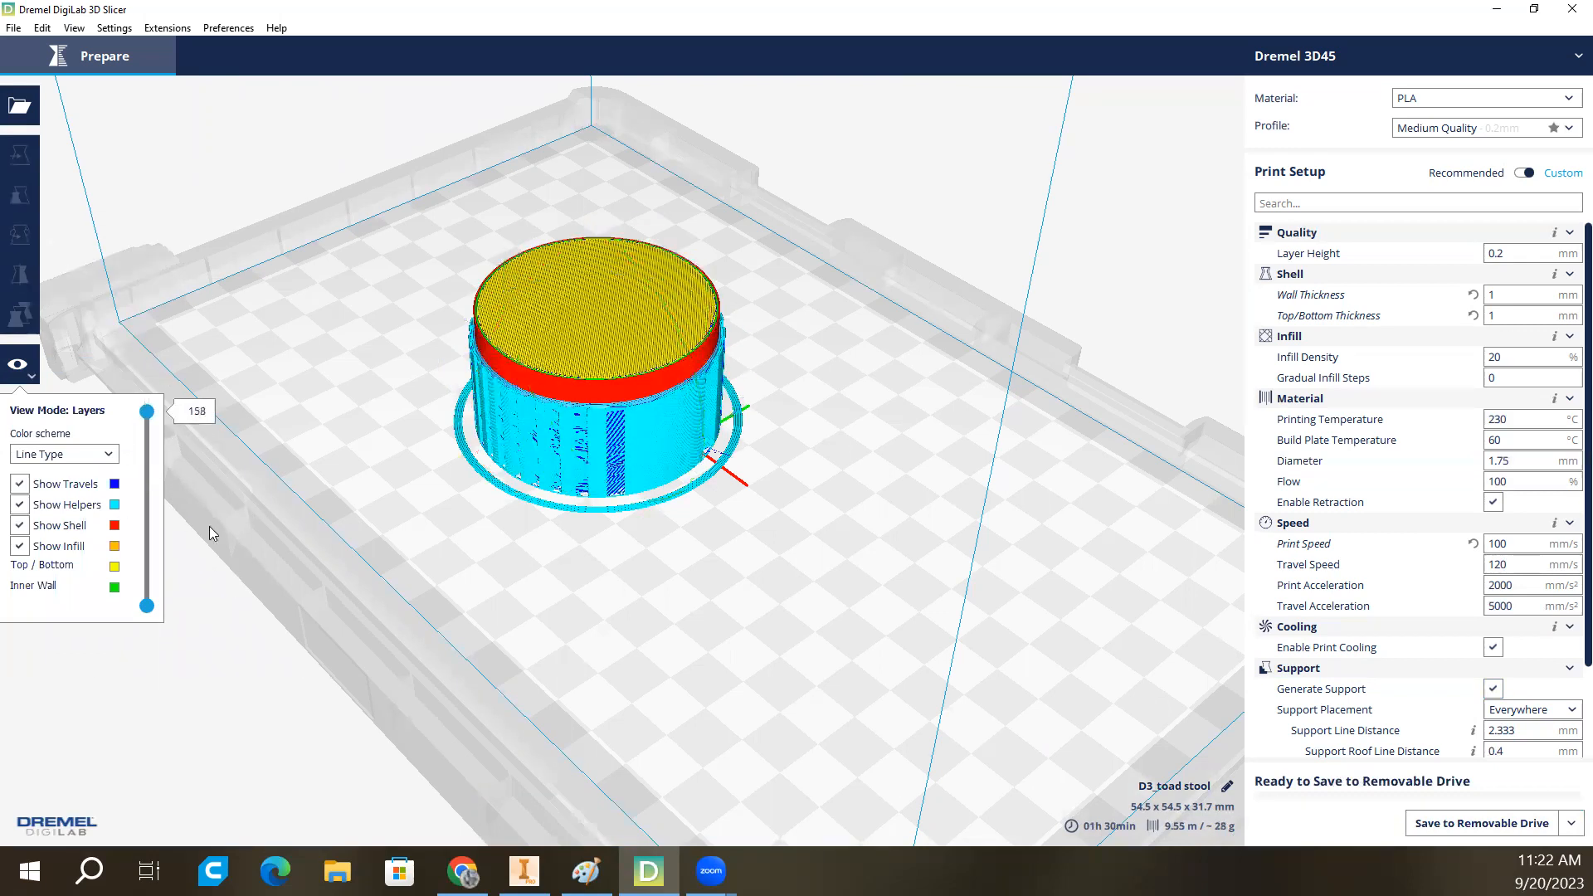
mouse_move(169, 309)
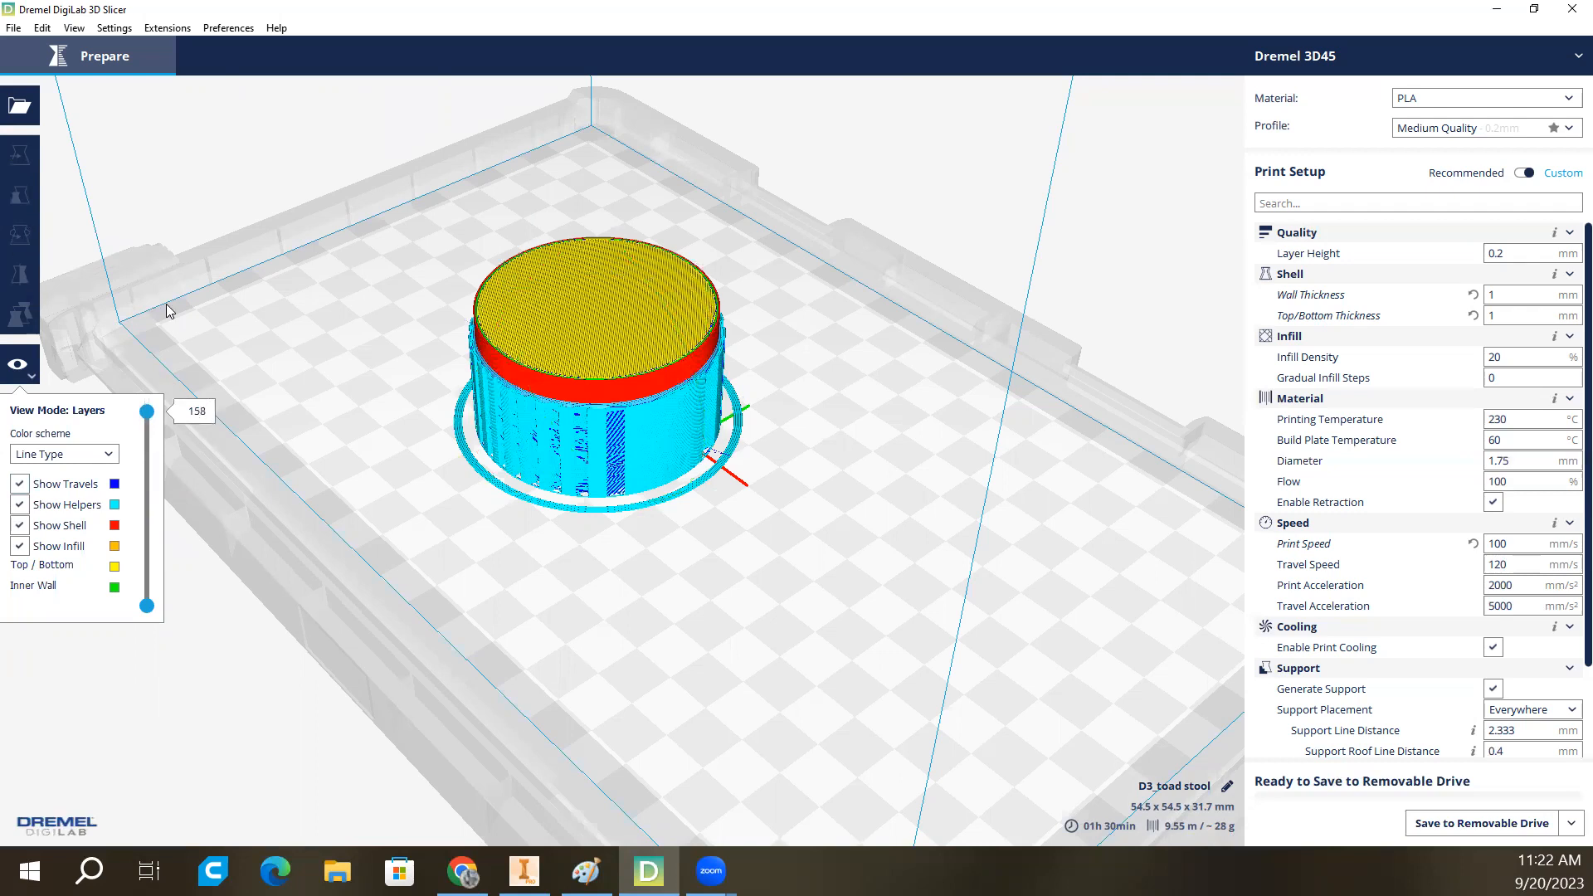
mouse_move(18, 364)
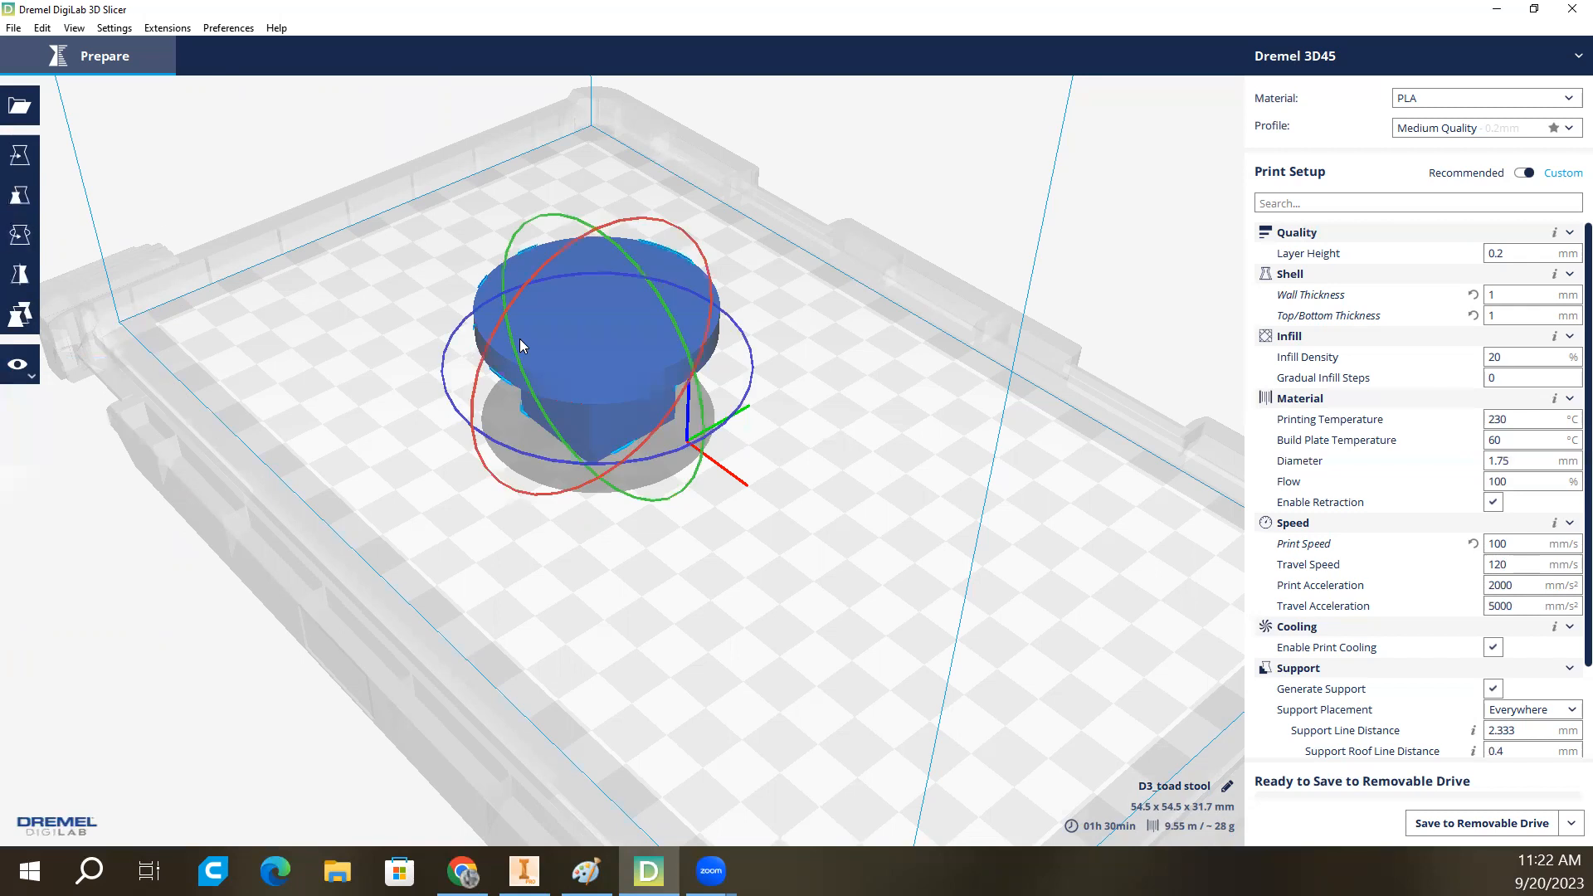
Turn the toadstool cap-down and uncheck Generate Support.
click(19, 235)
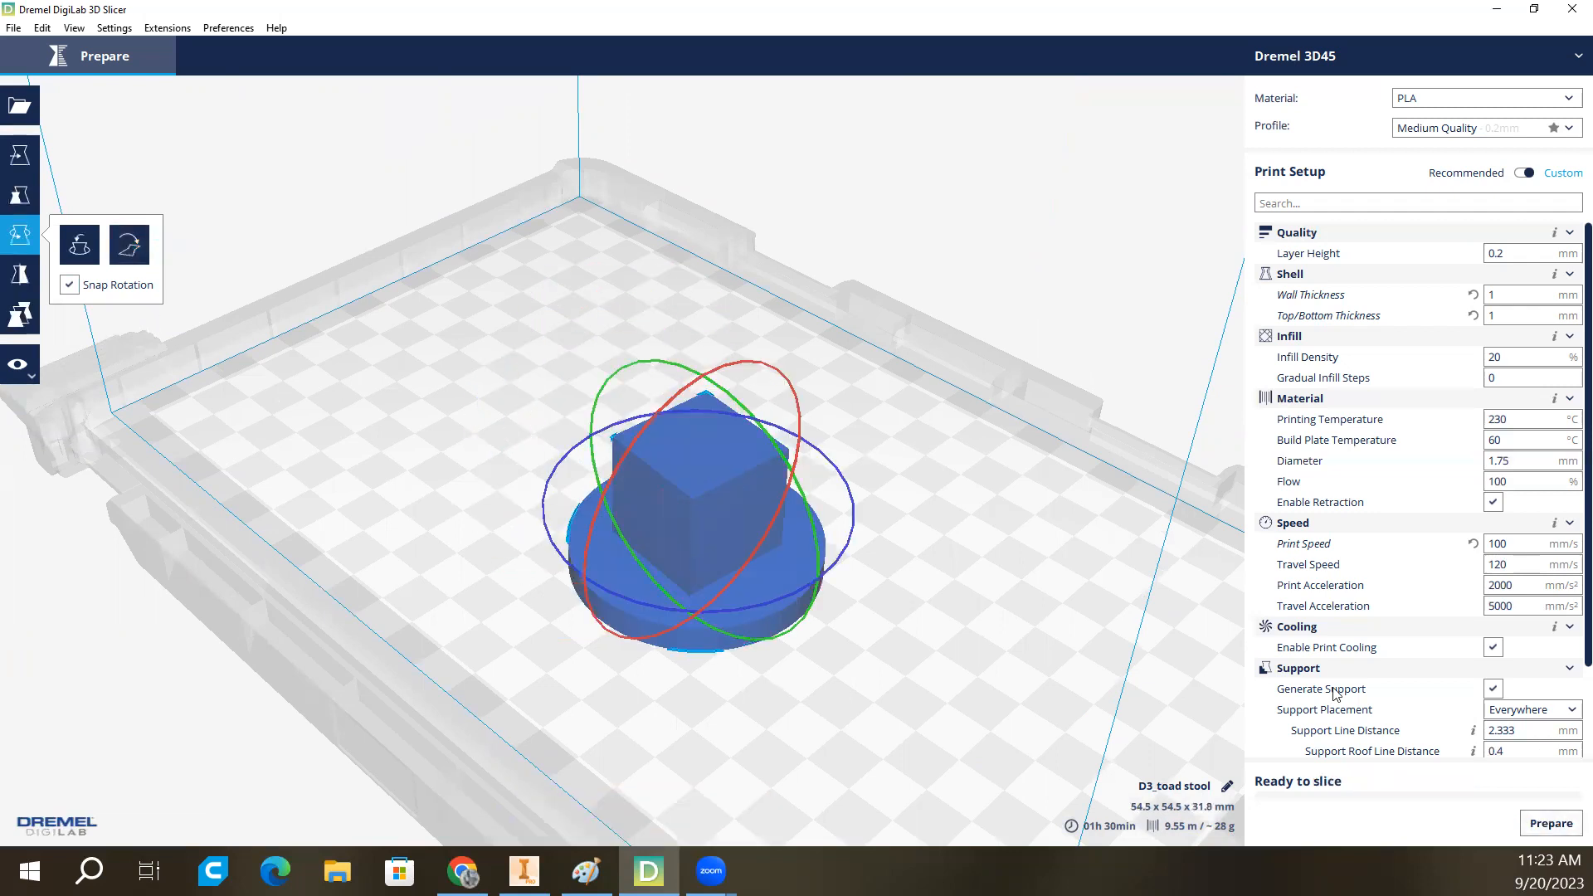
click(1492, 689)
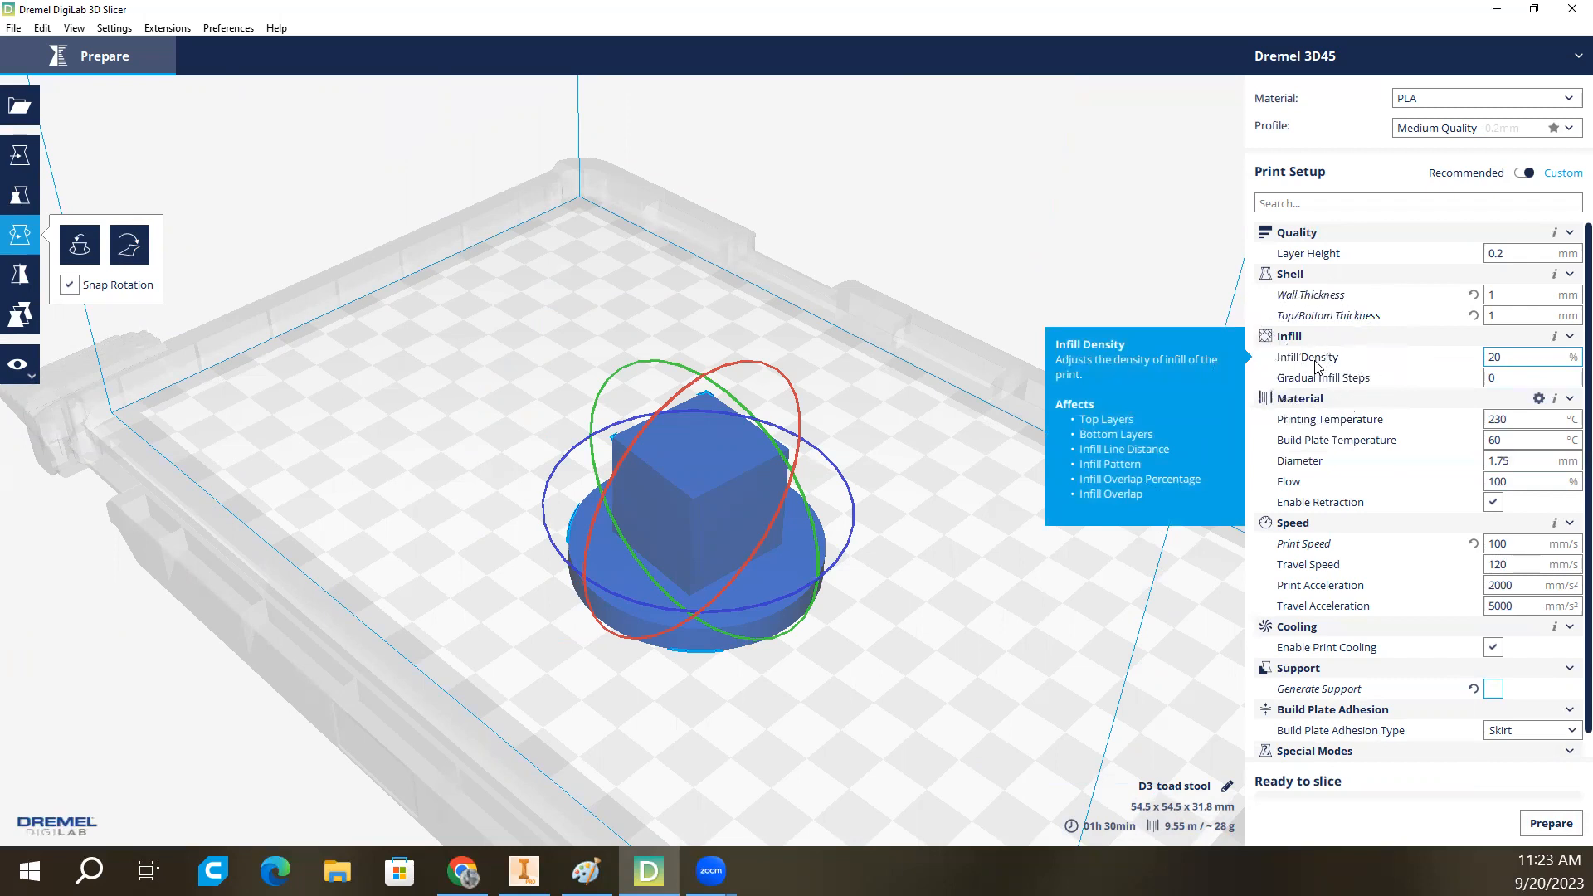
click(1513, 357)
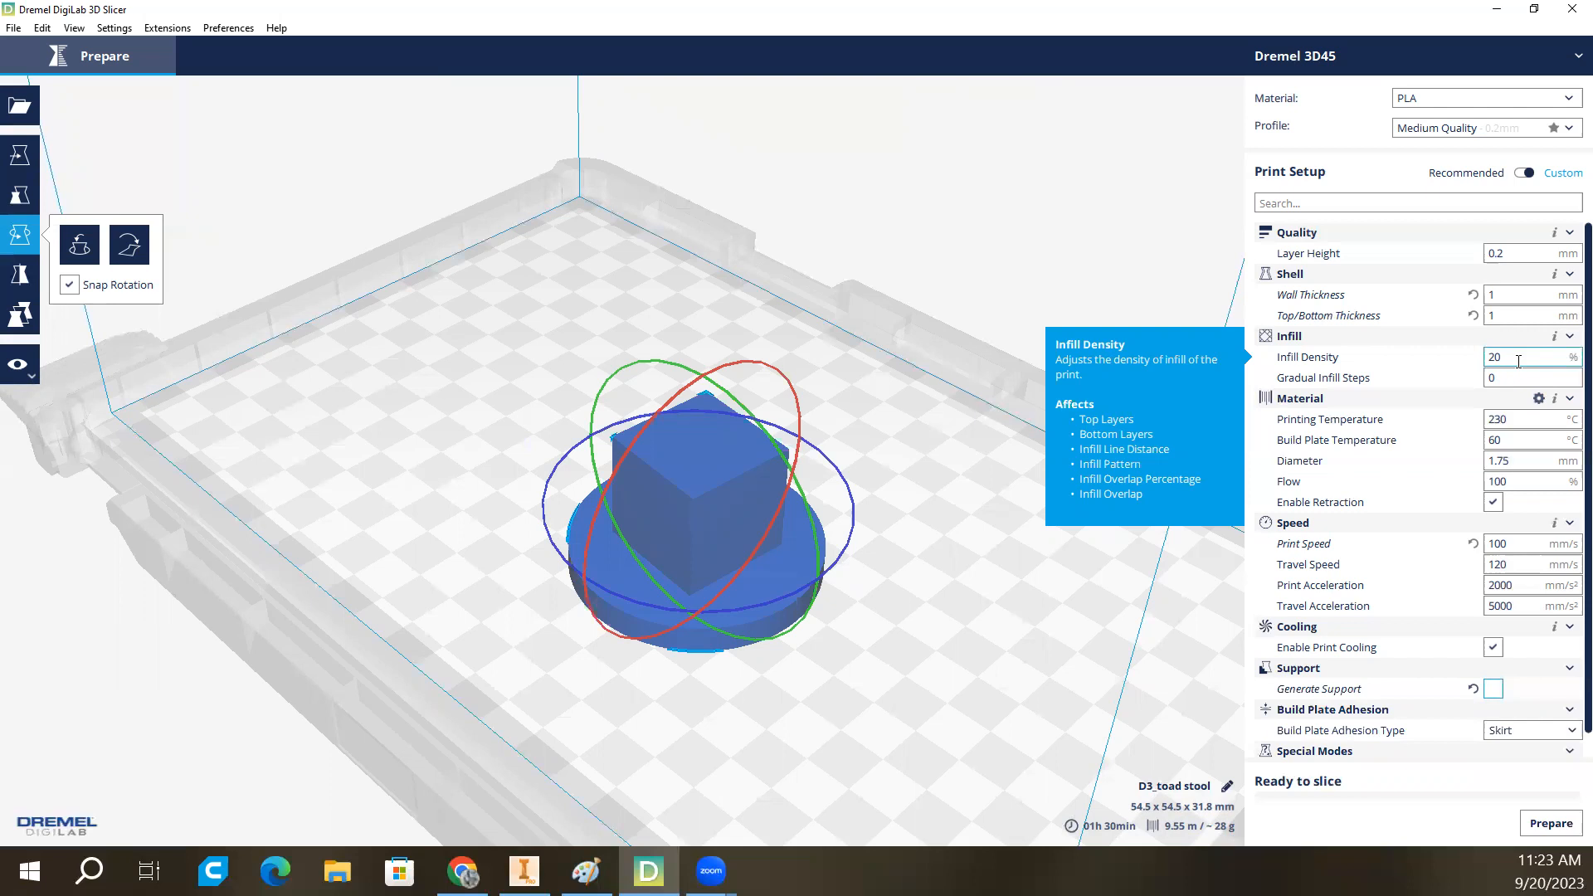
mouse_move(1517, 343)
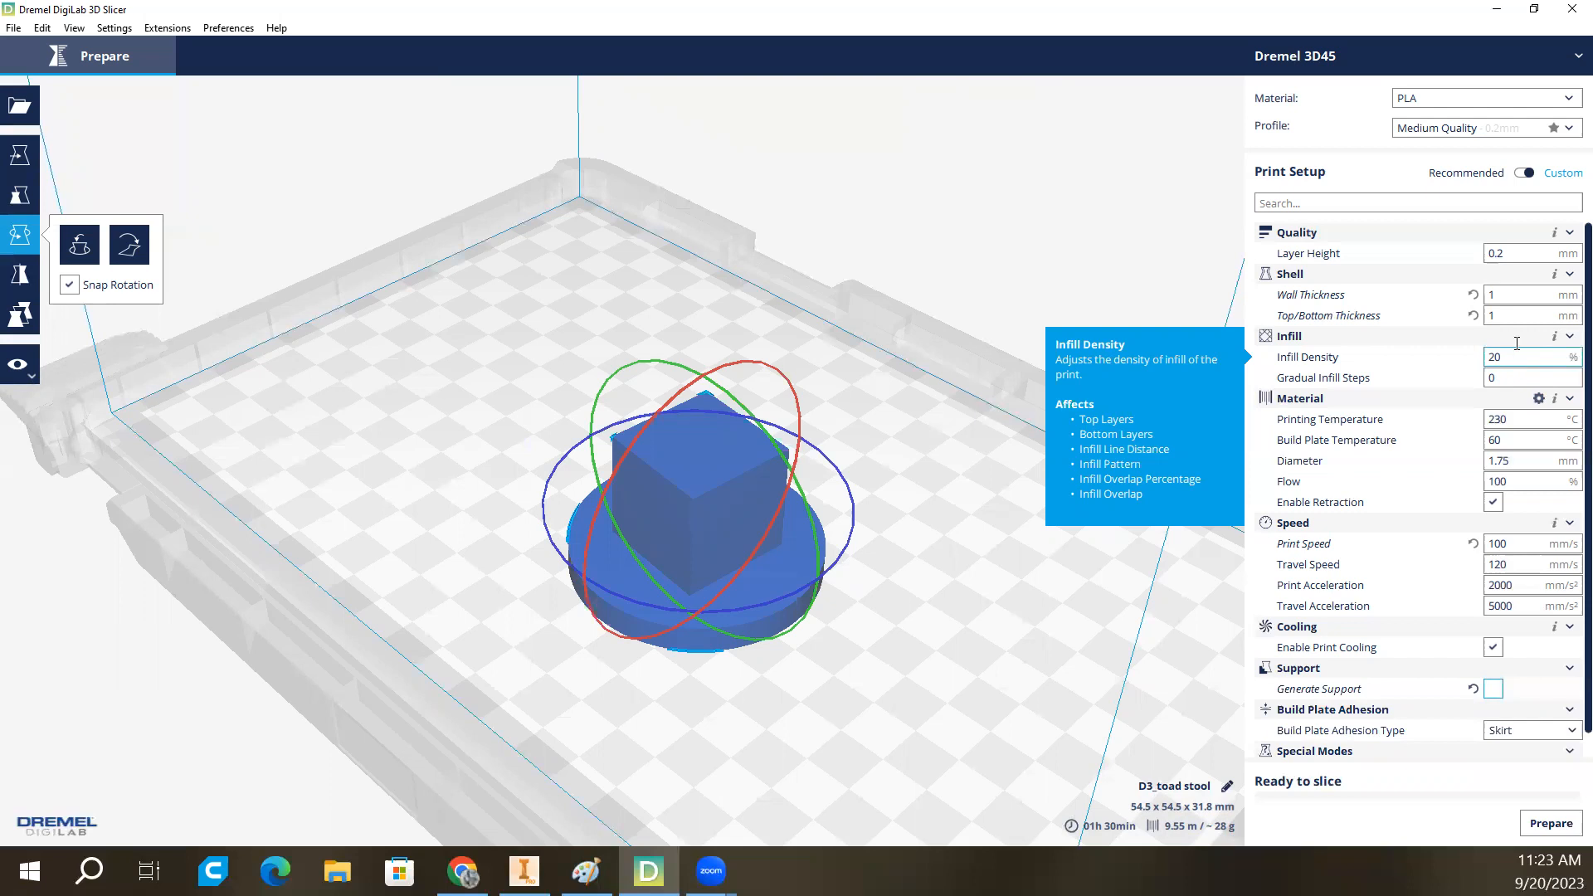
mouse_move(1325, 300)
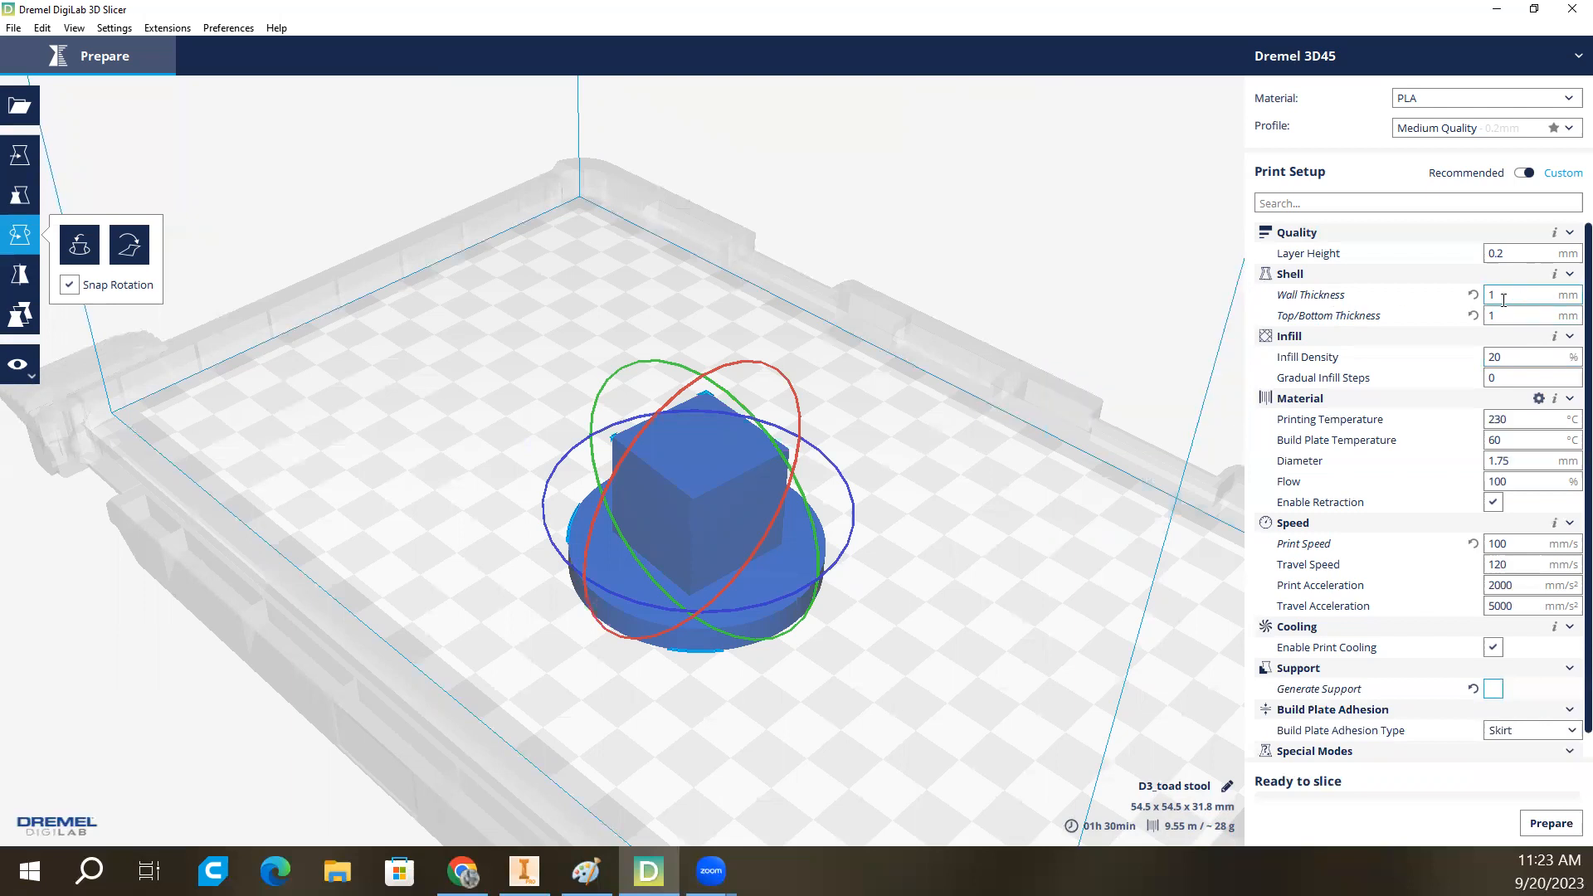
mouse_move(1331, 295)
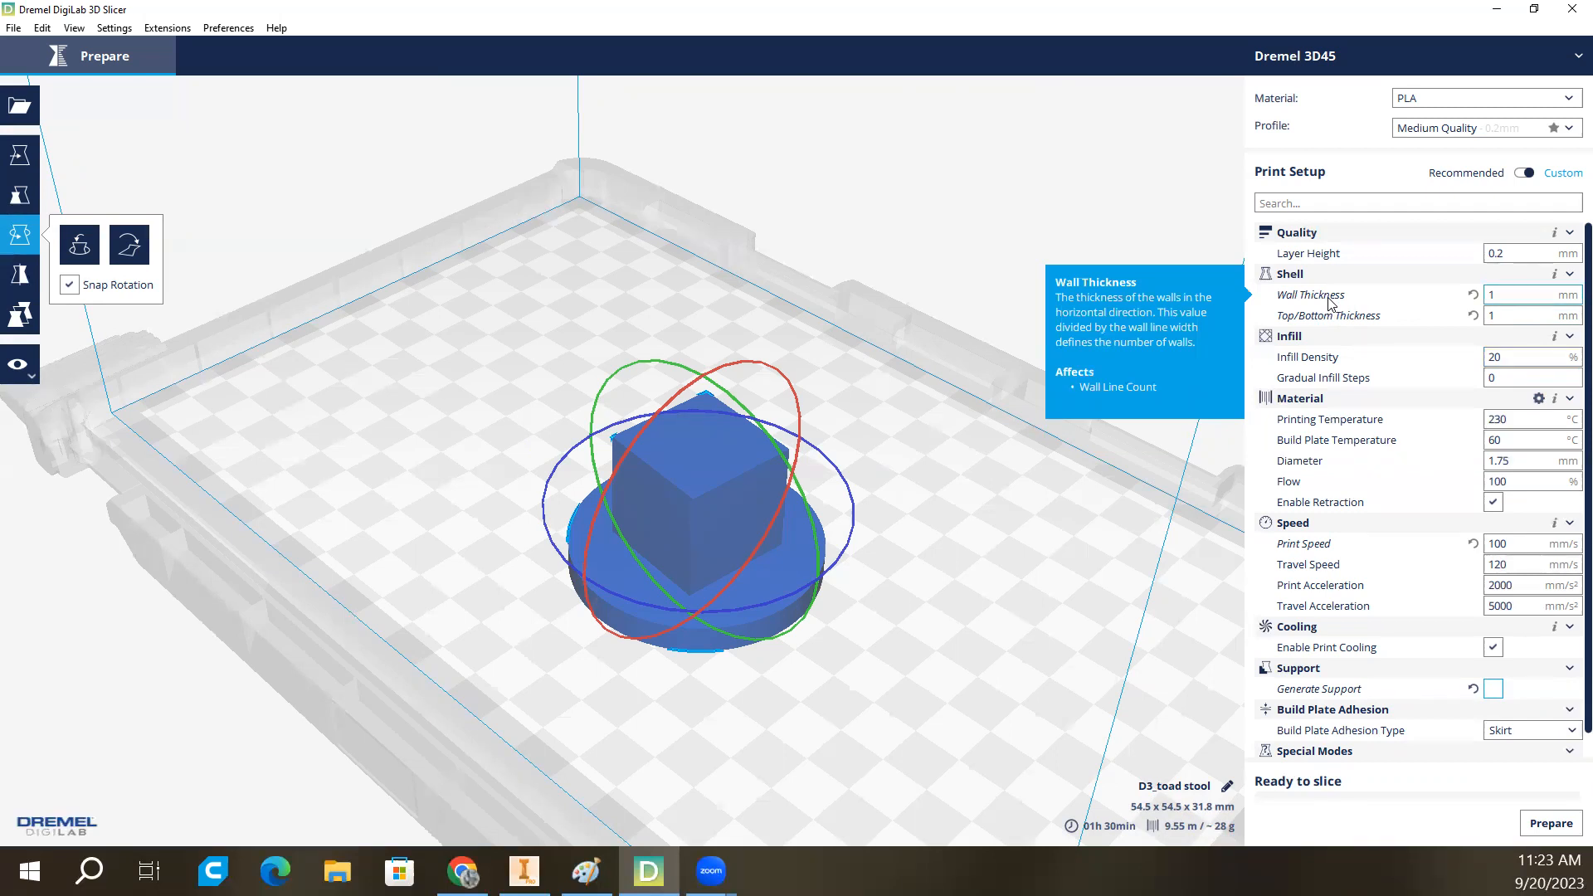
mouse_move(1326, 315)
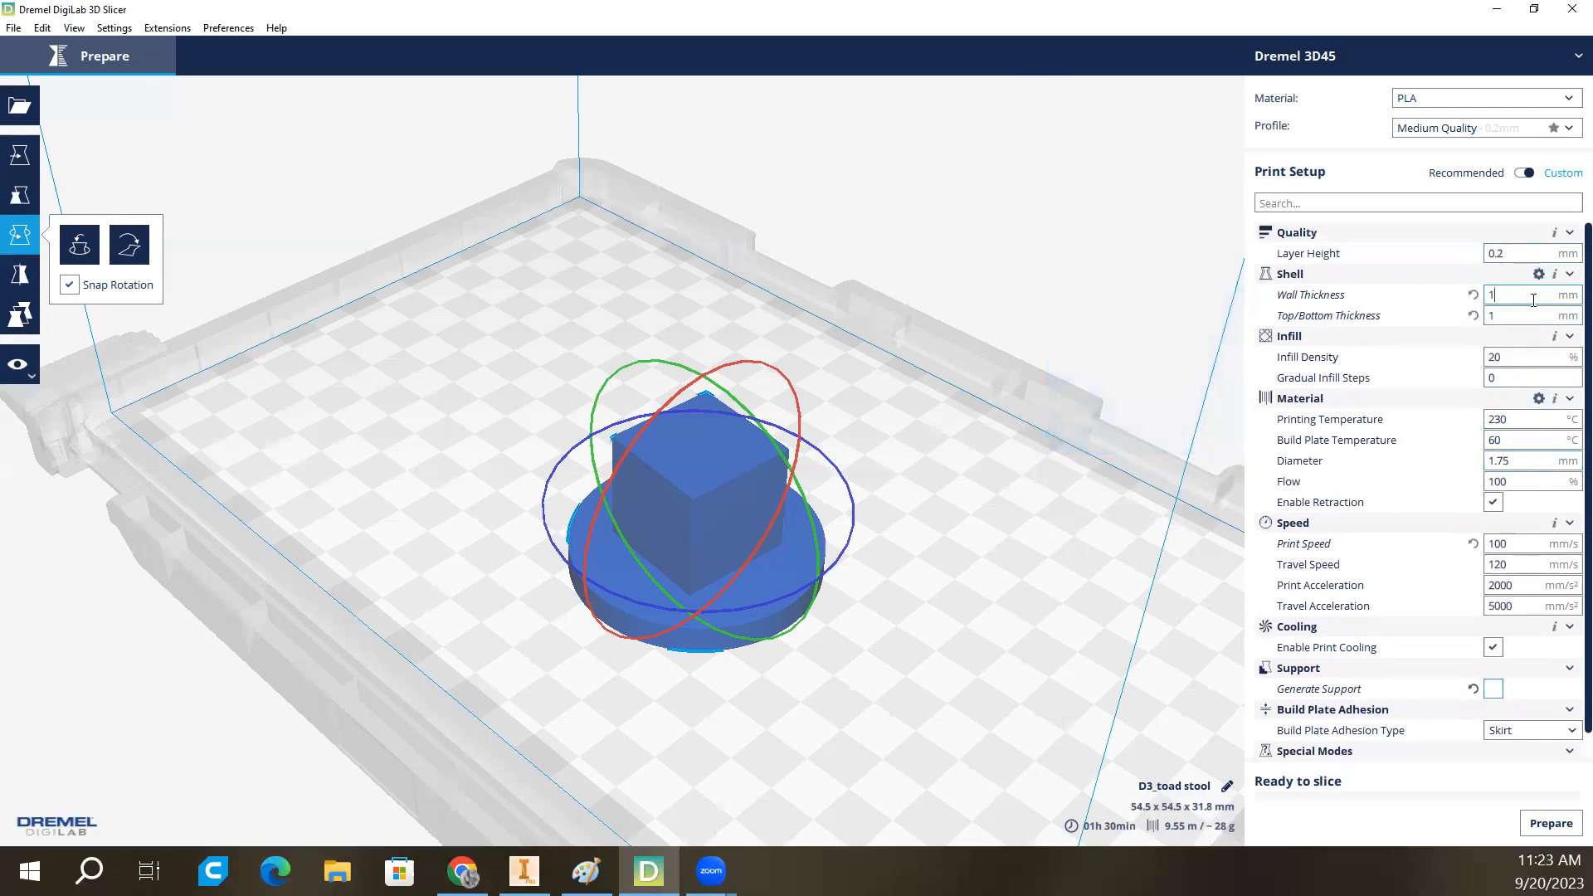
mouse_move(1513, 439)
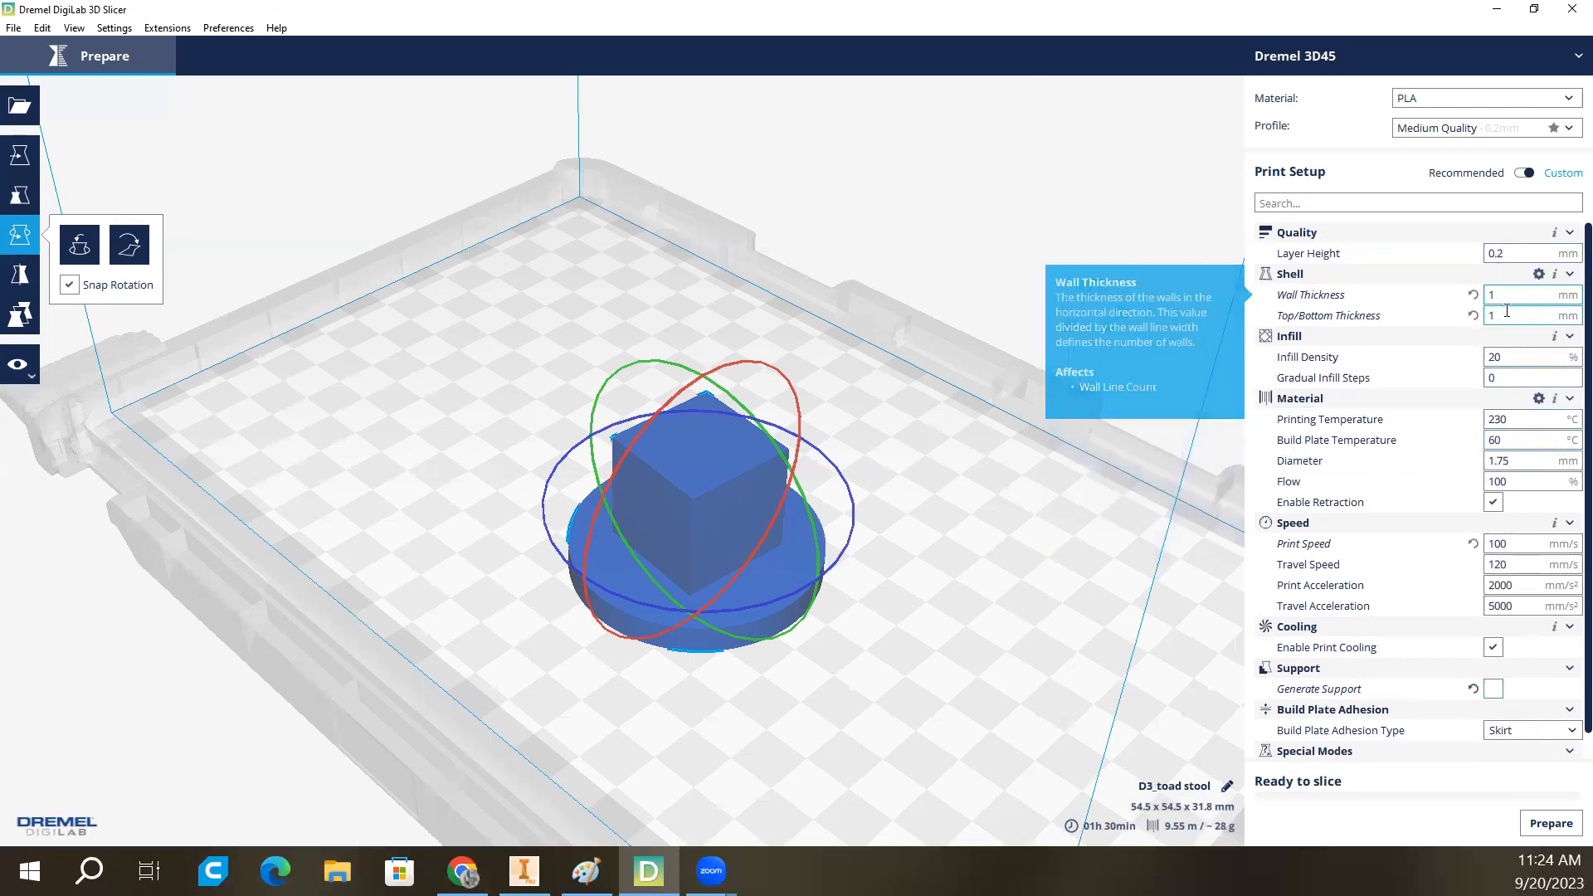
mouse_move(1493, 316)
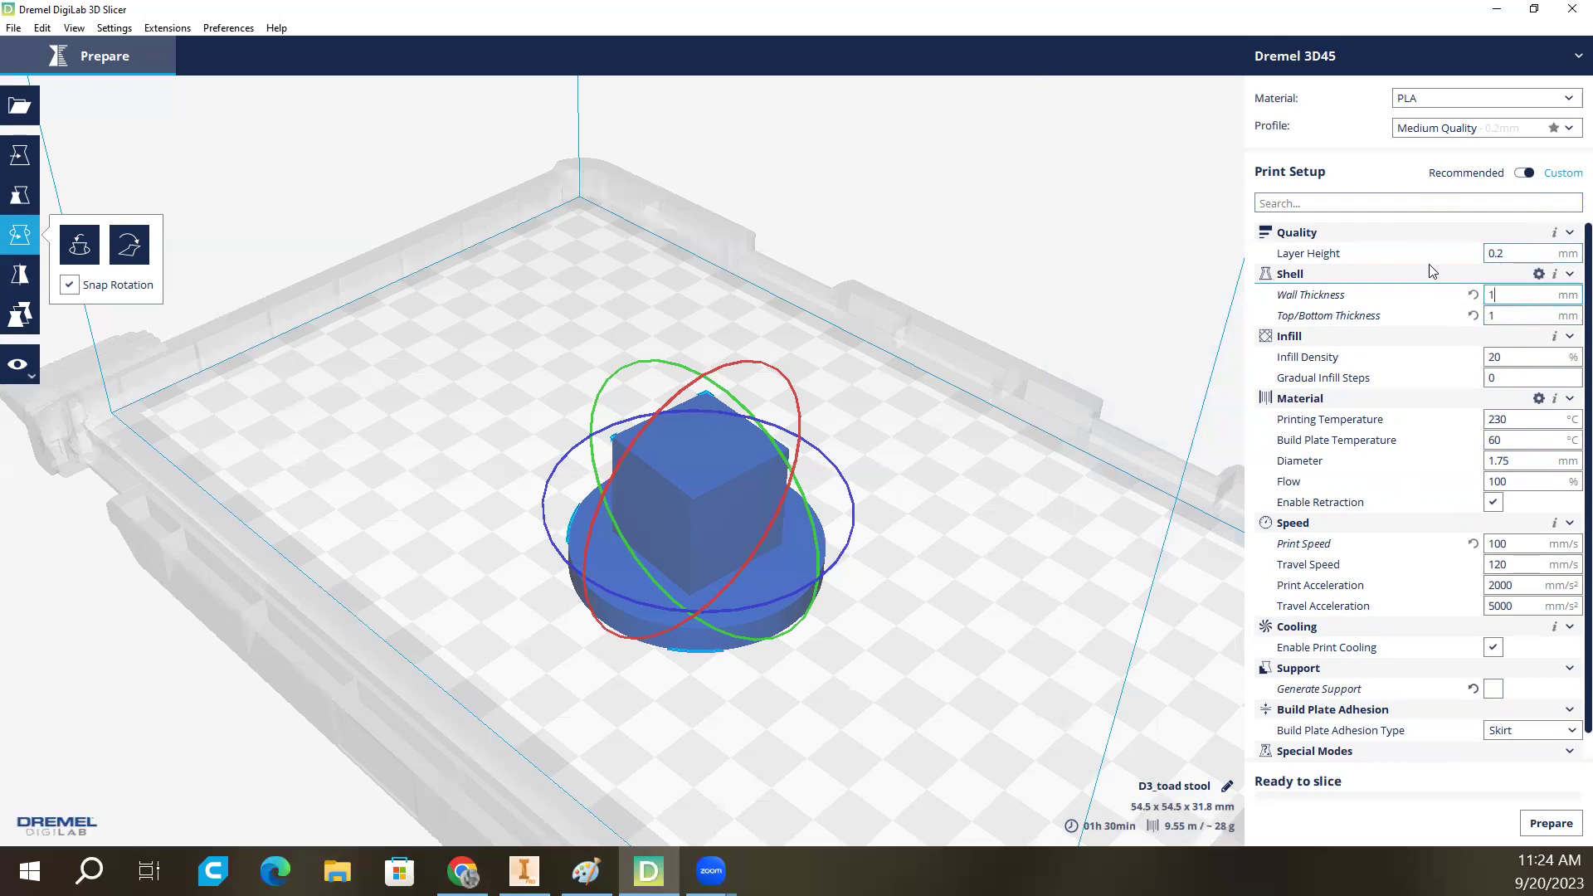
mouse_move(1550, 823)
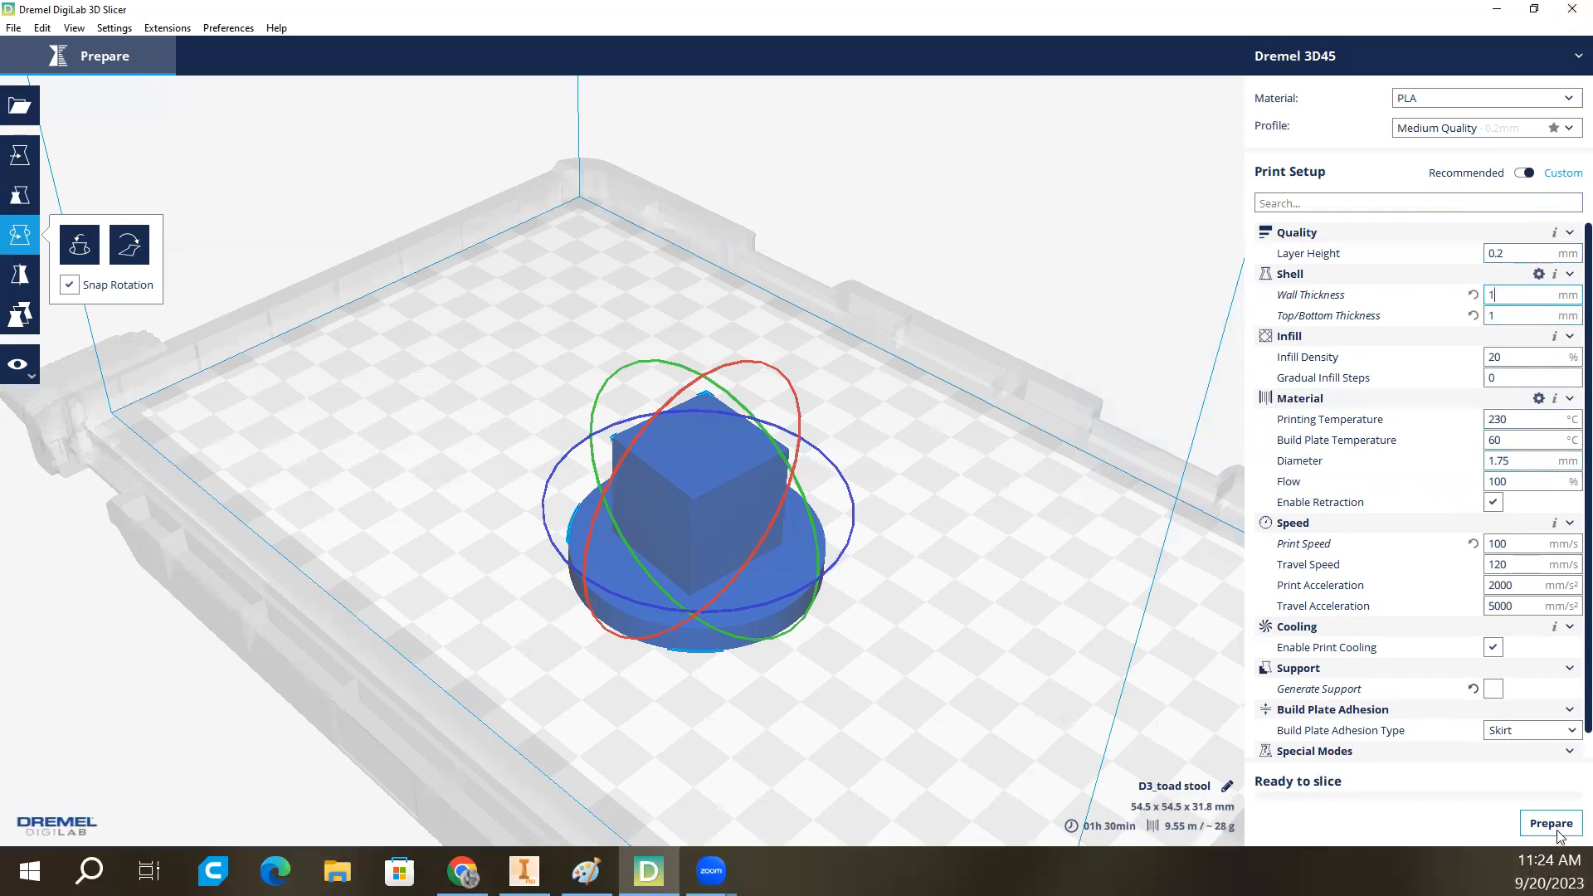
Slice the toadstool (57 min, 15 g) and save D3_toad stool.gcode to removable drive.
click(1549, 822)
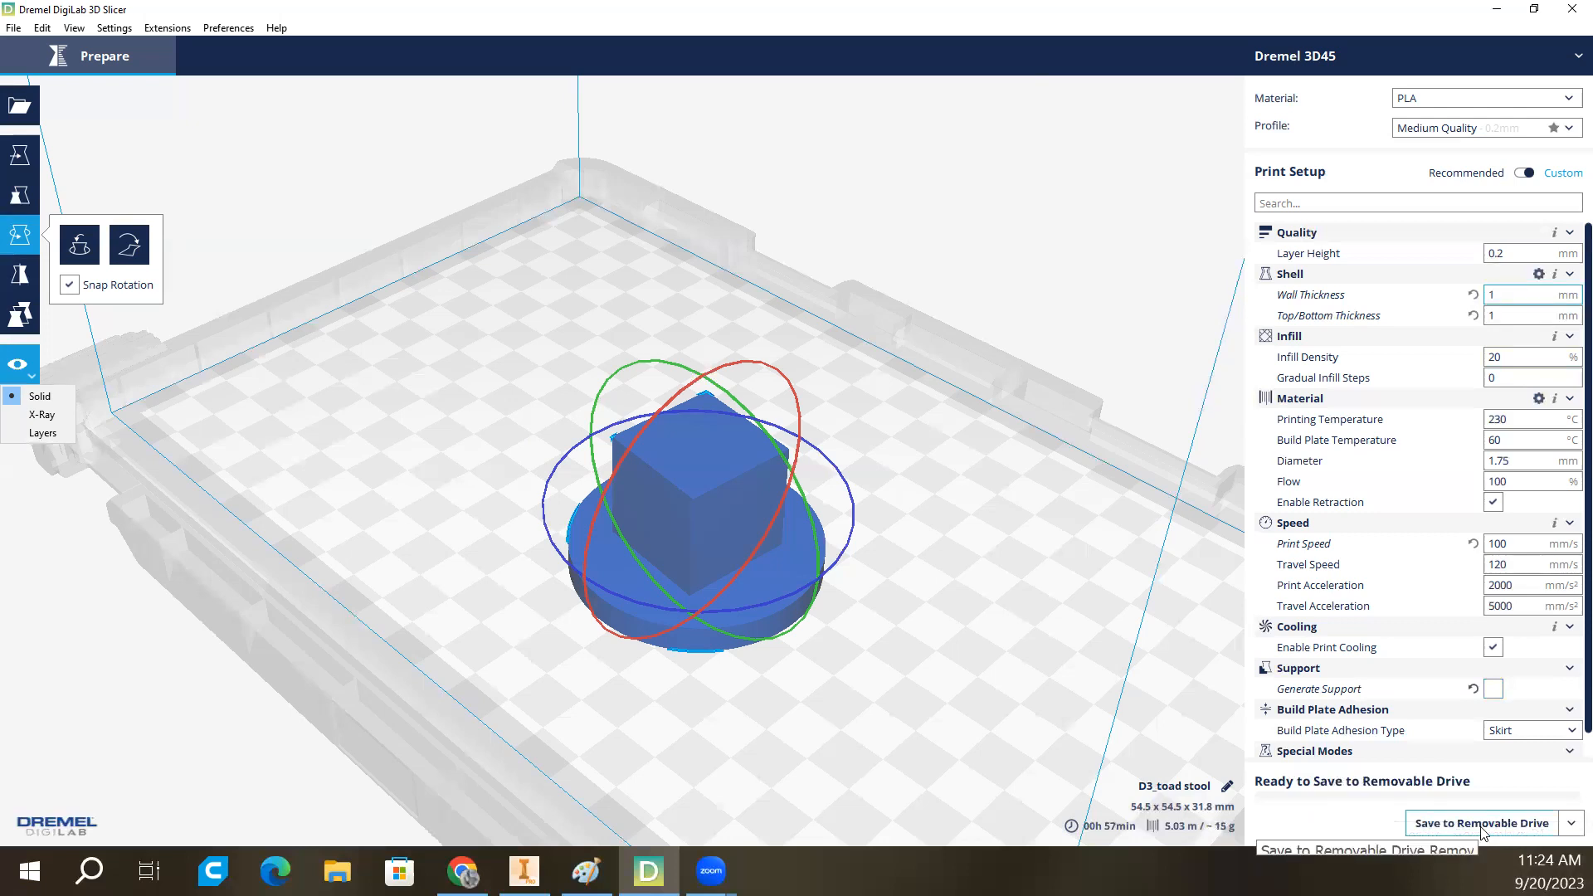
click(1529, 294)
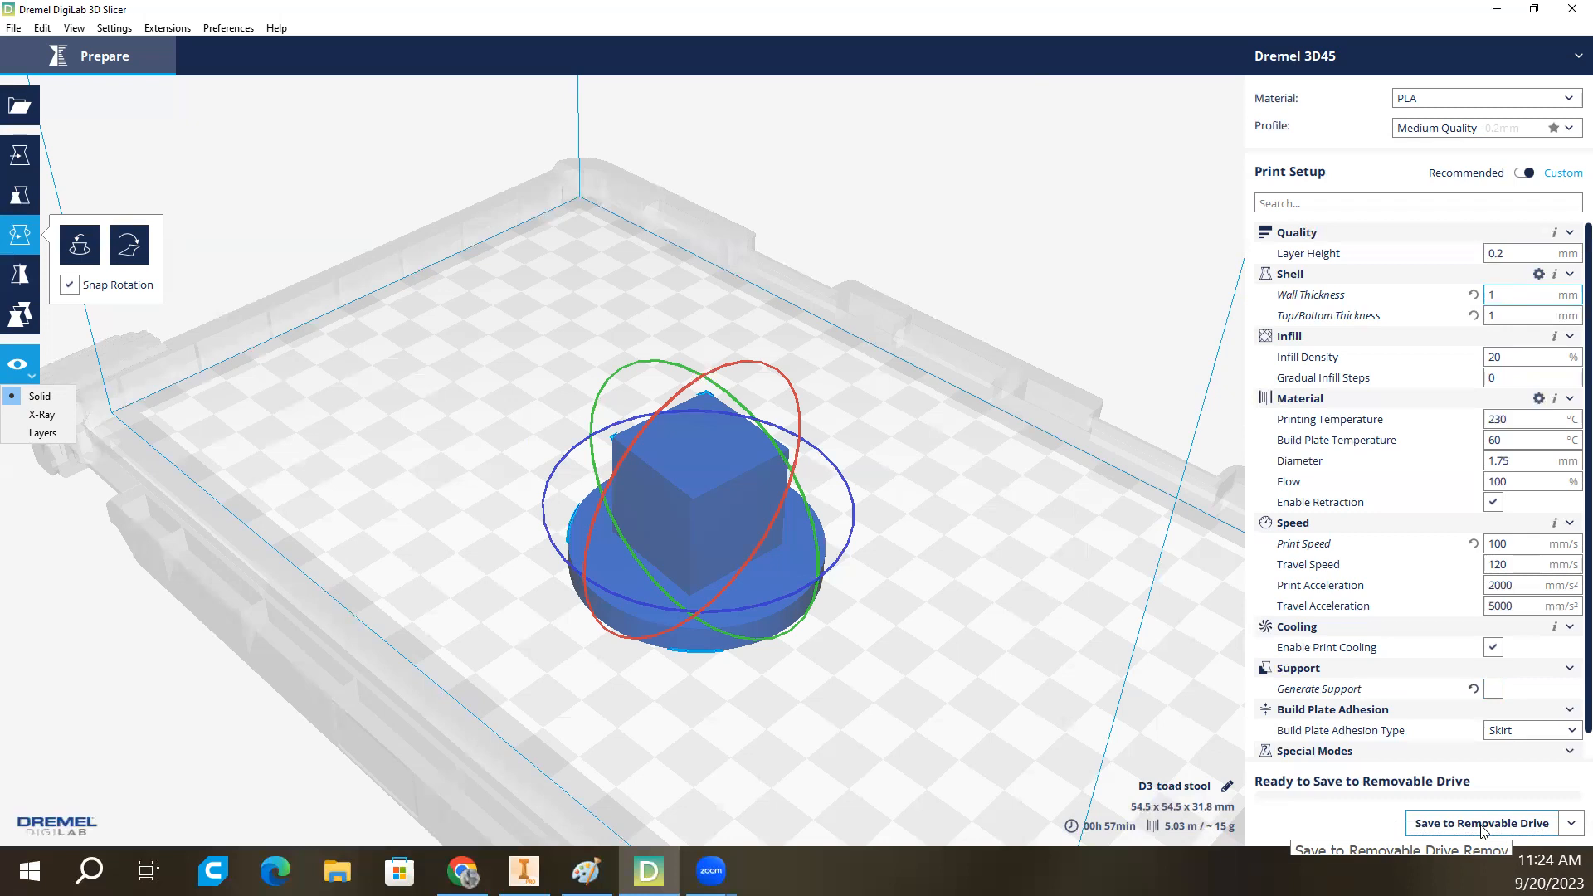
click(1479, 823)
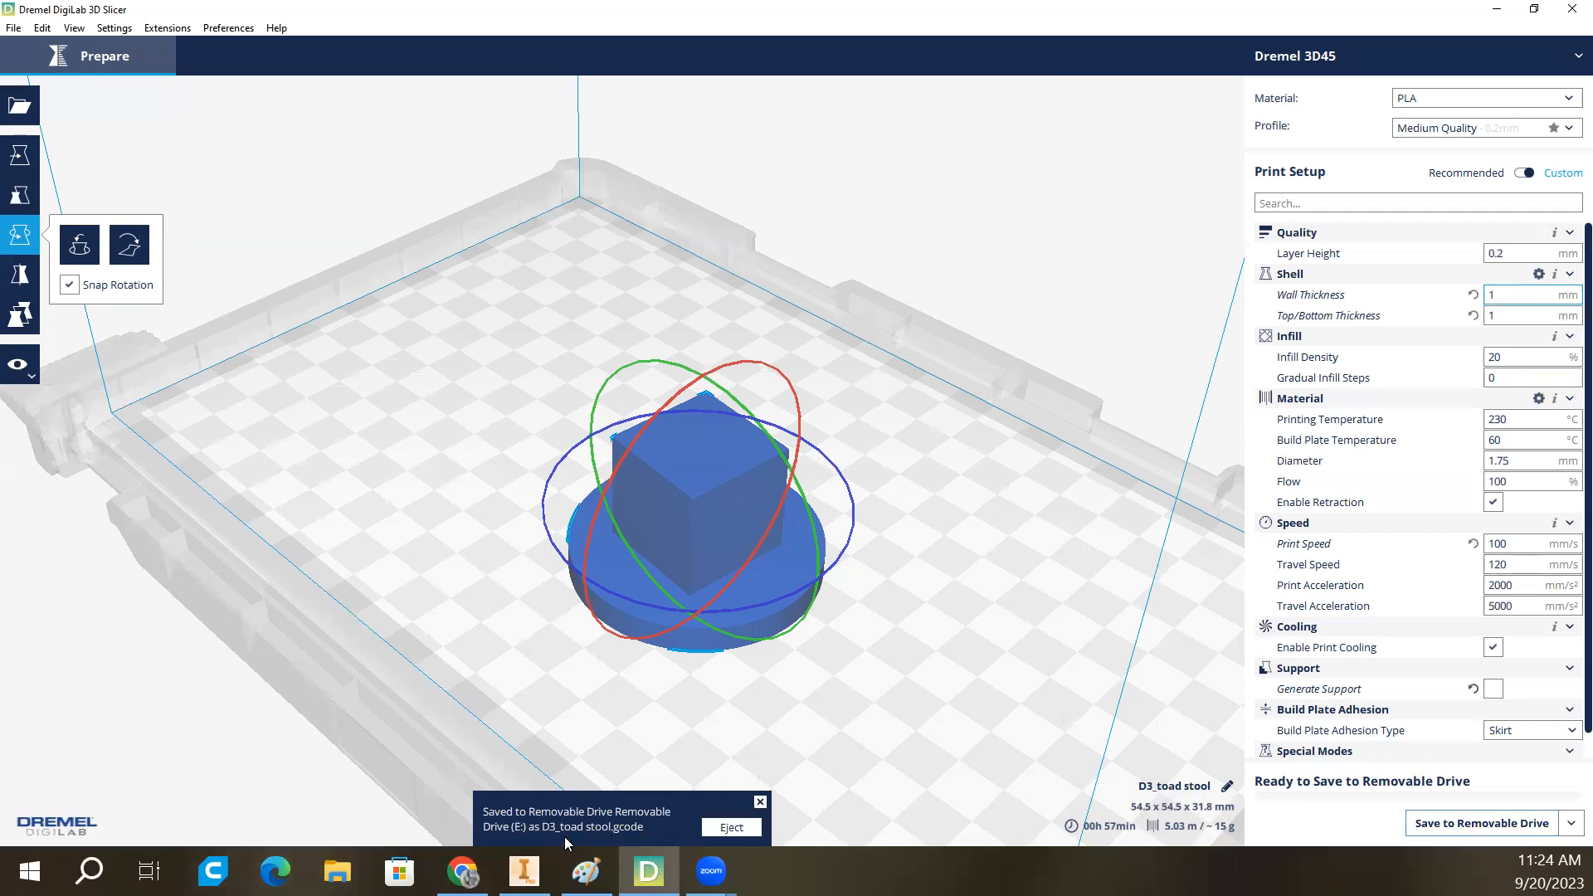
mouse_move(646, 872)
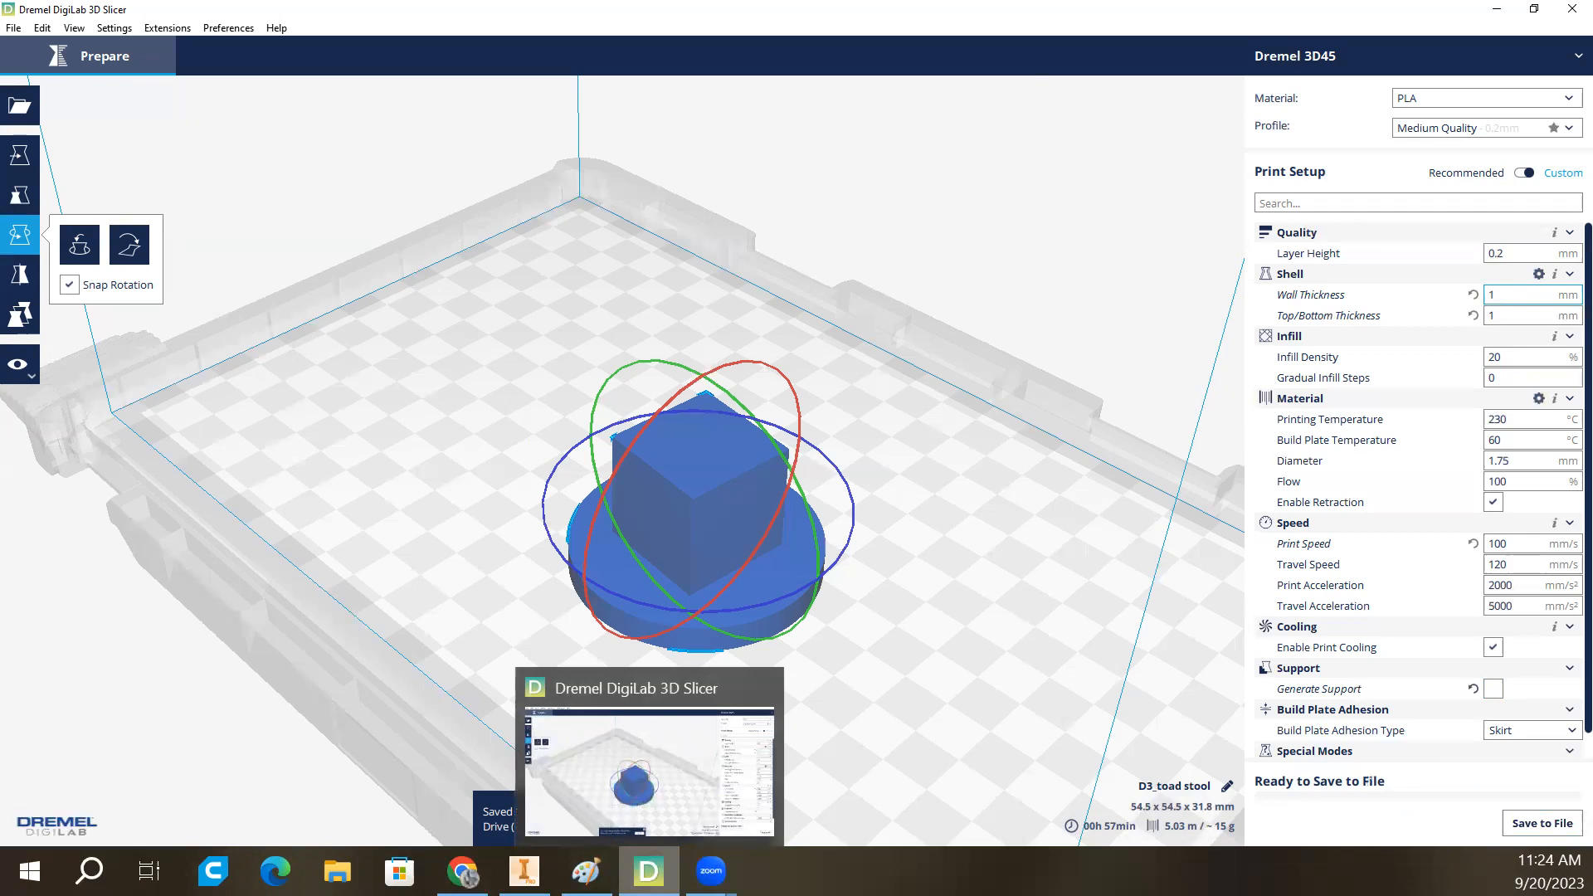
click(1513, 295)
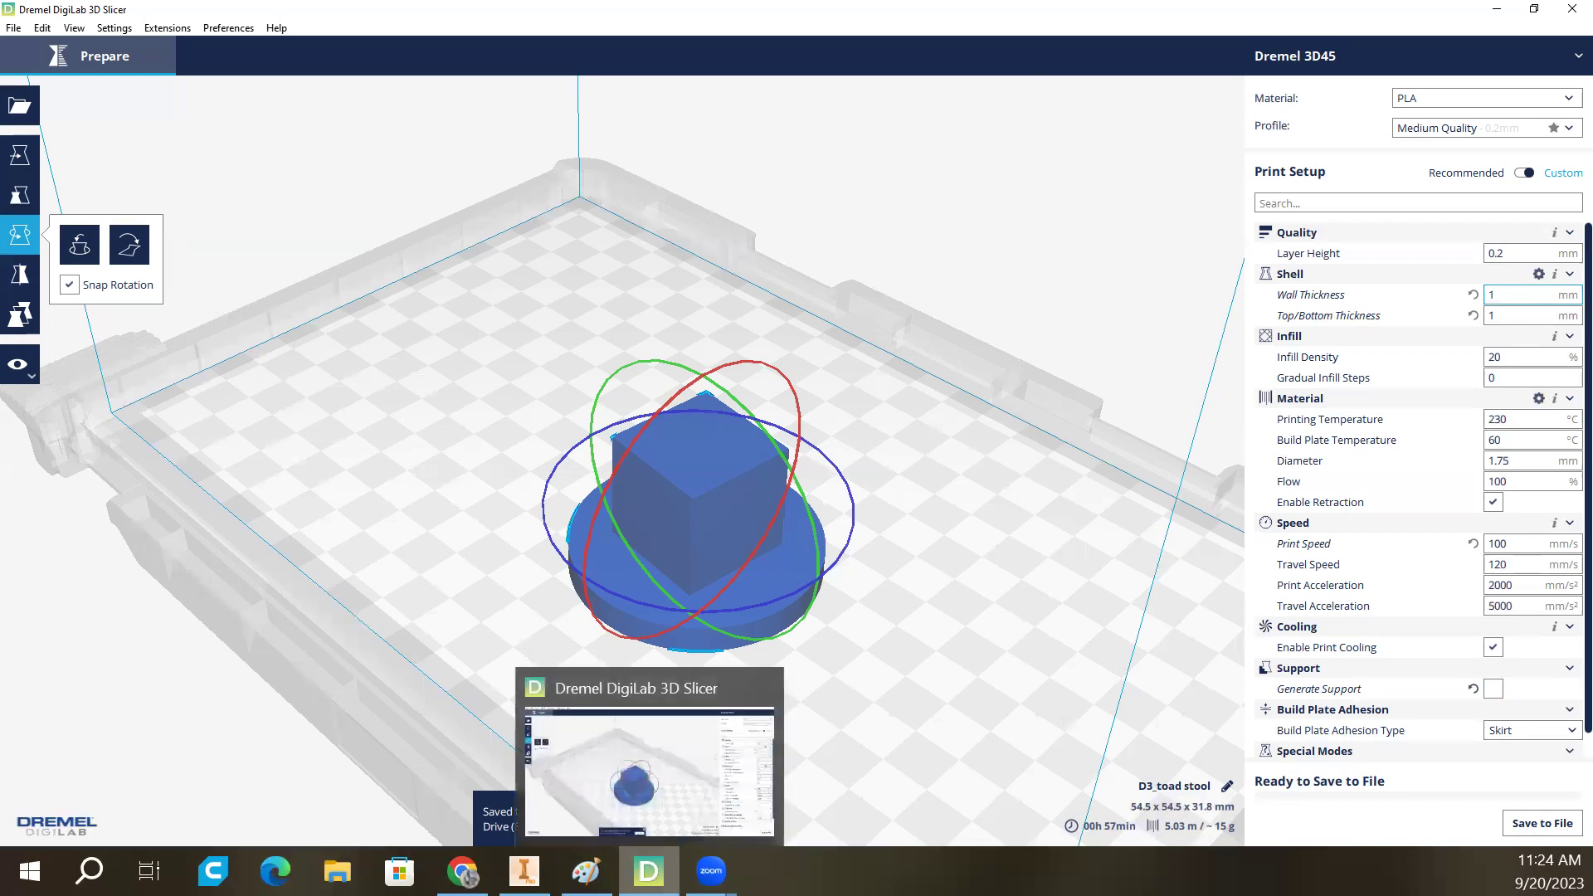
click(1529, 295)
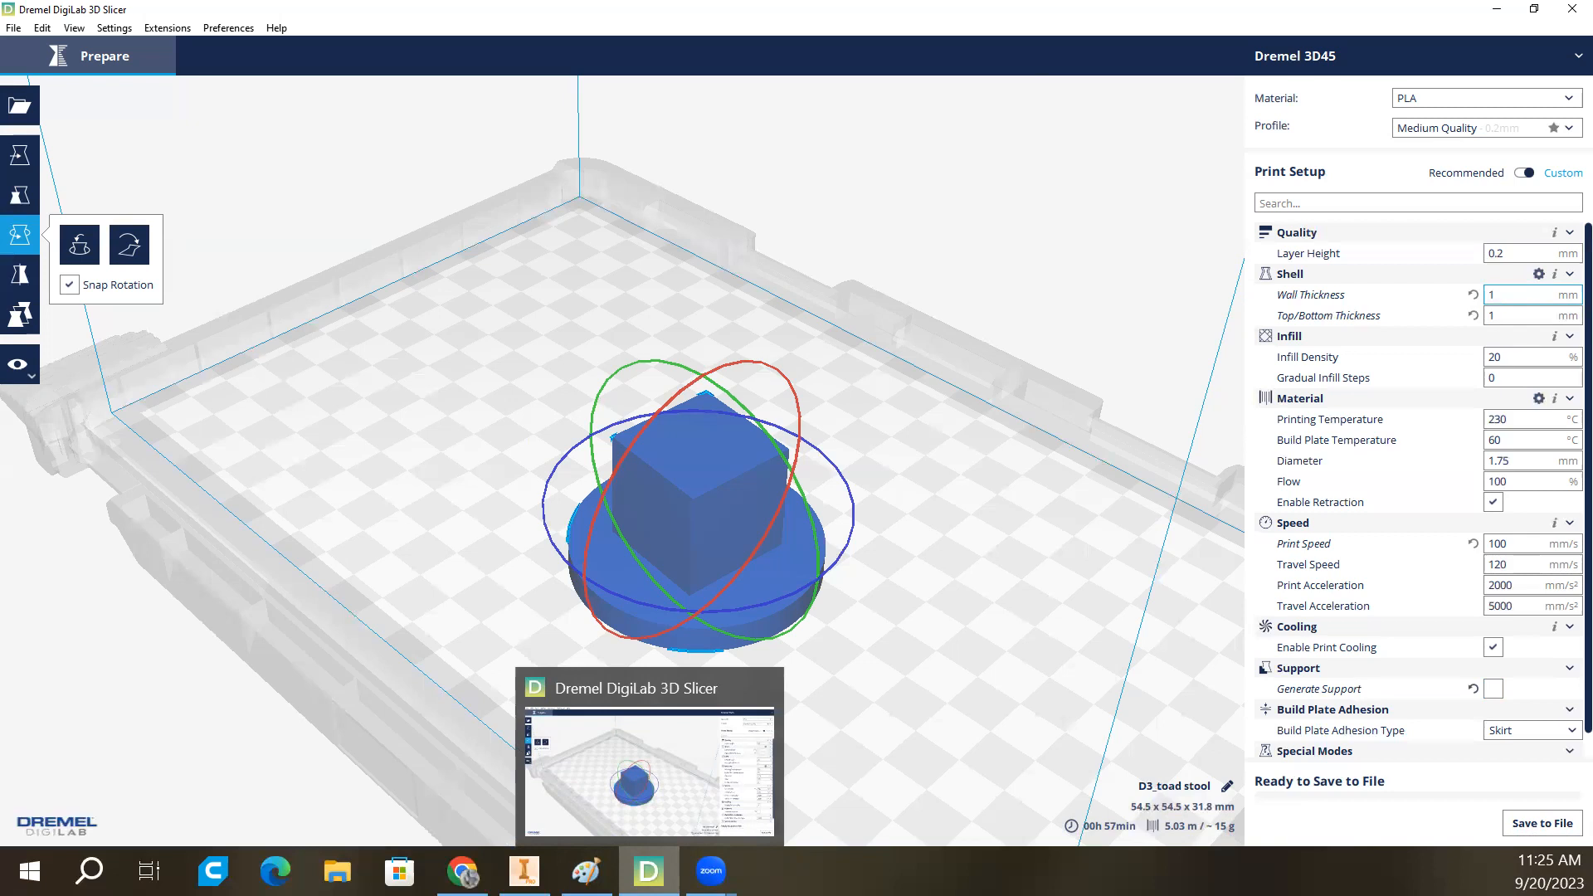
mouse_move(765, 87)
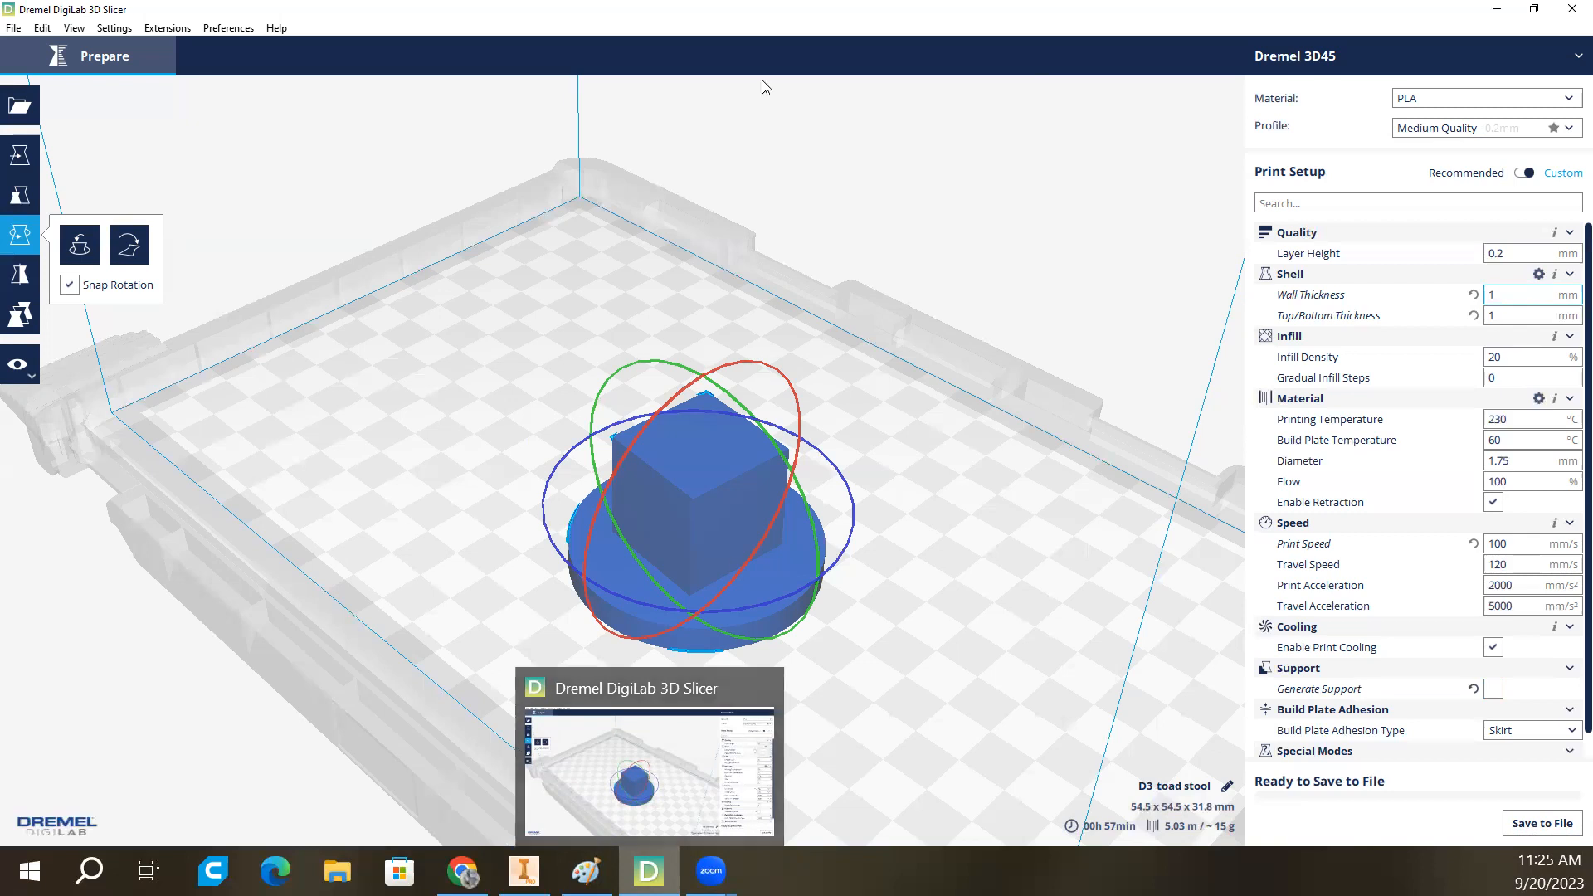